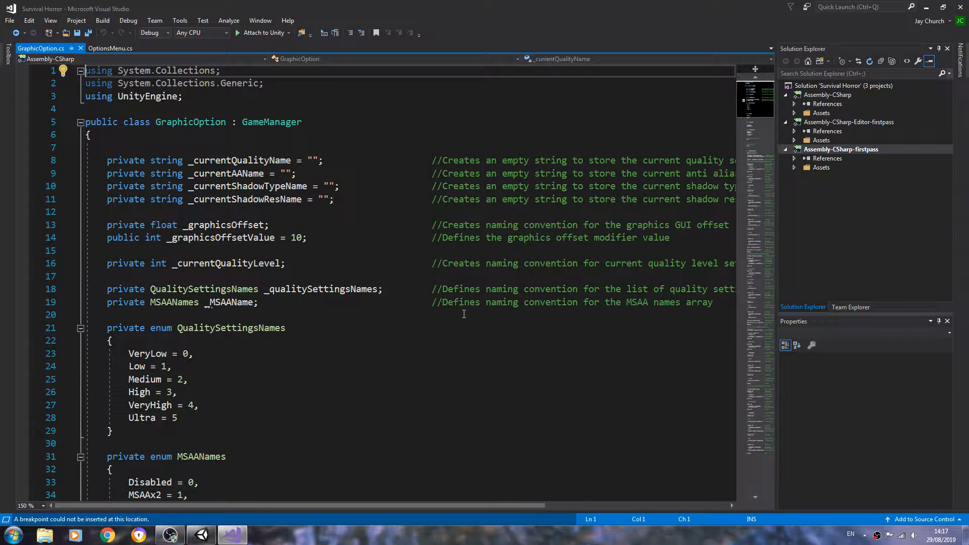
mouse_move(493, 251)
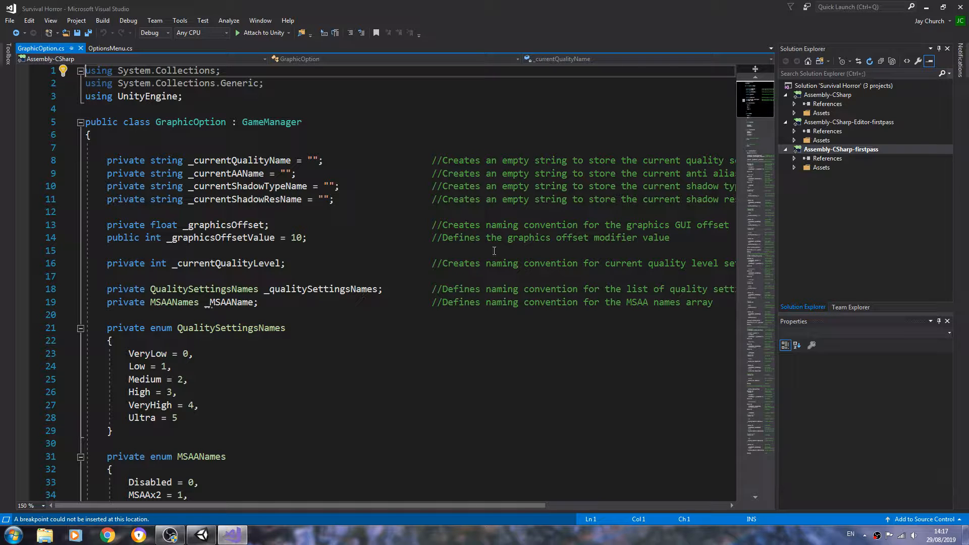
mouse_move(371, 261)
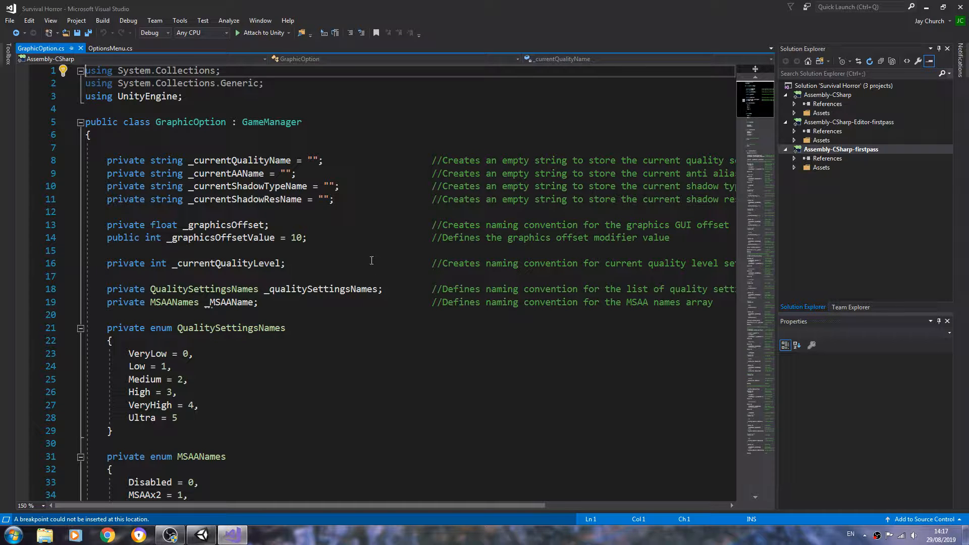
mouse_move(473, 263)
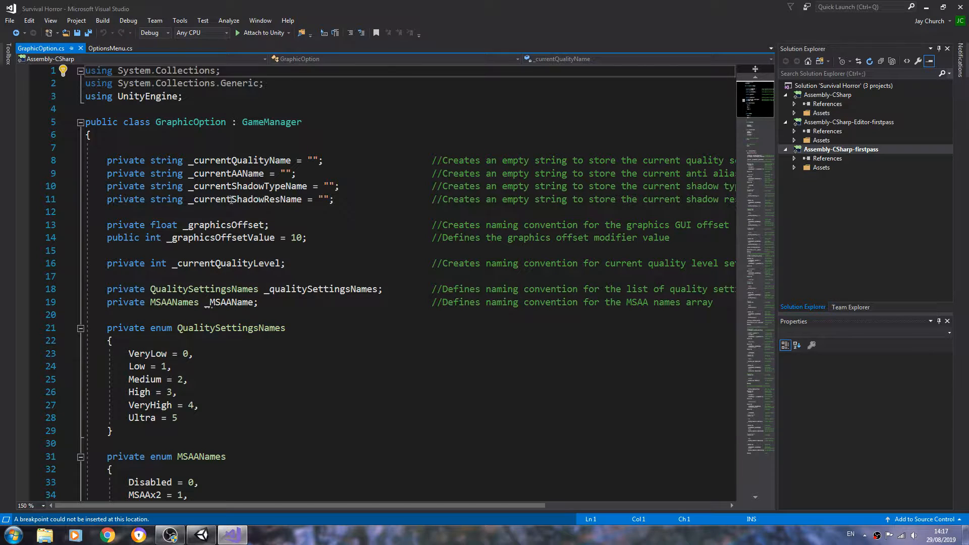
Review the current quality and AA name declarations in GraphicOption.cs alongside OptionsMenu.cs
drag(107, 160, 171, 366)
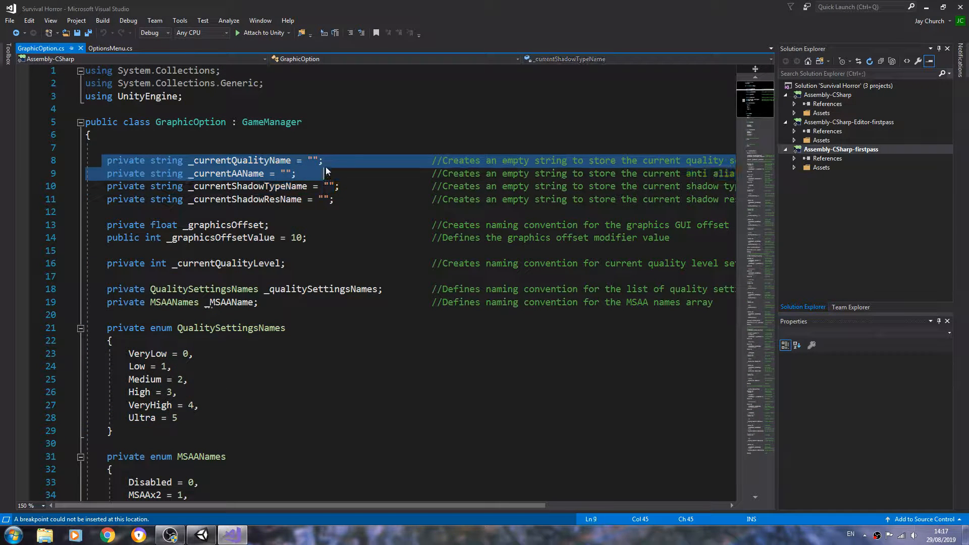
click(111, 49)
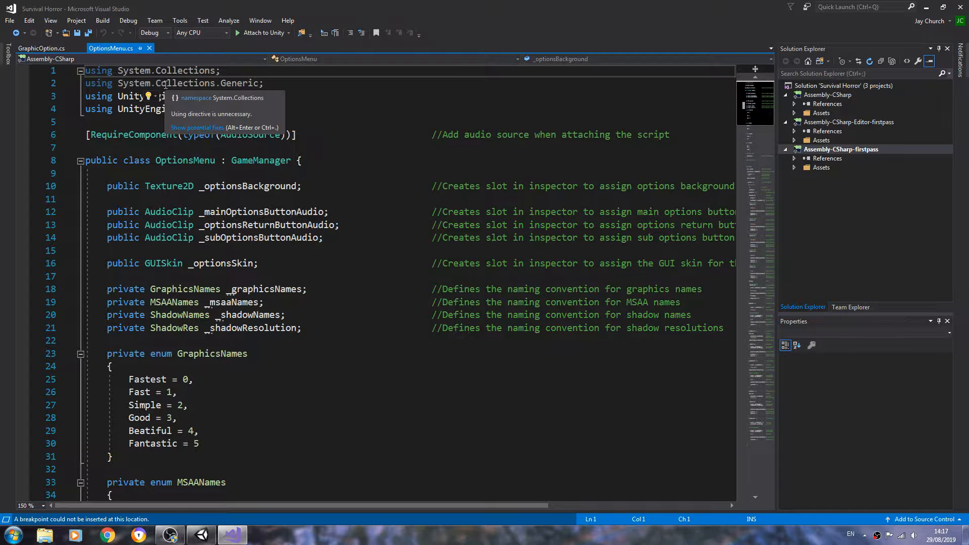
click(41, 48)
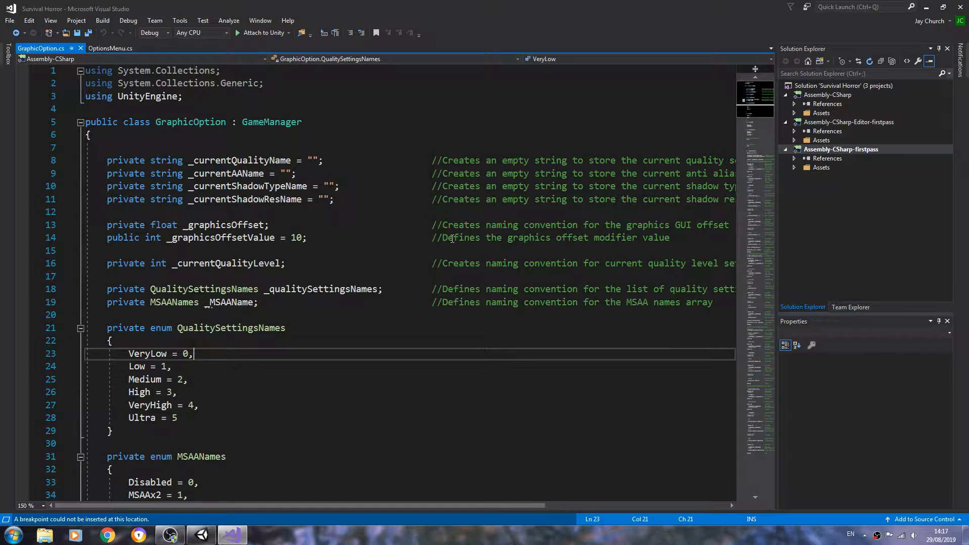
Scroll GraphicOption.cs down to the GraphicsQualitySettings method and its quality label blocks
scroll(down, 3)
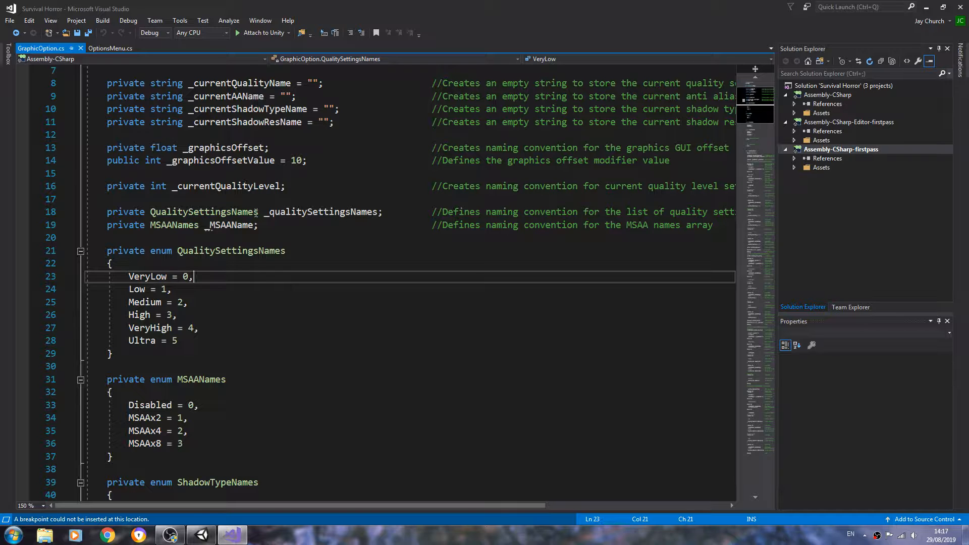
scroll(down, 3)
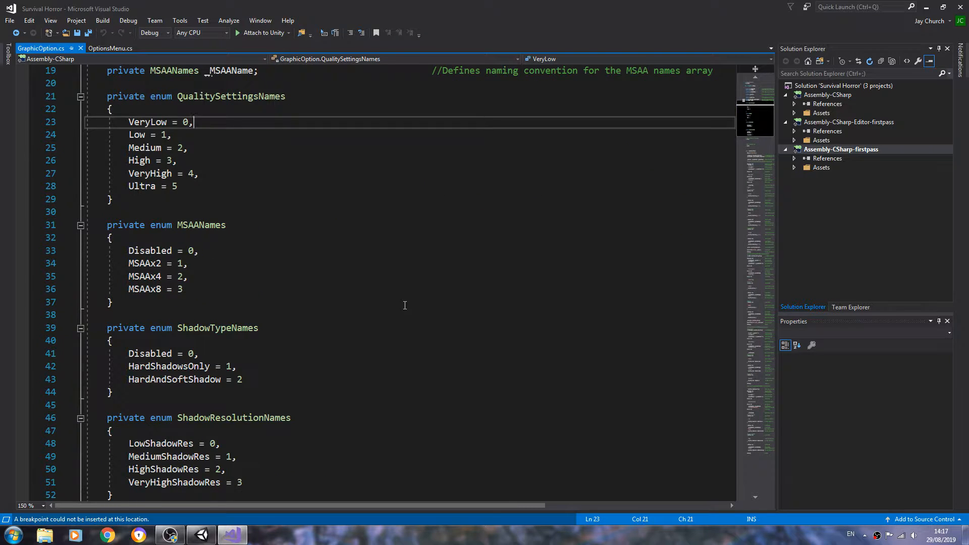
scroll(down, 3)
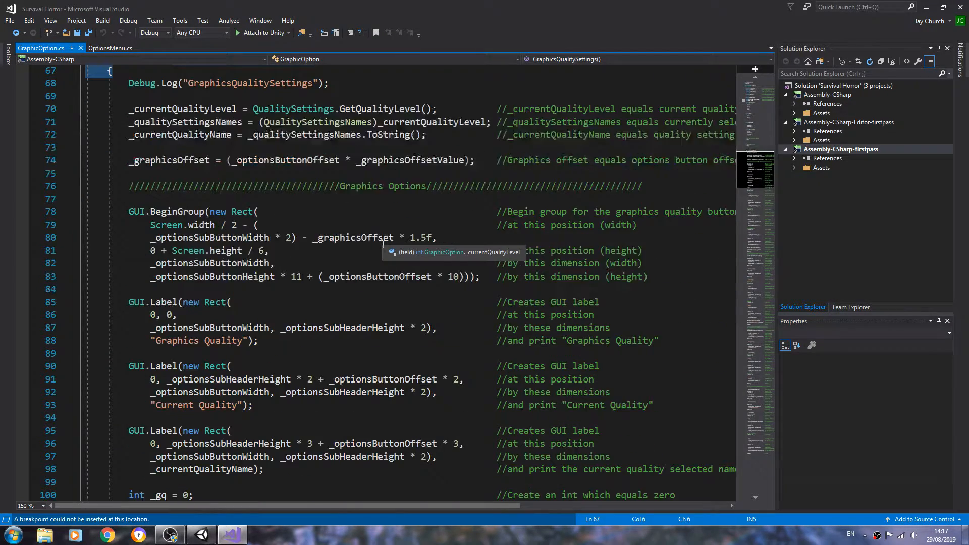
scroll(down, 3)
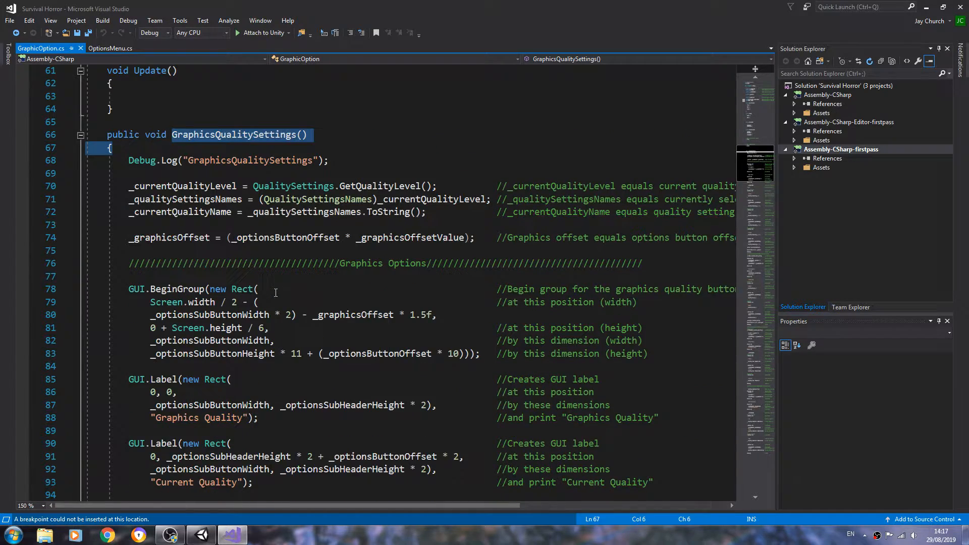
scroll(down, 3)
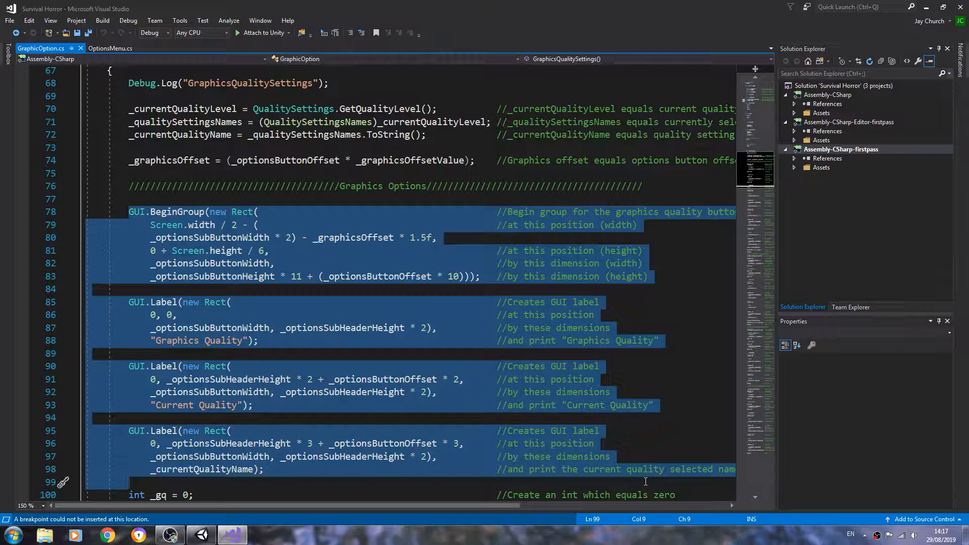
mouse_move(366, 403)
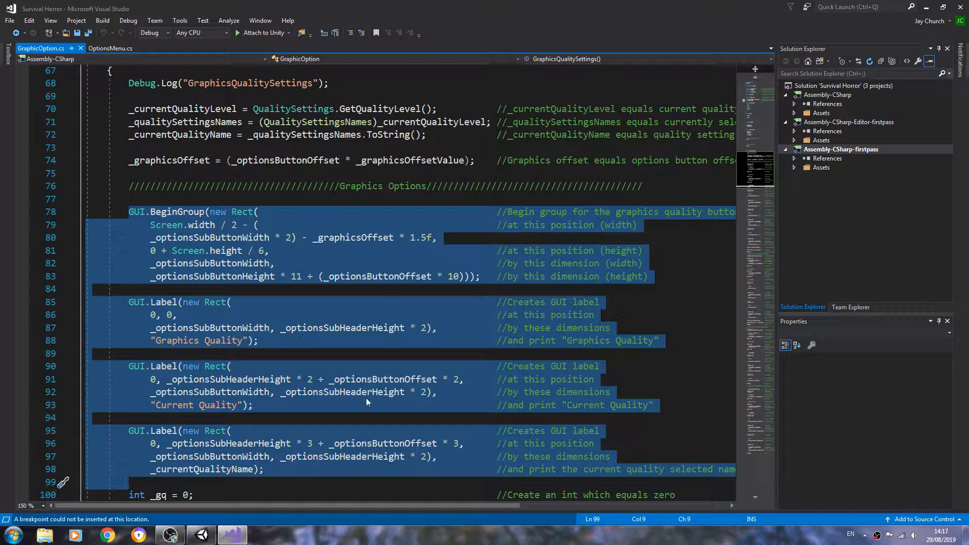
mouse_move(556, 333)
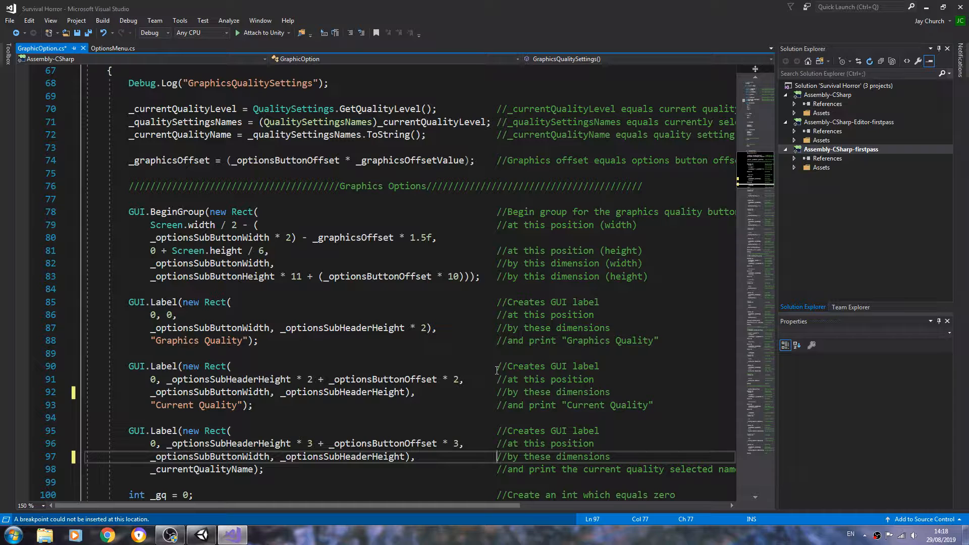
mouse_move(303, 443)
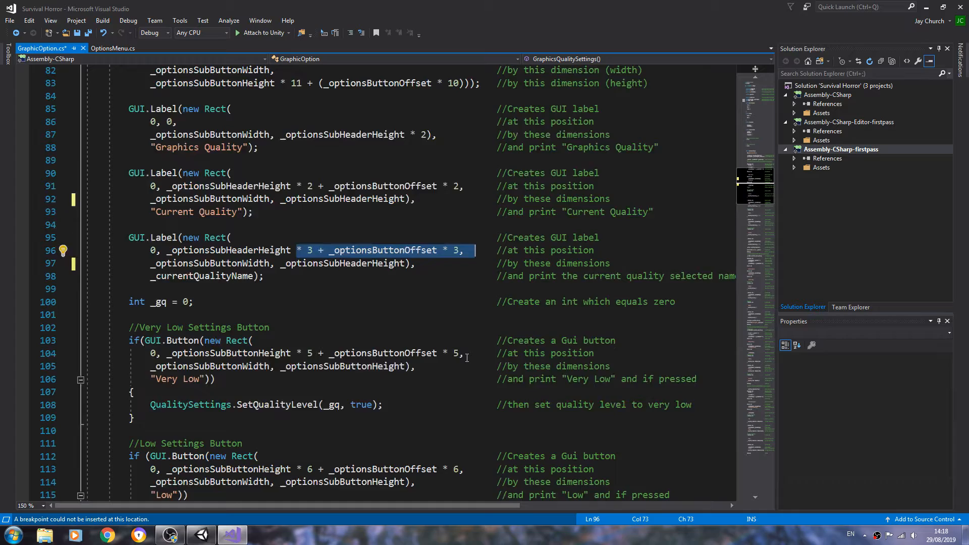
Make the anti-aliasing label on line 186 print _currentAAName instead of "Current AA Setting"
scroll(down, 3)
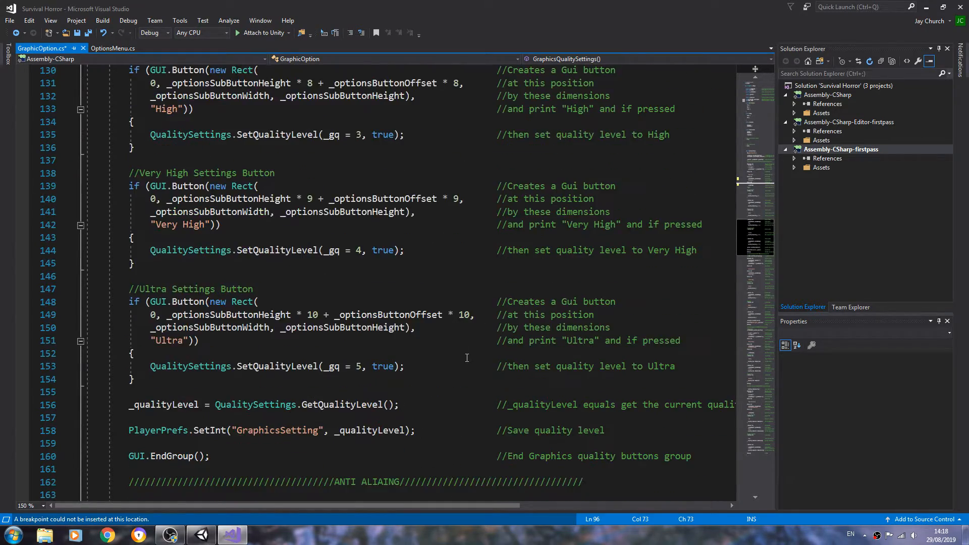
scroll(down, 3)
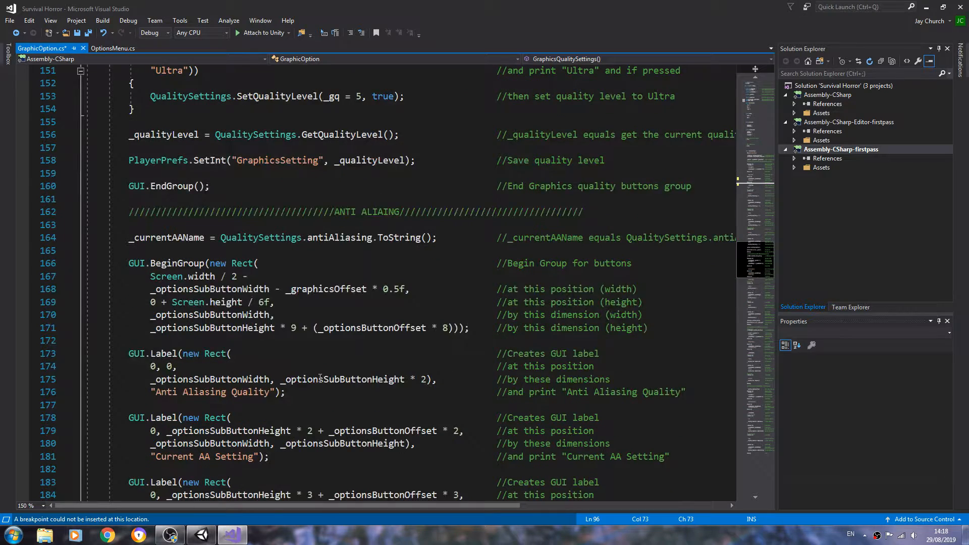
scroll(down, 3)
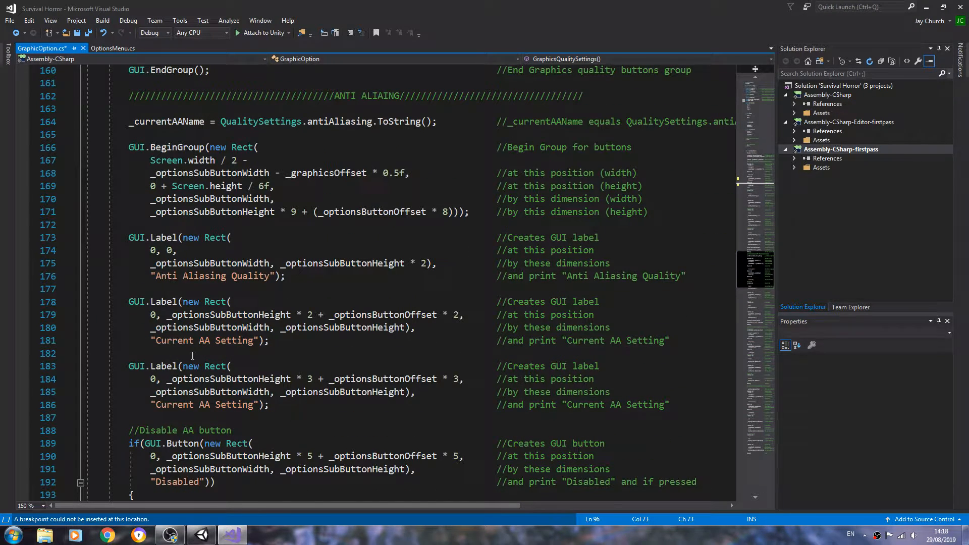
double_click(204, 341)
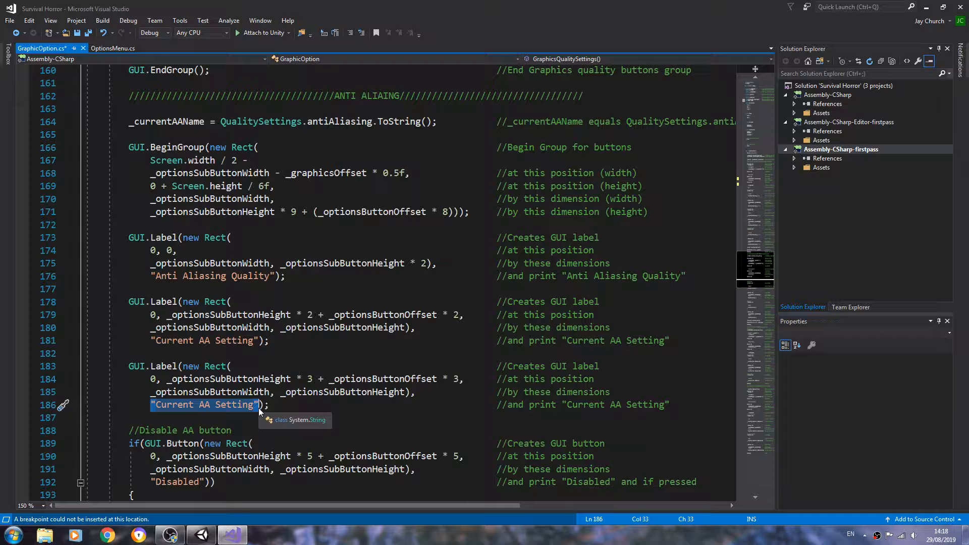
text(_)
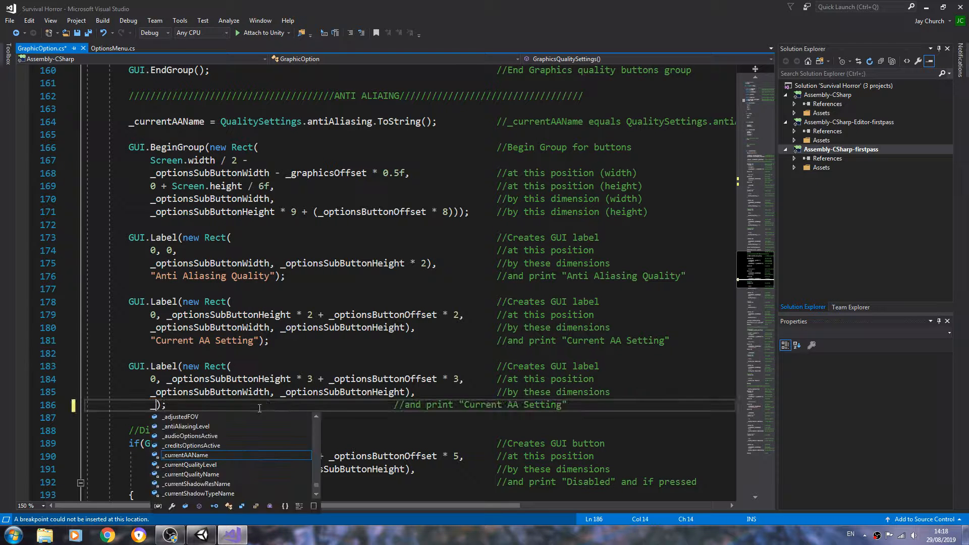
key(Tab)
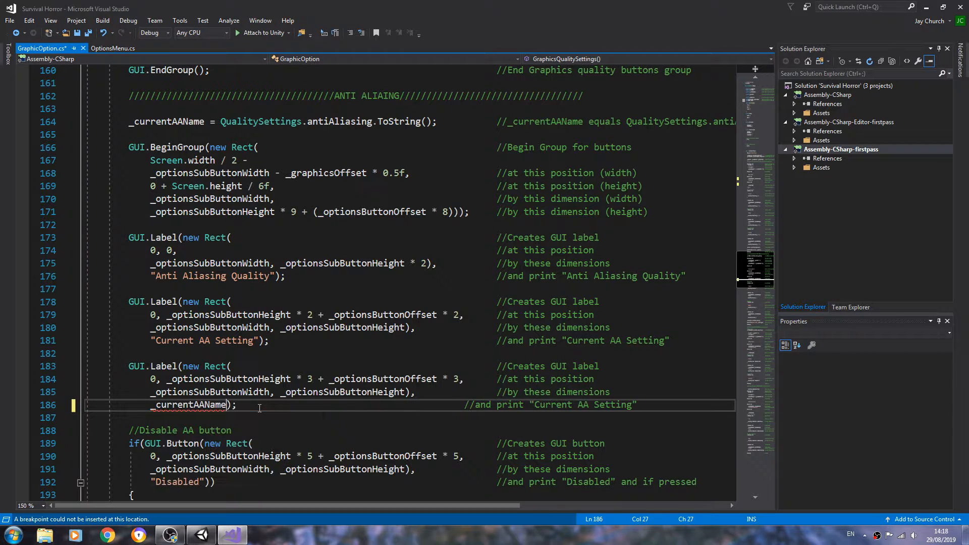
Reword line 186's comment to read 'print the current AA name'
double_click(190, 404)
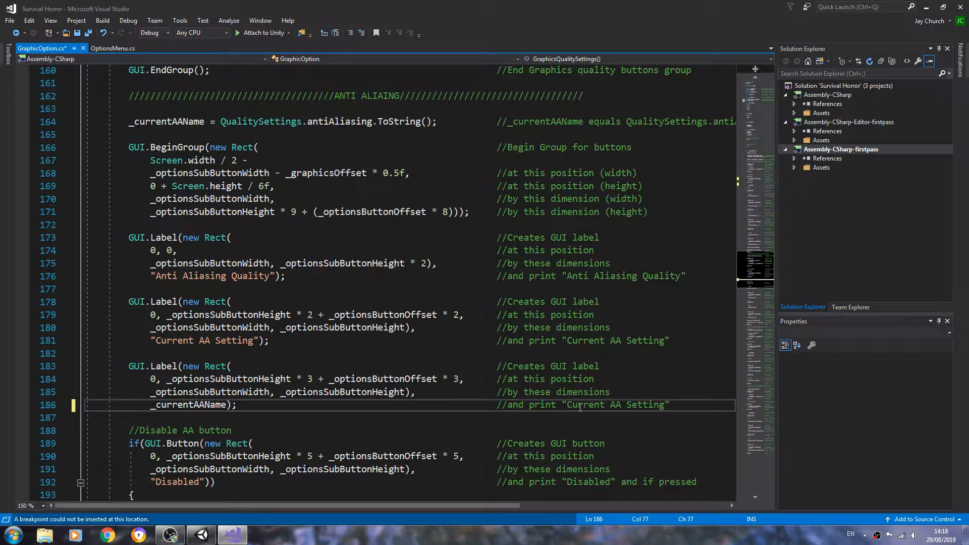
double_click(615, 405)
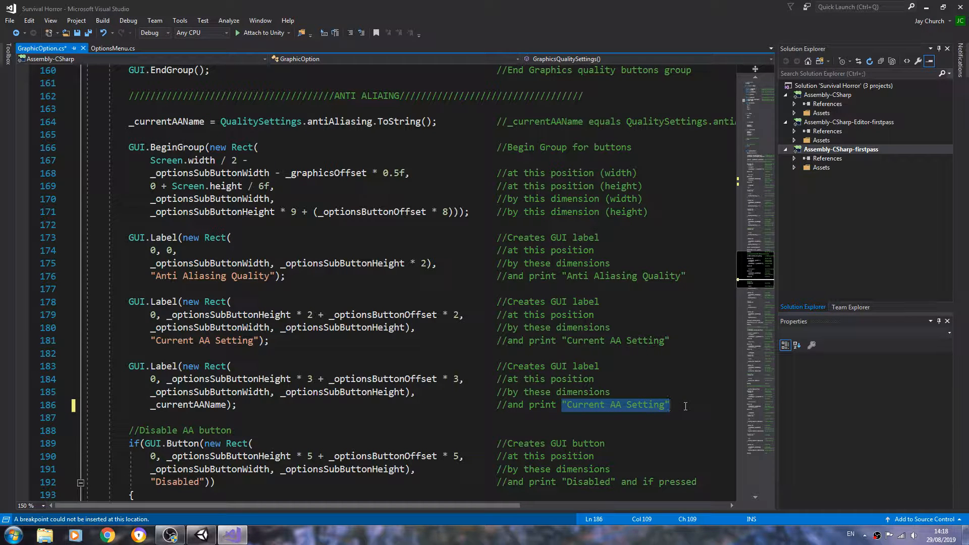
text(the cu)
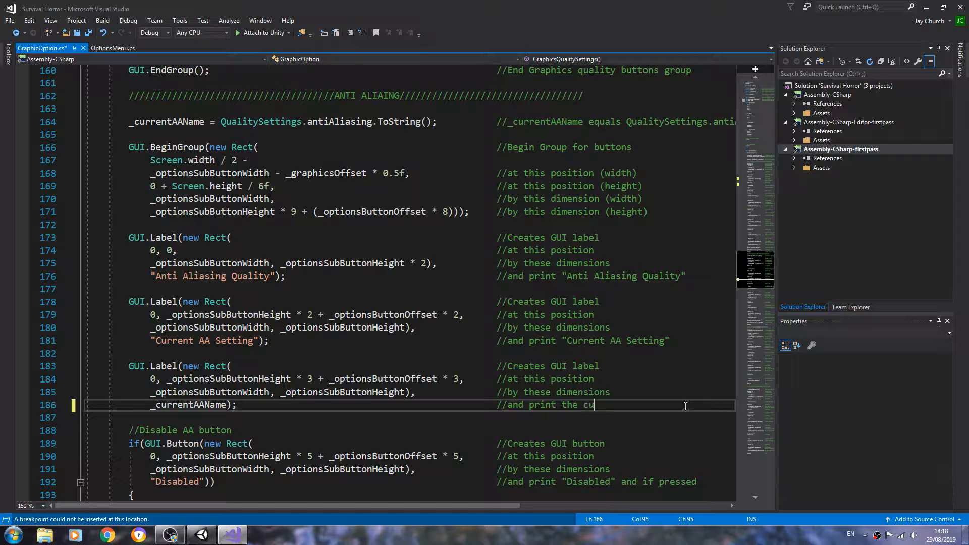
text(rrent)
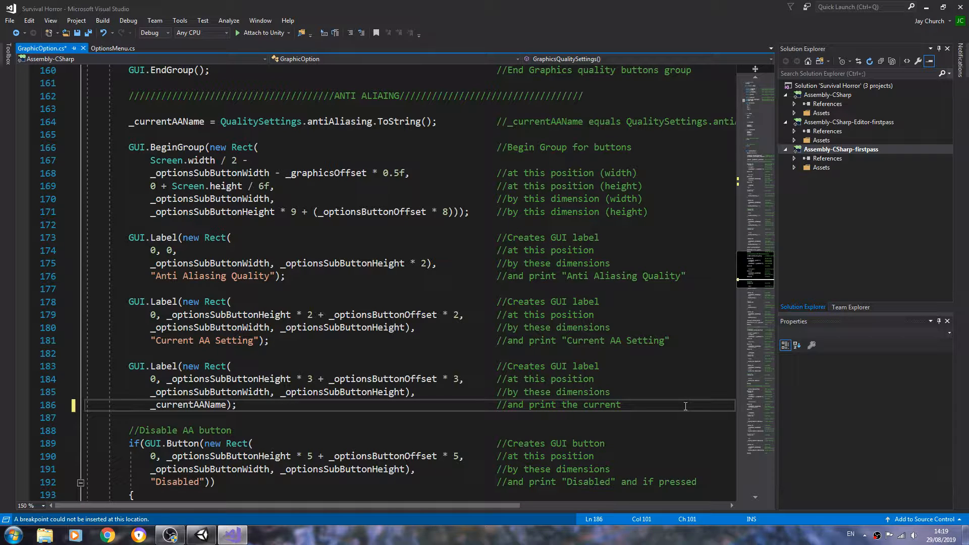
text(AA name)
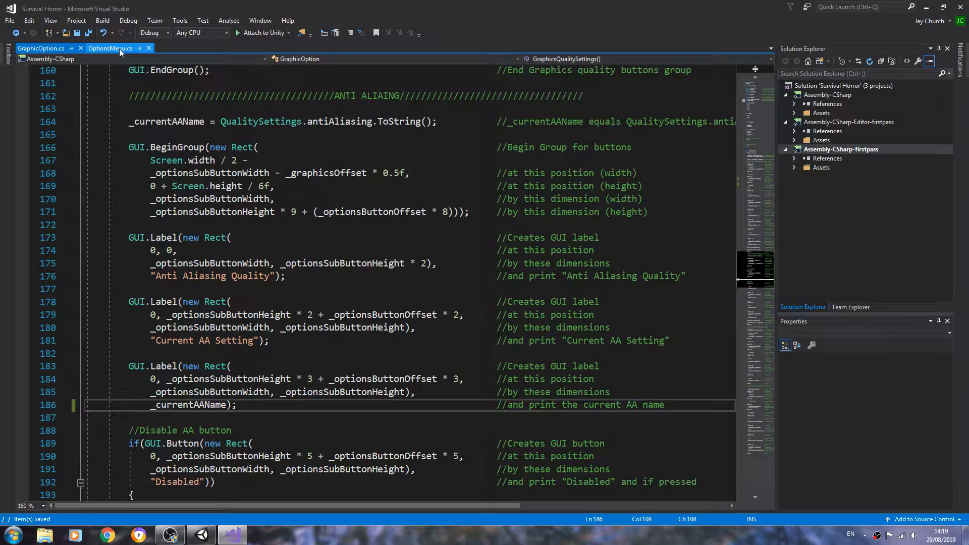
Scroll OptionsMenu.cs to the if (_graphicsOptionsActive == true) block
click(110, 48)
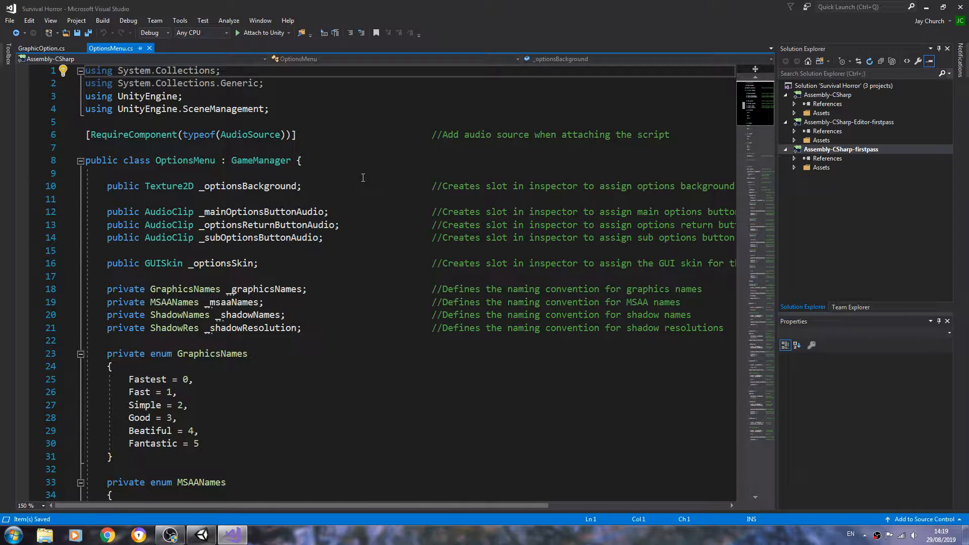
scroll(down, 3)
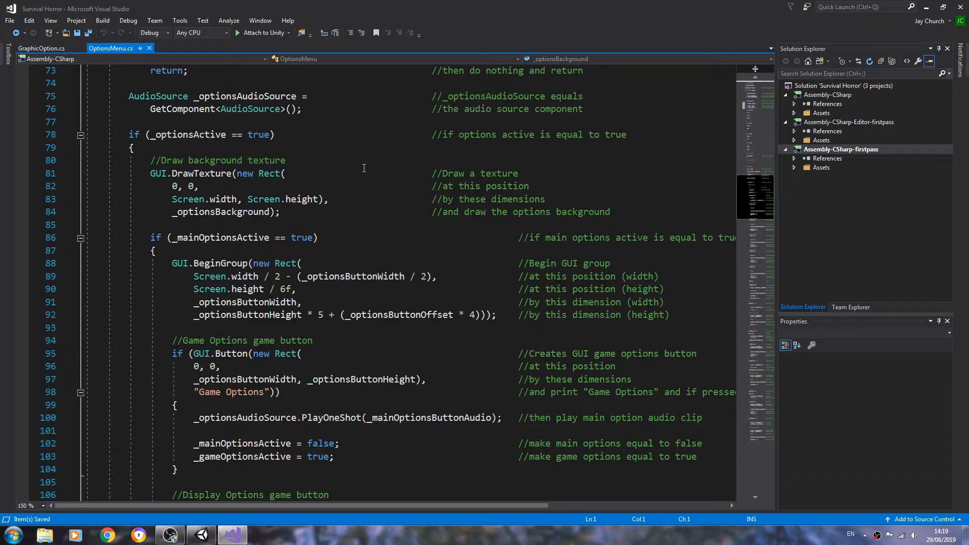
scroll(down, 3)
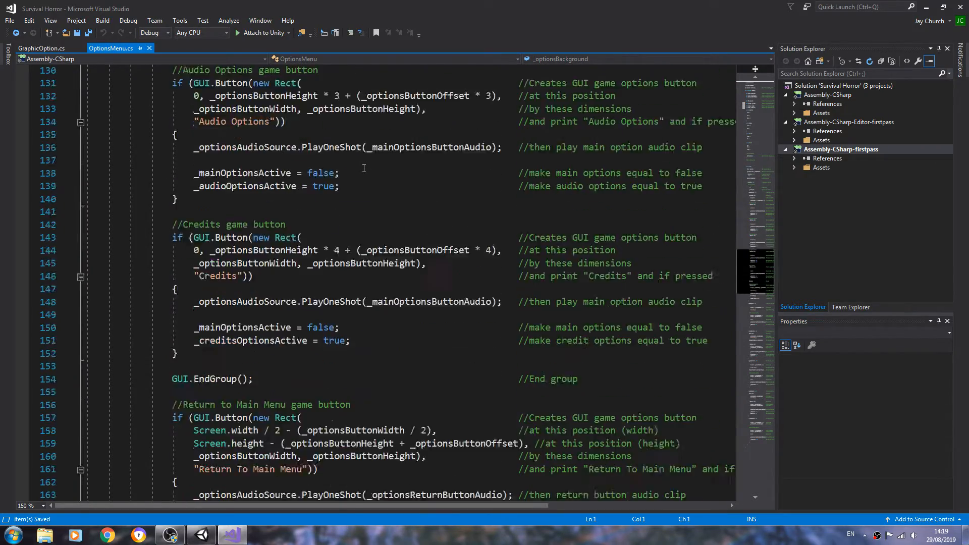
scroll(down, 3)
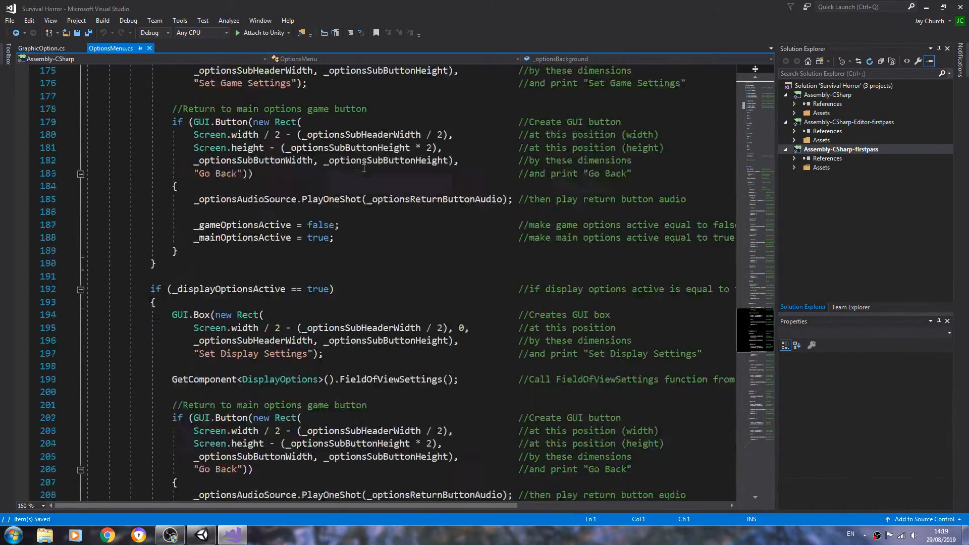
scroll(down, 3)
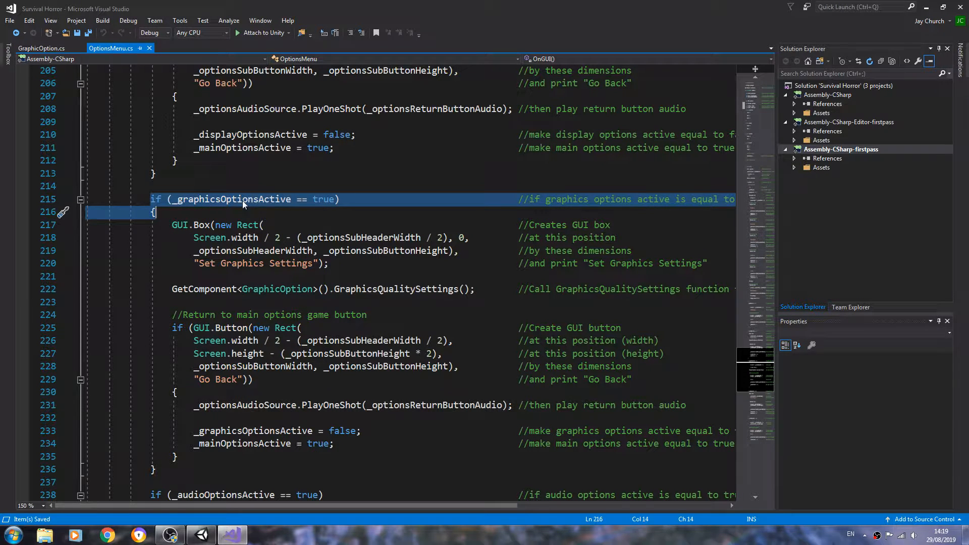
mouse_move(233, 198)
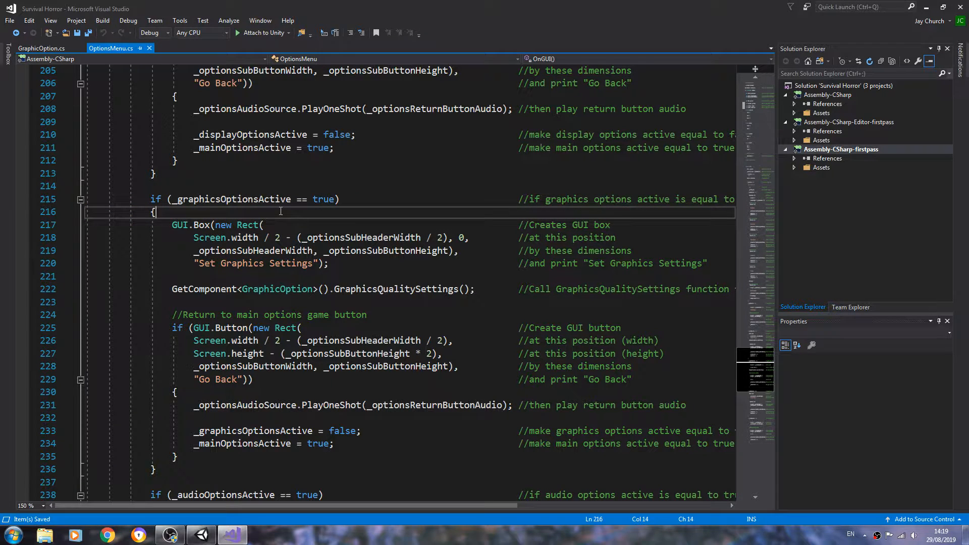
Add _optionsSkin.button.fontSize = _optionsMenuFontSize / 2; inside the graphics options block
key(enter)
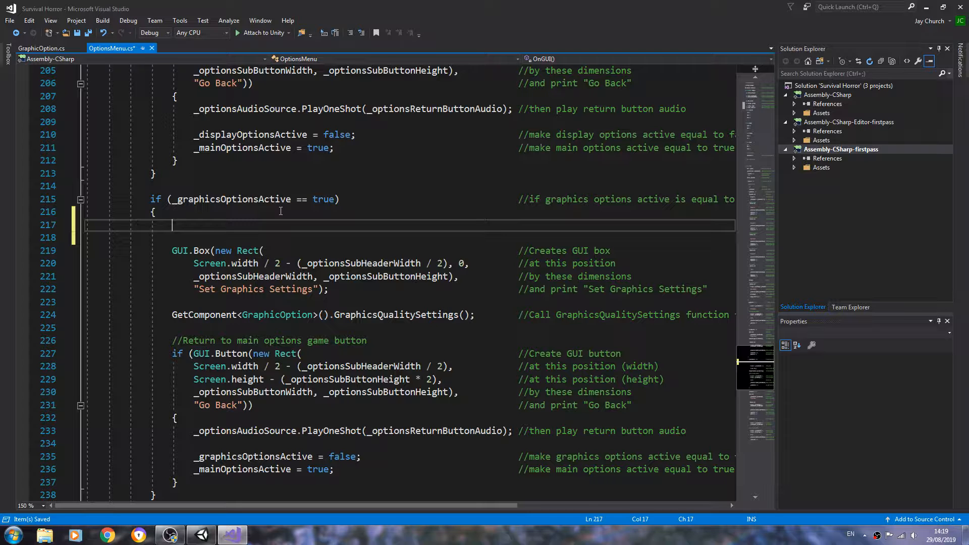
text(_opti)
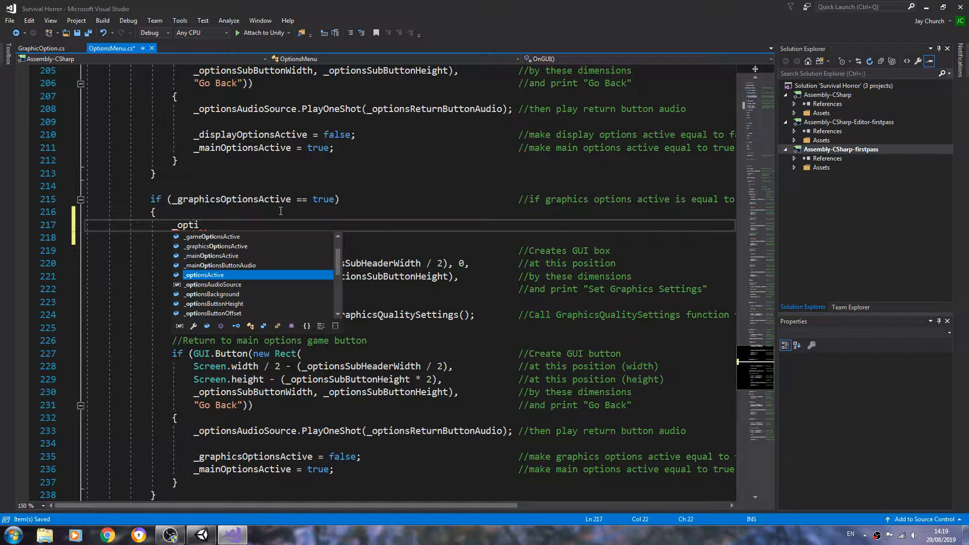
text(ons)
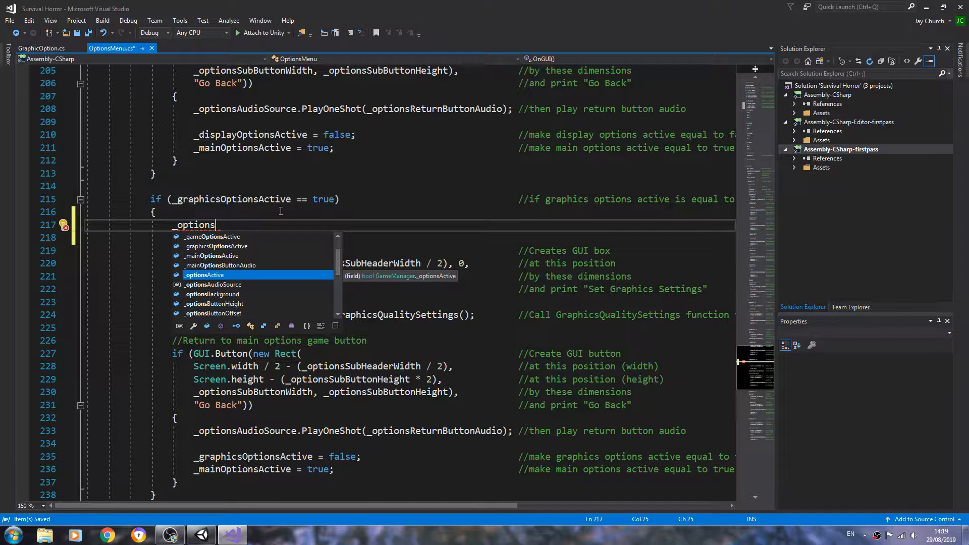
key(Backspace)
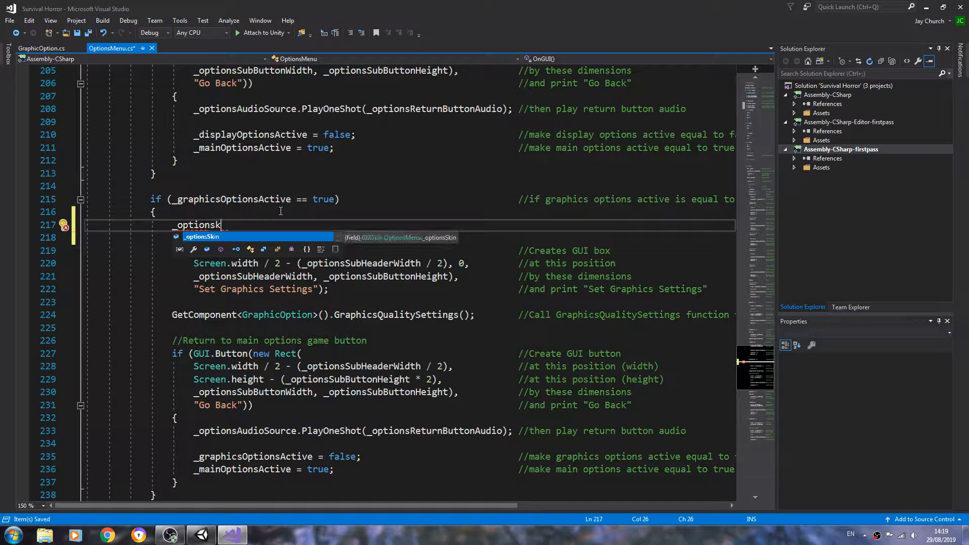
text(Skin.)
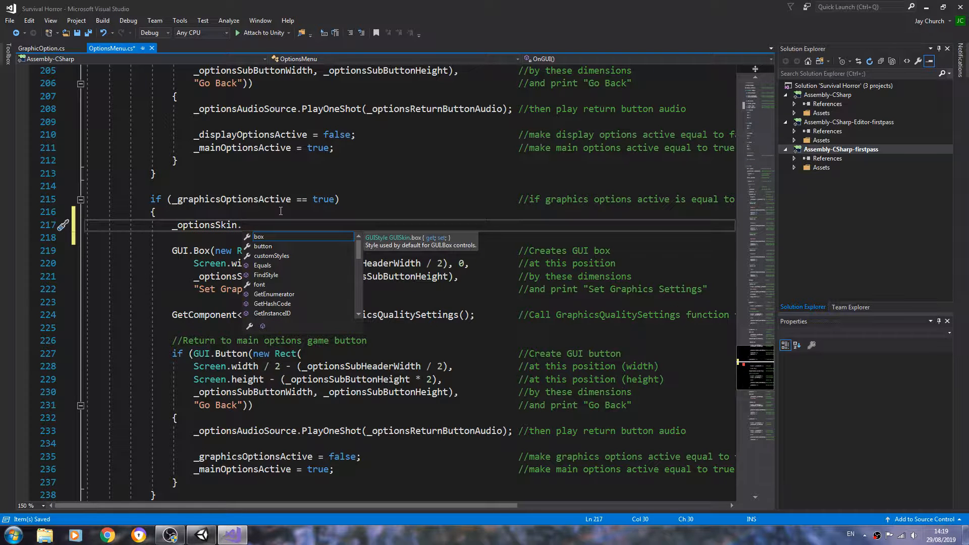
text(button)
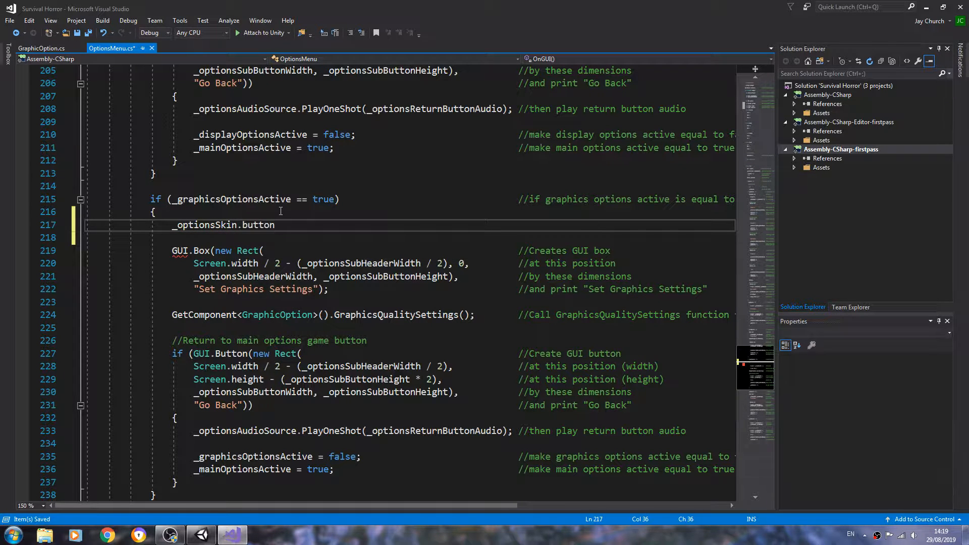
text(fo)
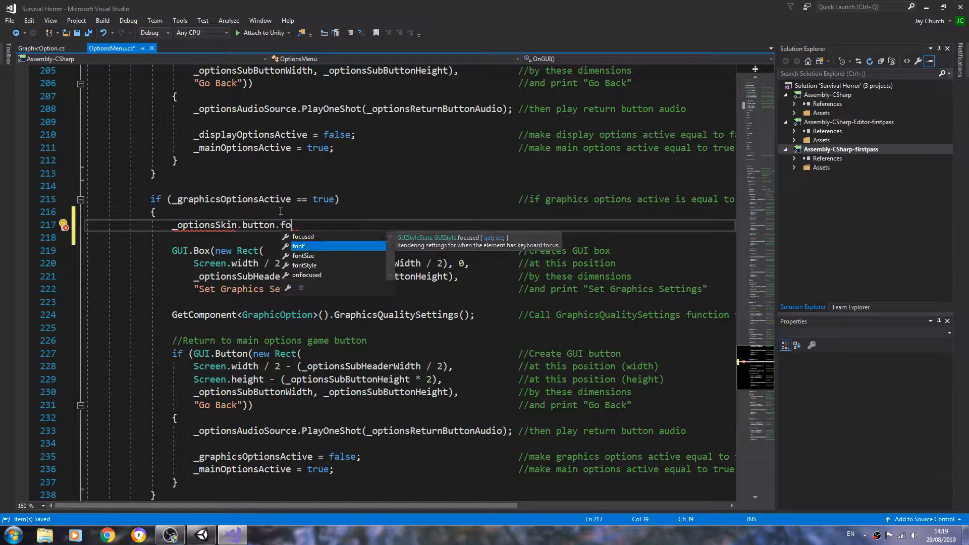
text(ntSize =)
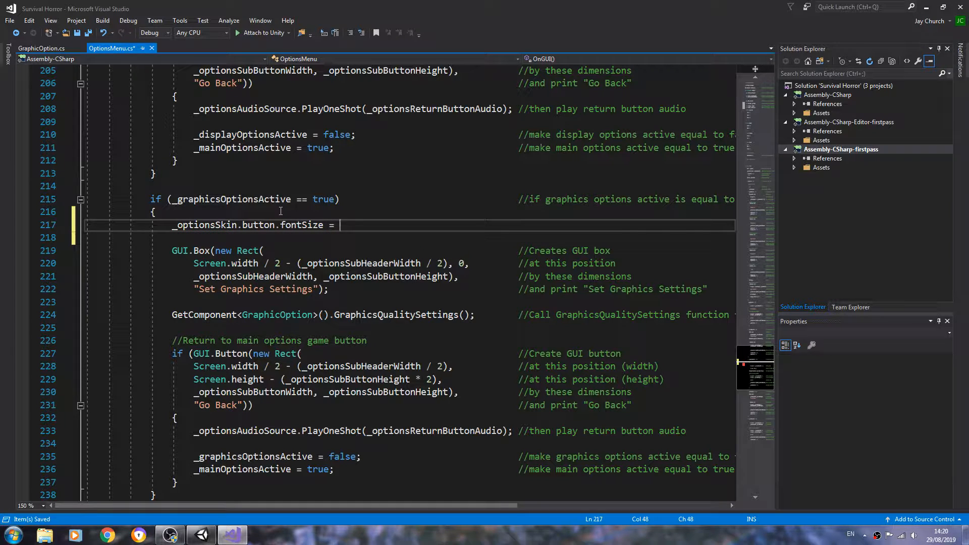
text(_opt)
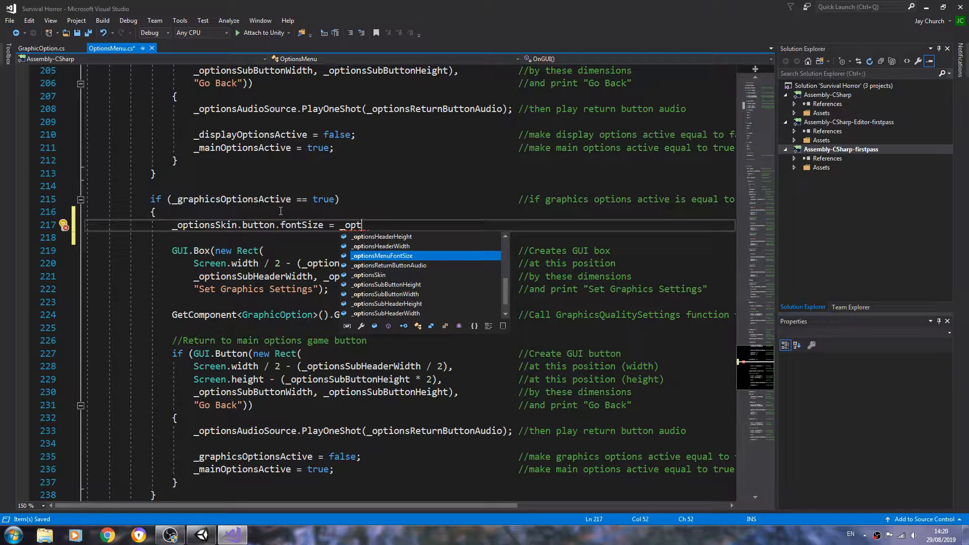
key(Tab)
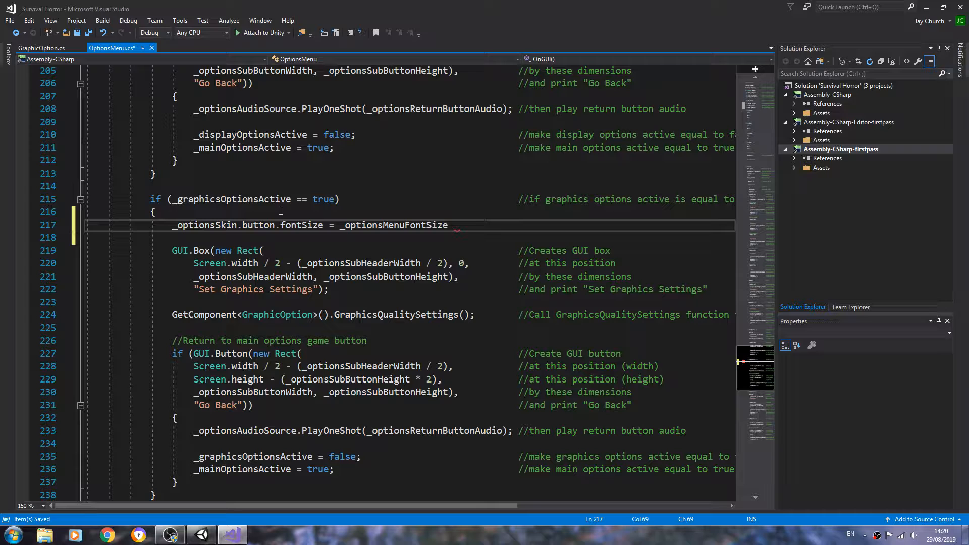
text(/ 2)
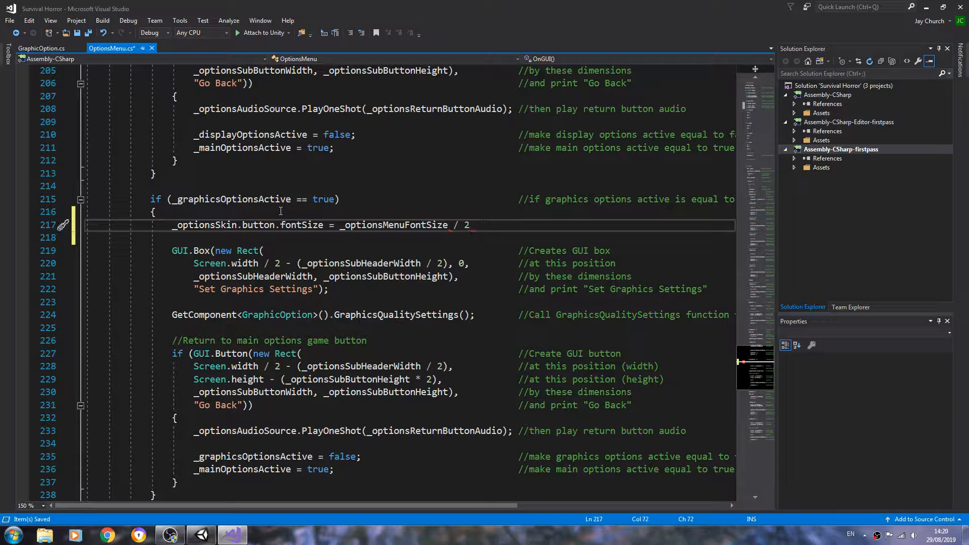
text(;)
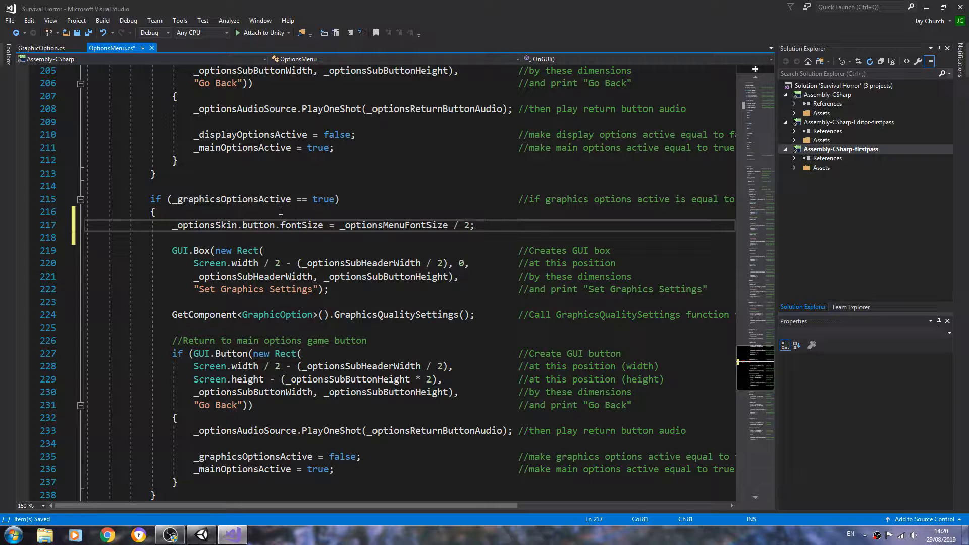
Append a // comment explaining the button font size equals the option font size halved
text(//De)
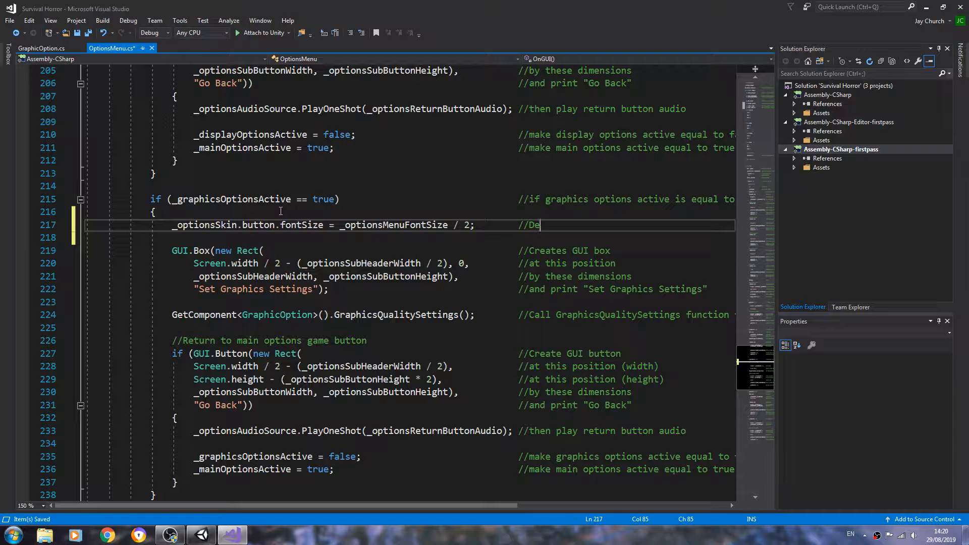
text(f)
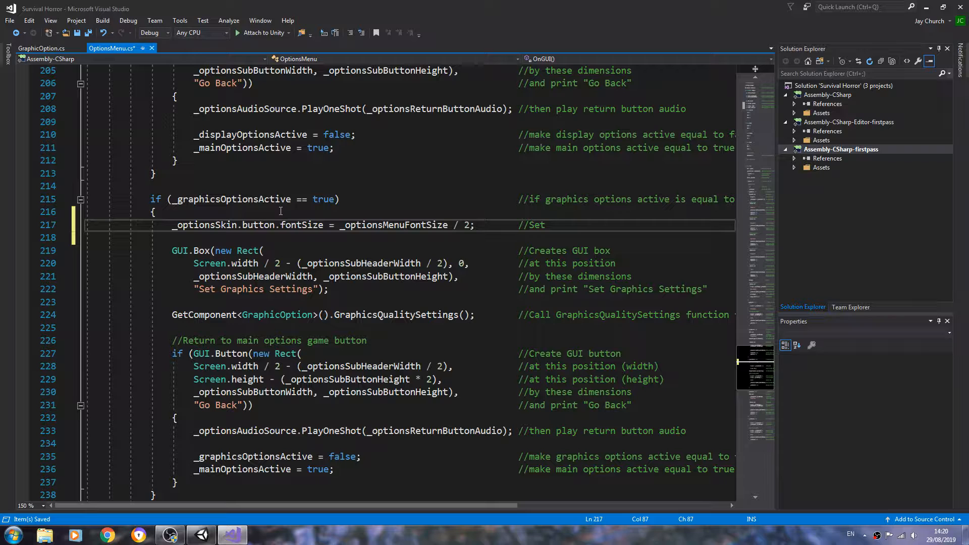
text(button)
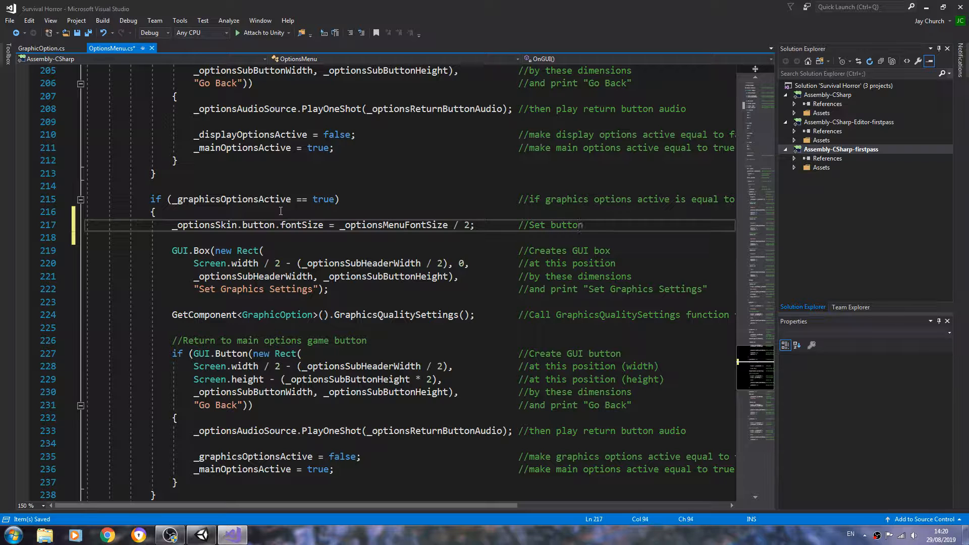
text(font size to)
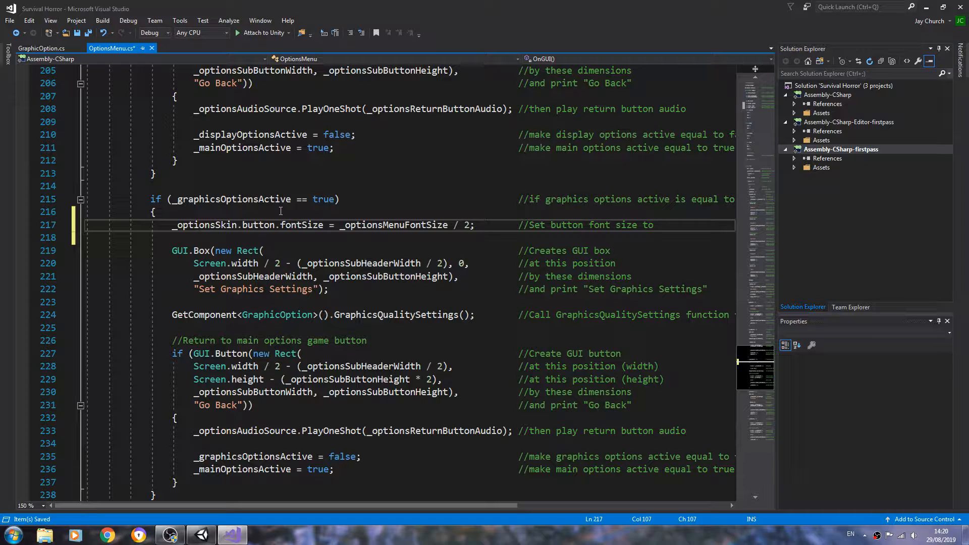
text(equal)
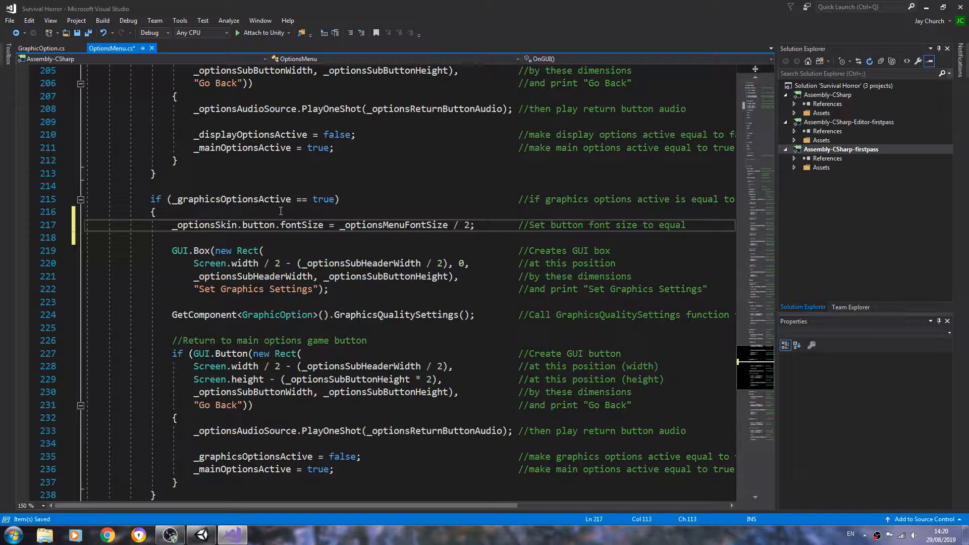
text(options menu font size divided)
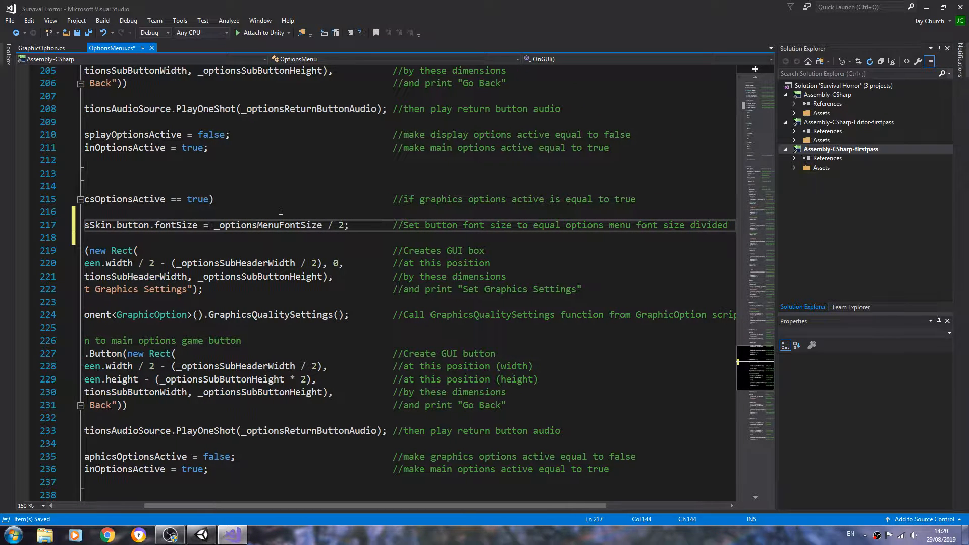
scroll(right, 3)
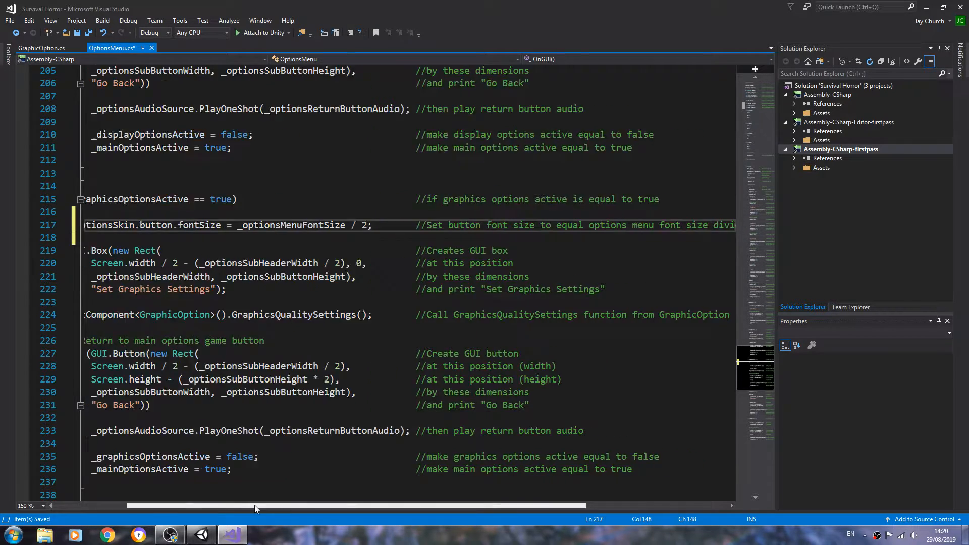
scroll(left, 3)
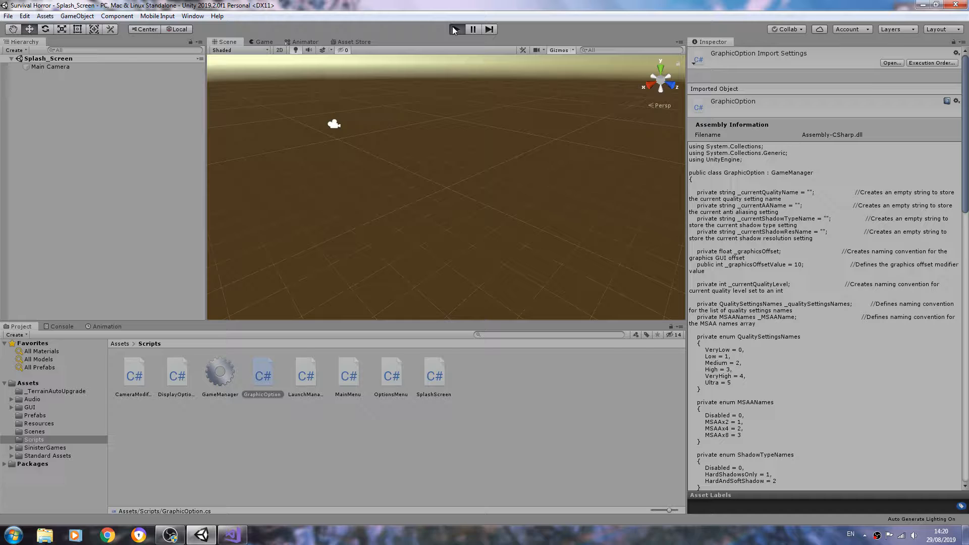
Enter play mode and maximize the Game view to fill the editor
click(456, 30)
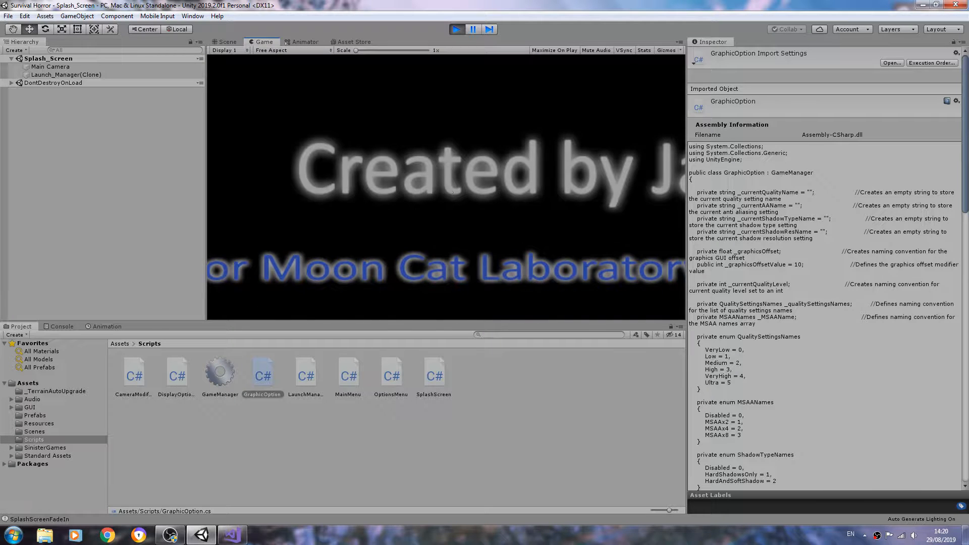
click(679, 42)
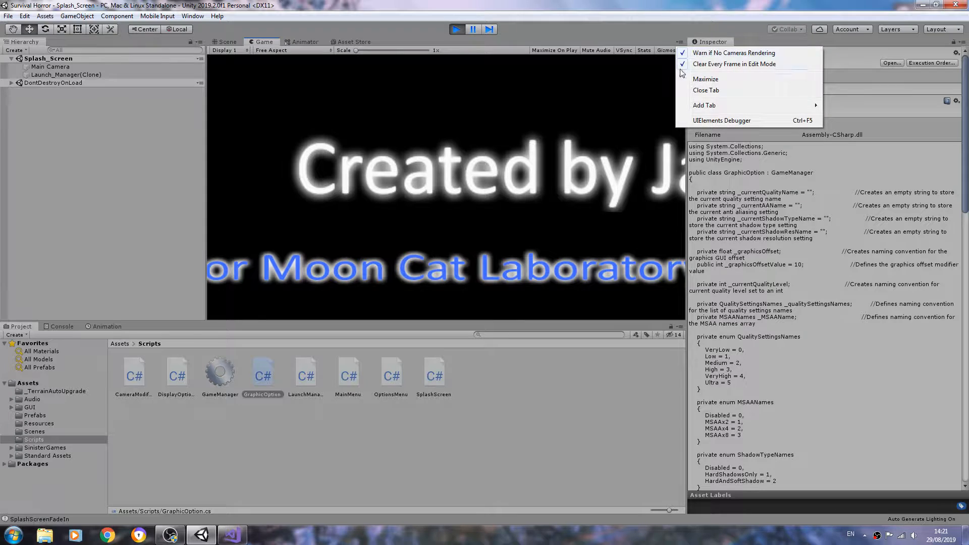
click(705, 78)
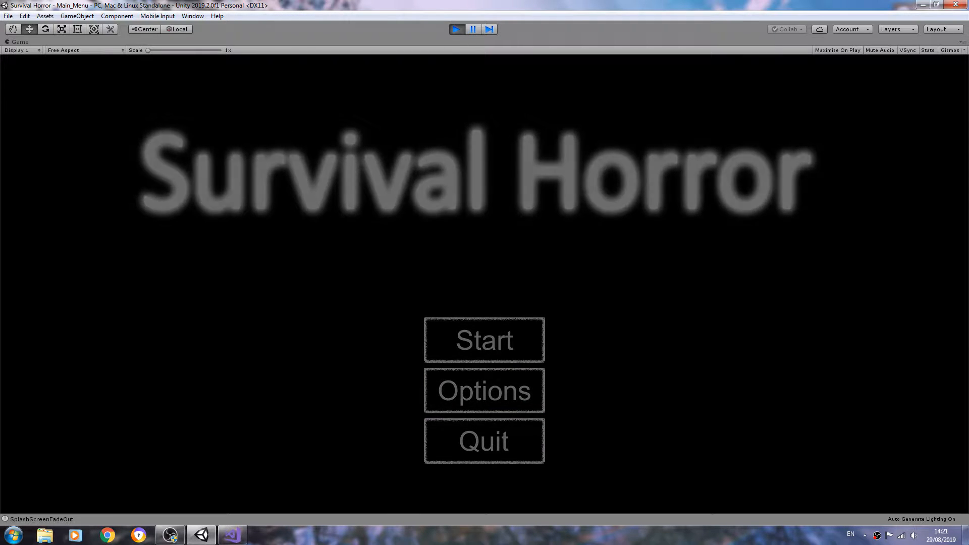
In the game's graphics options, apply MSAAx8 then Disabled, watching Current AA Setting switch 8 to 0
click(484, 390)
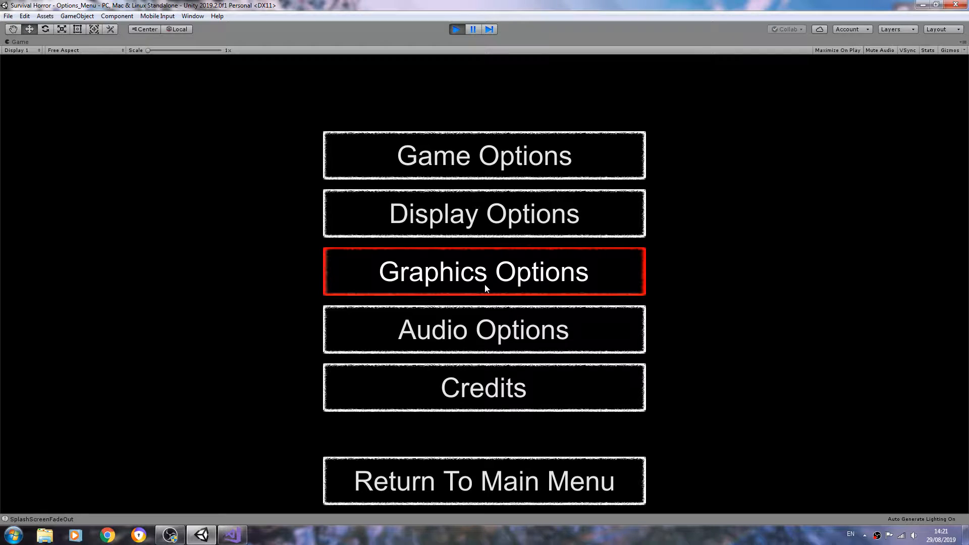
click(484, 271)
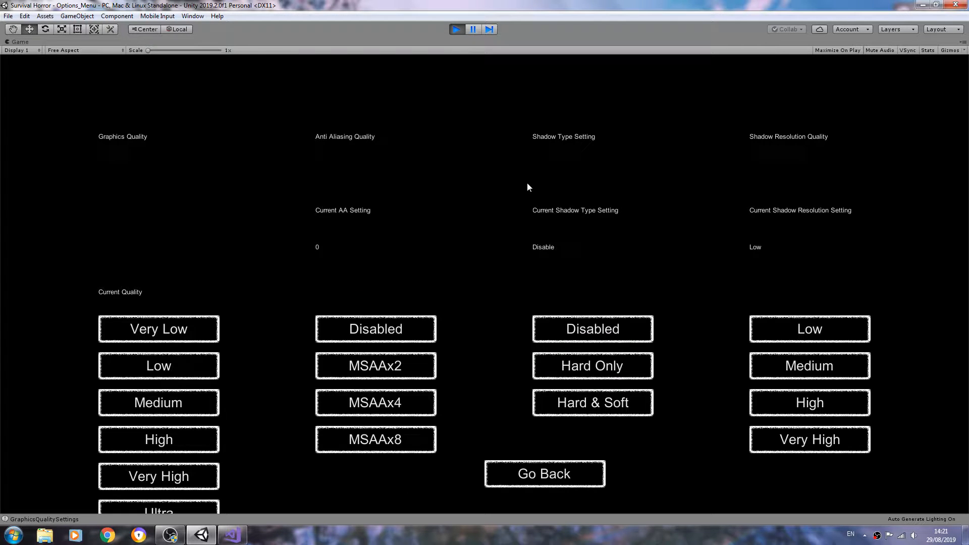
mouse_move(402, 200)
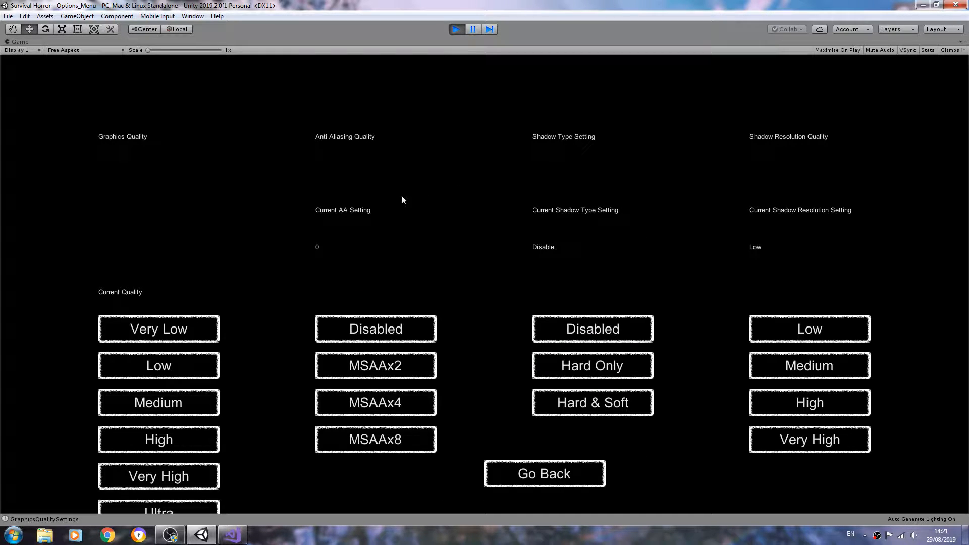
mouse_move(315, 256)
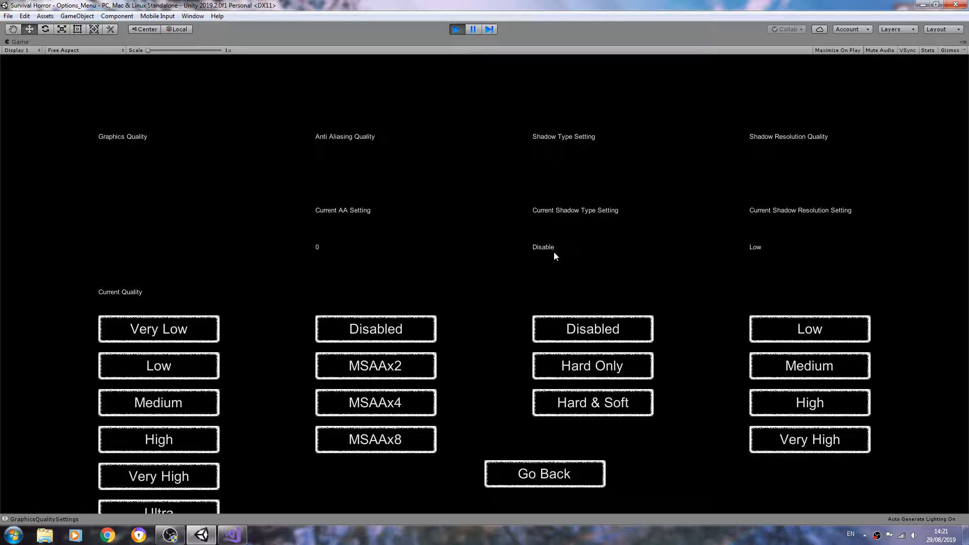
mouse_move(314, 258)
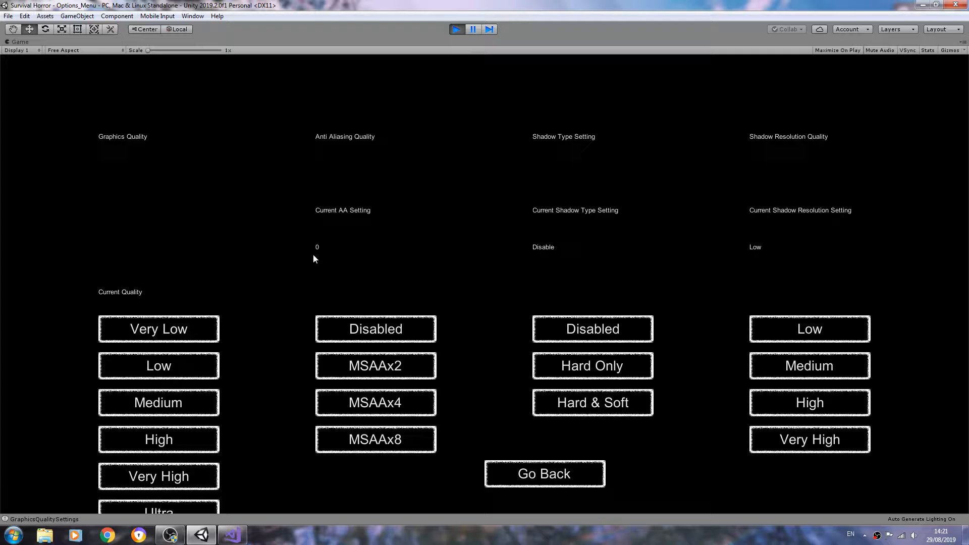
mouse_move(319, 251)
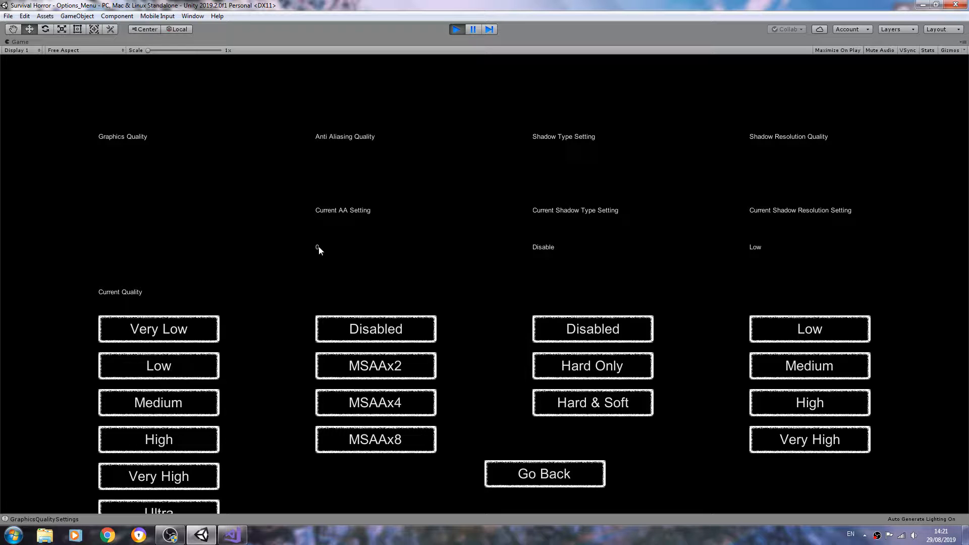
mouse_move(333, 271)
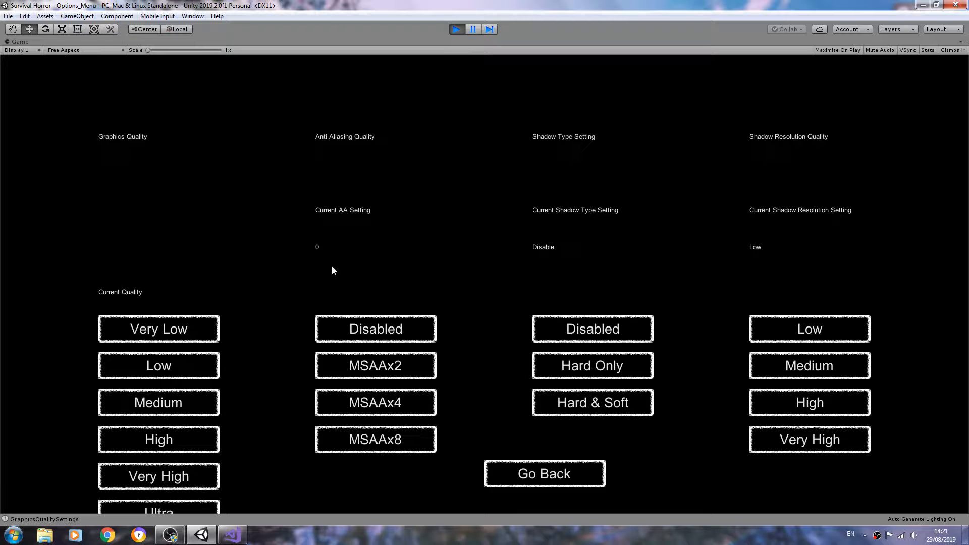
click(375, 402)
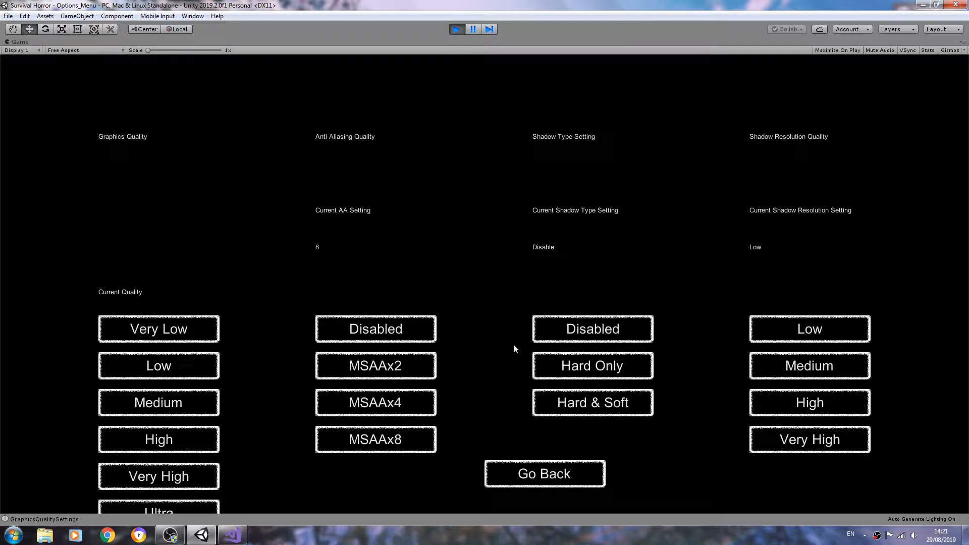
click(375, 328)
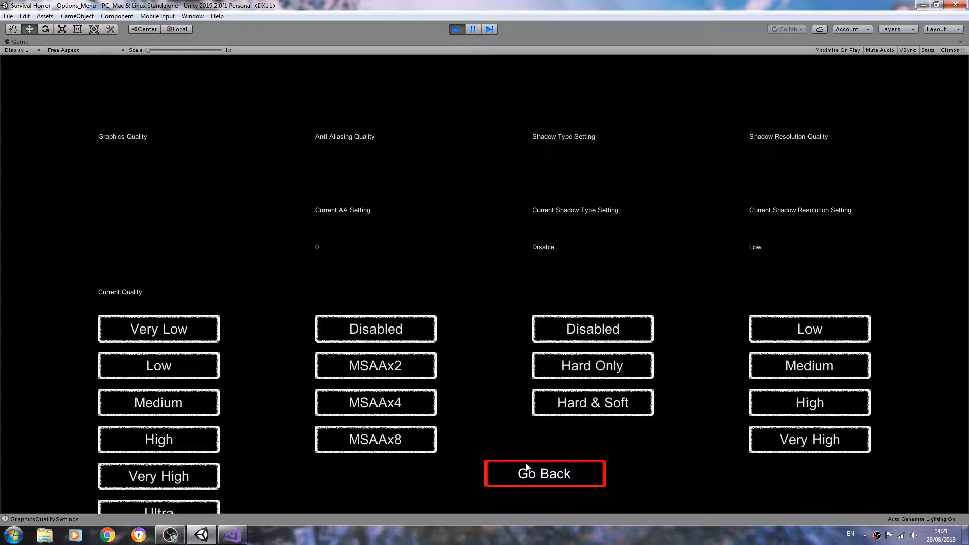
mouse_move(128, 214)
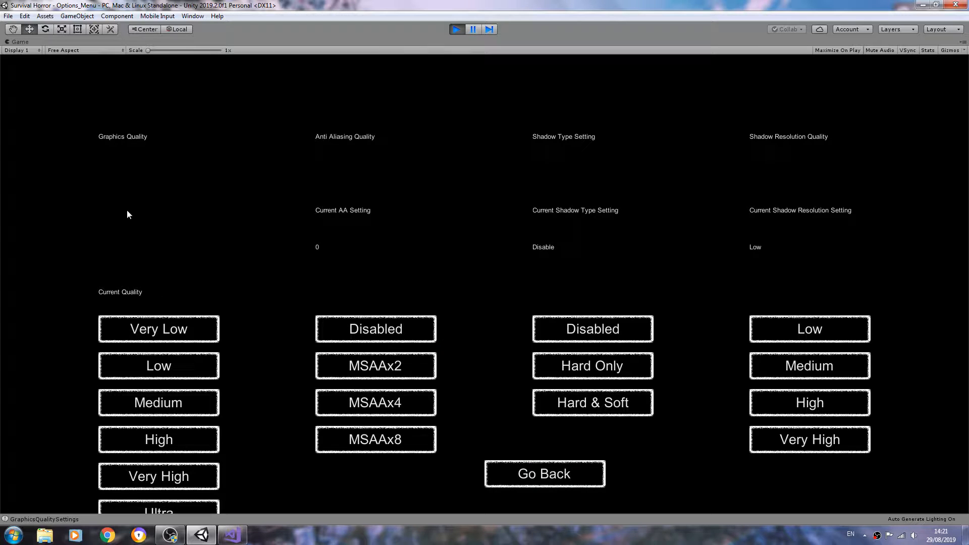
mouse_move(129, 264)
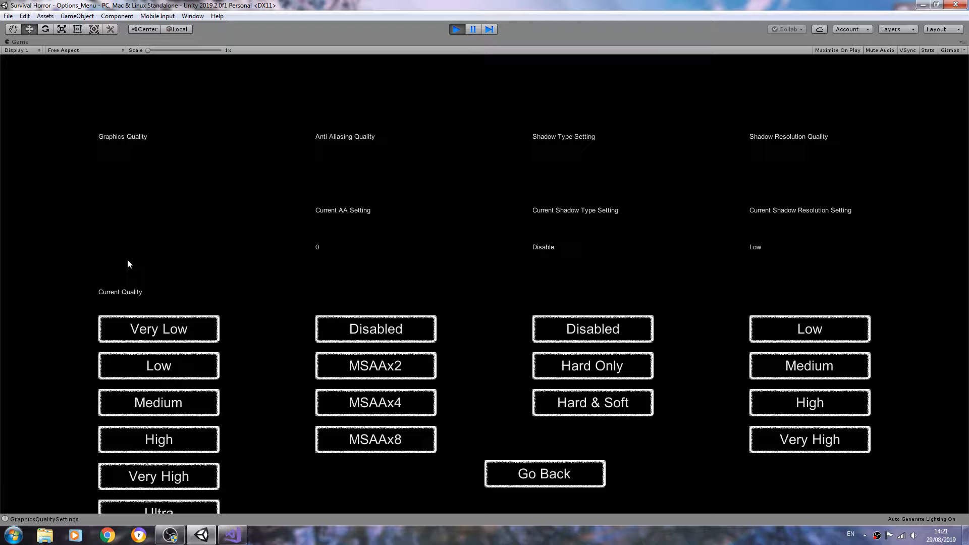
mouse_move(131, 292)
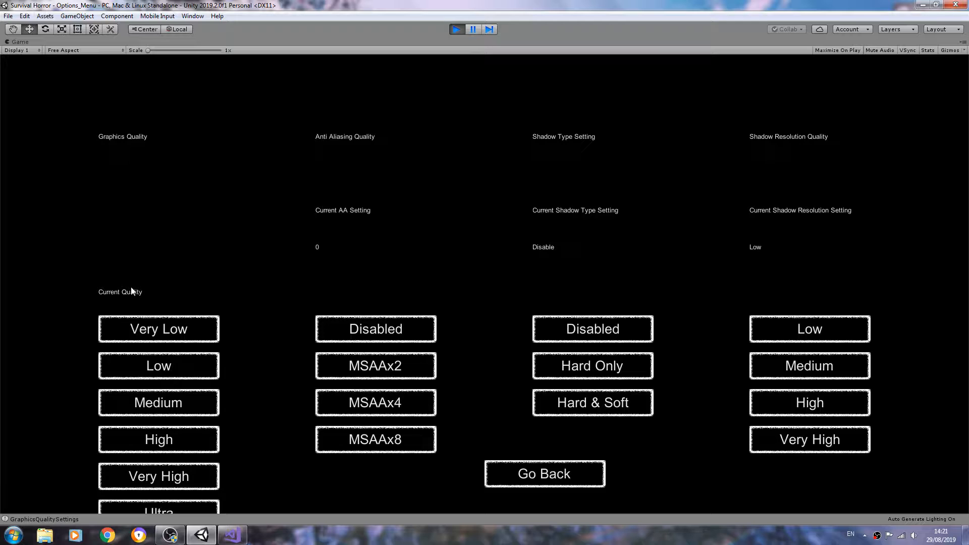
mouse_move(416, 59)
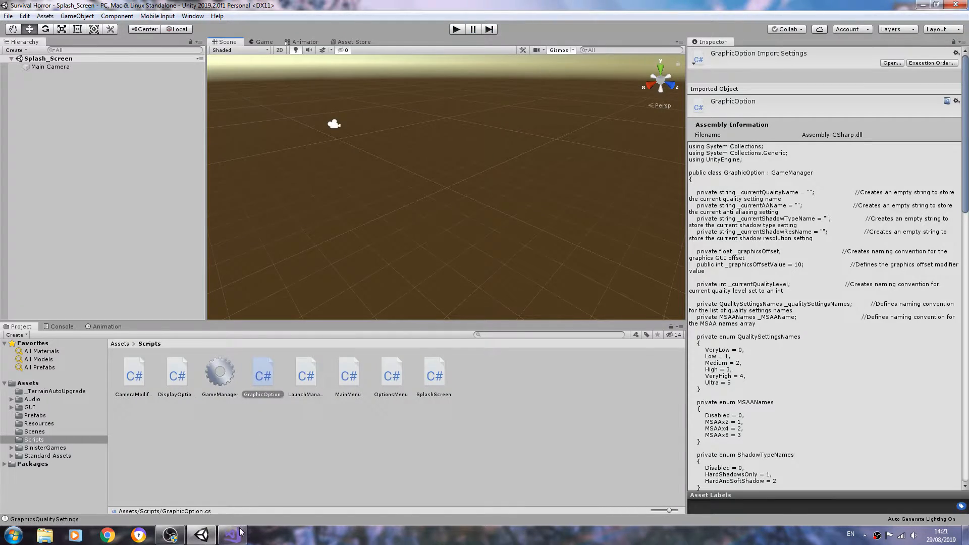
In GraphicOption.cs drop line 91's * 2 header multiplier and set line 96's multiplier to 2
click(231, 534)
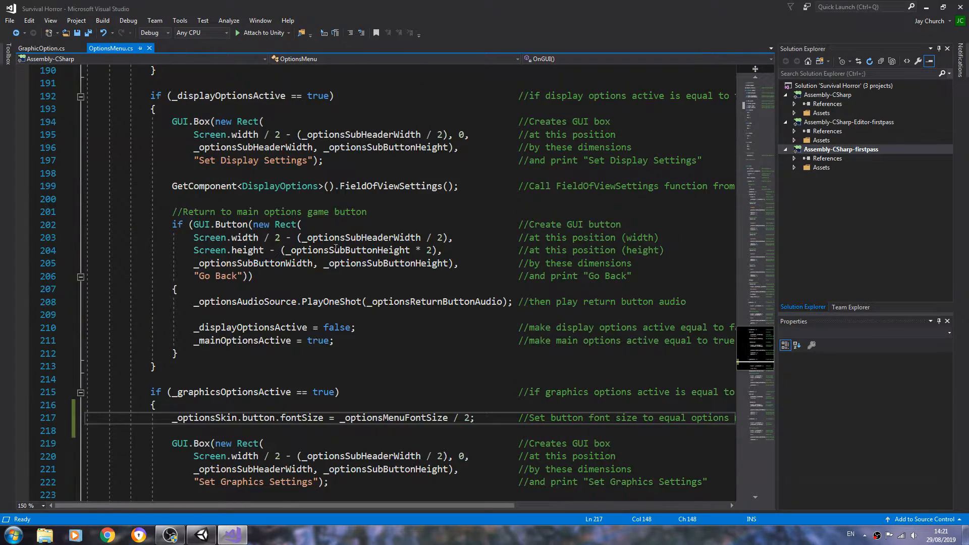
click(41, 48)
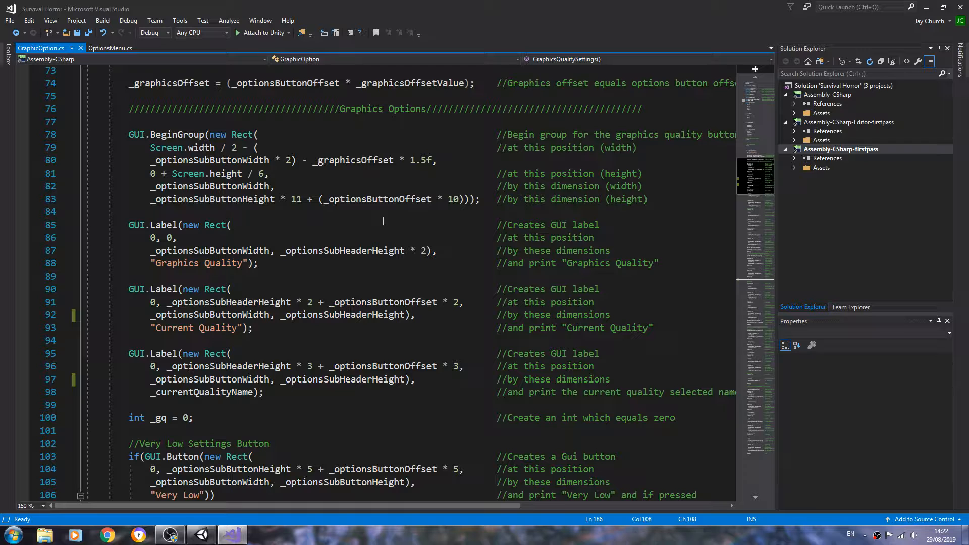
mouse_move(316, 380)
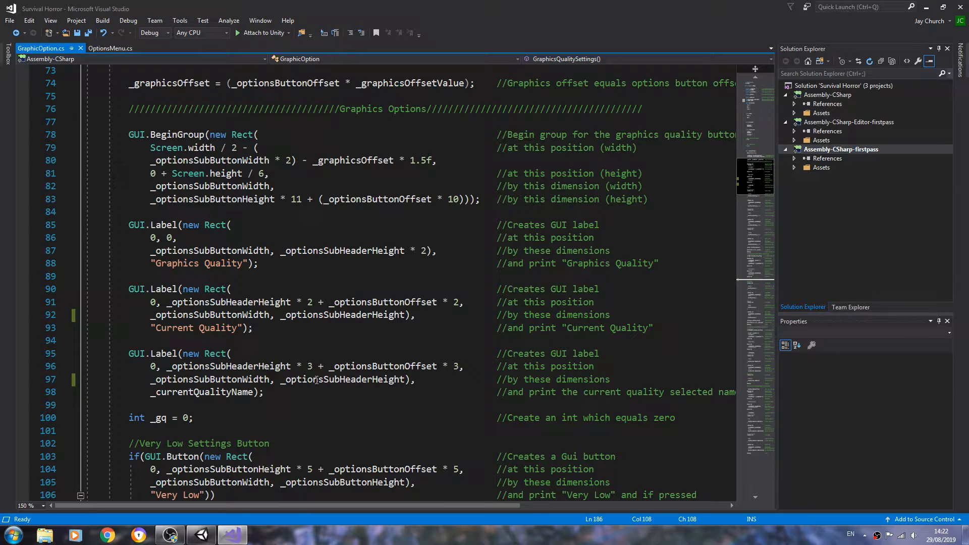
mouse_move(315, 380)
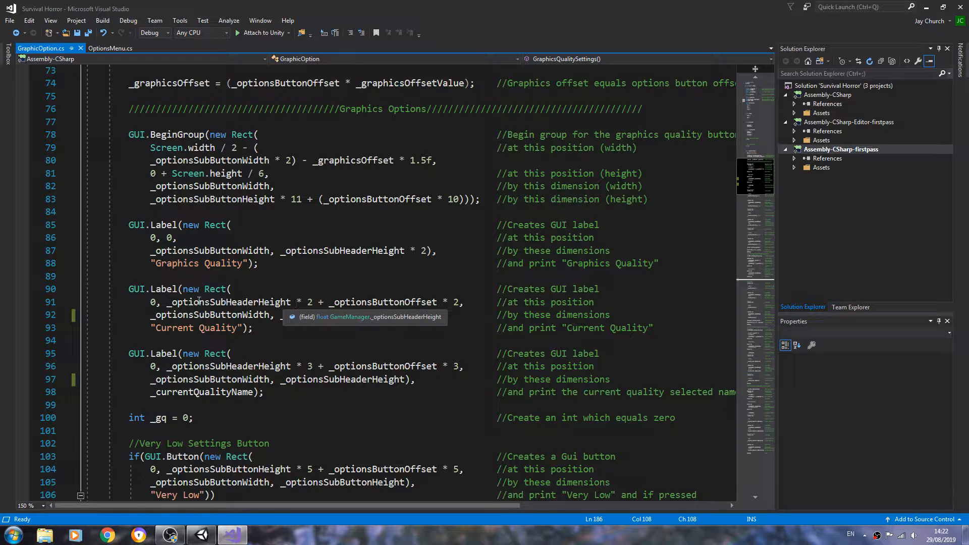
click(157, 303)
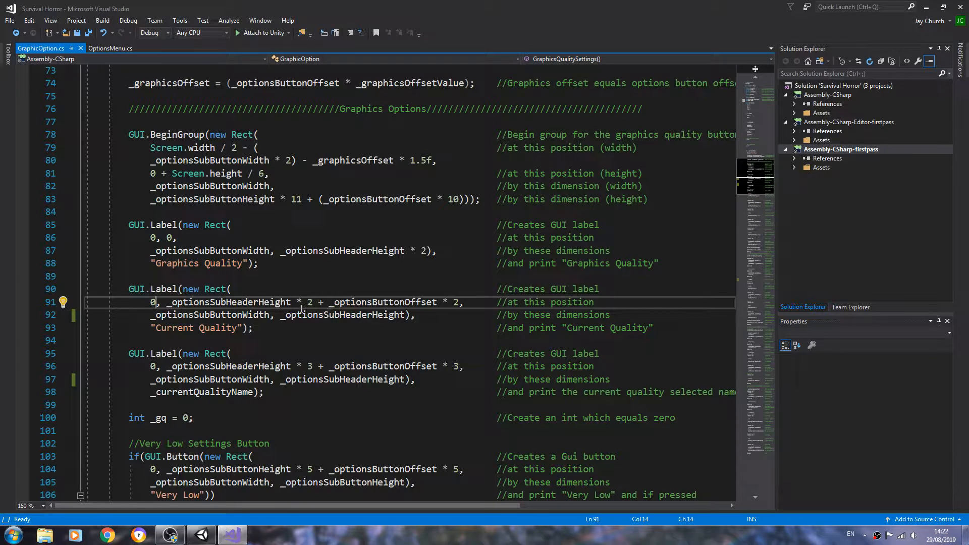
mouse_move(300, 315)
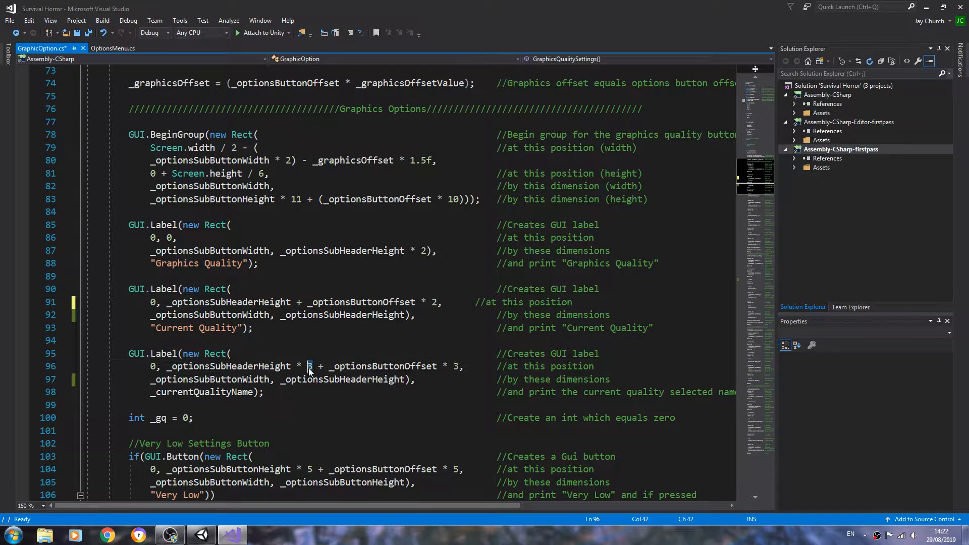
text(2)
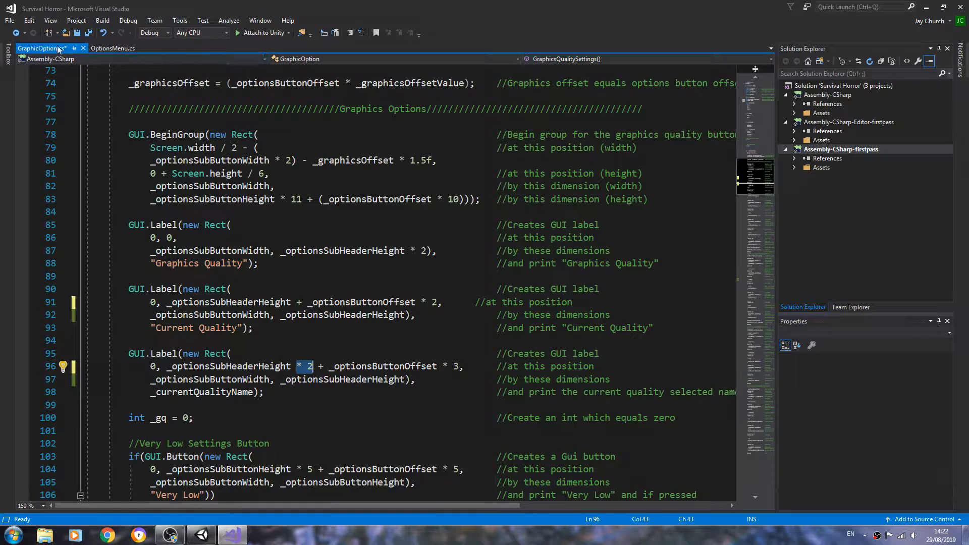
Save GraphicOption.cs and scroll to the ANTI ALIASING region around line 186
key(ctrl+s)
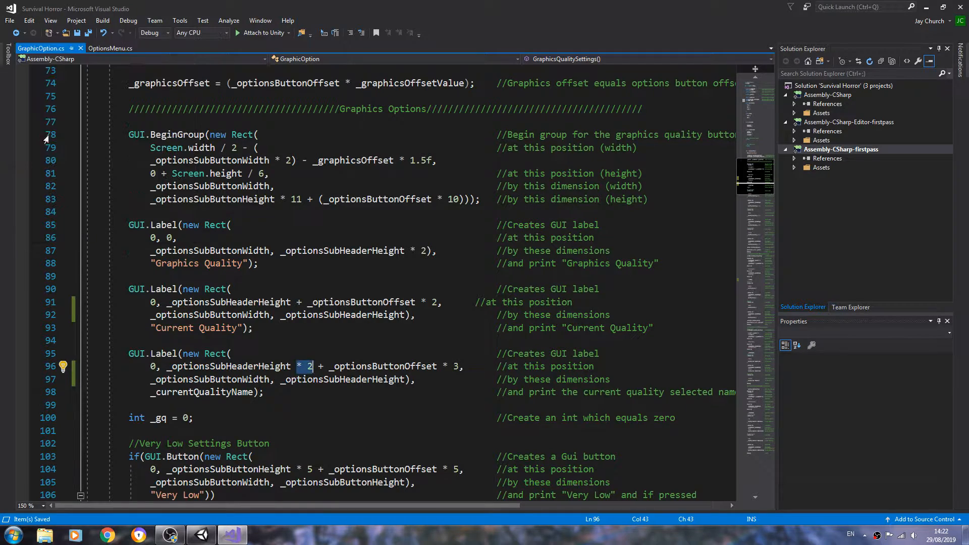
scroll(down, 3)
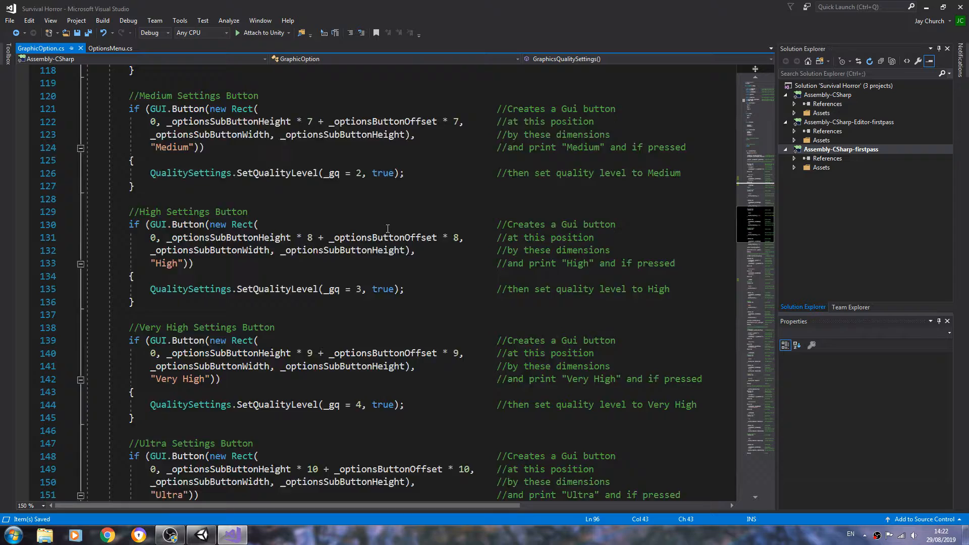
scroll(down, 3)
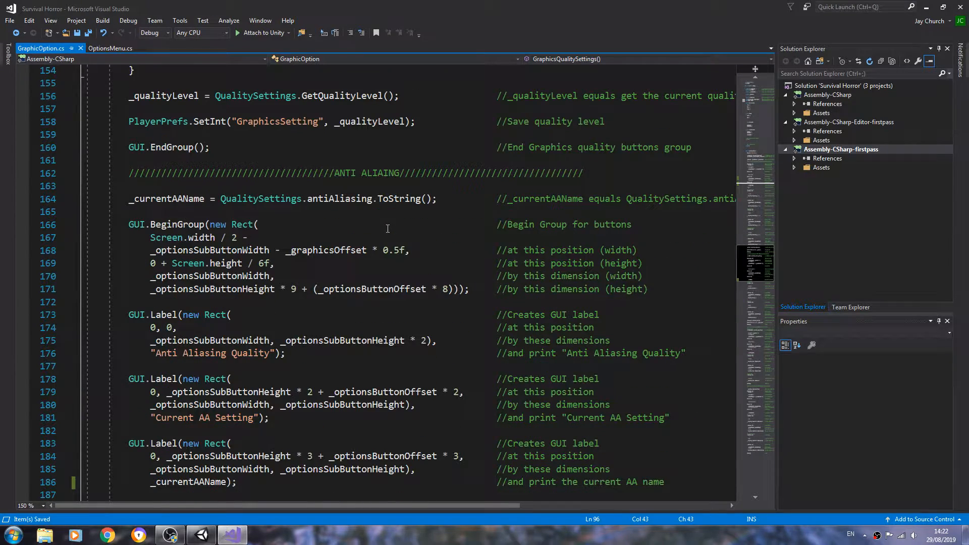
scroll(down, 3)
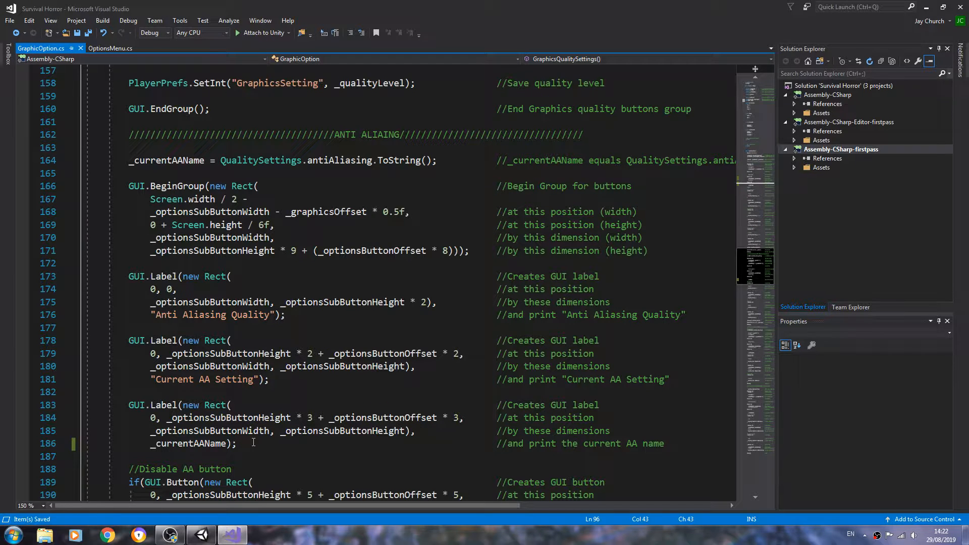
mouse_move(286, 398)
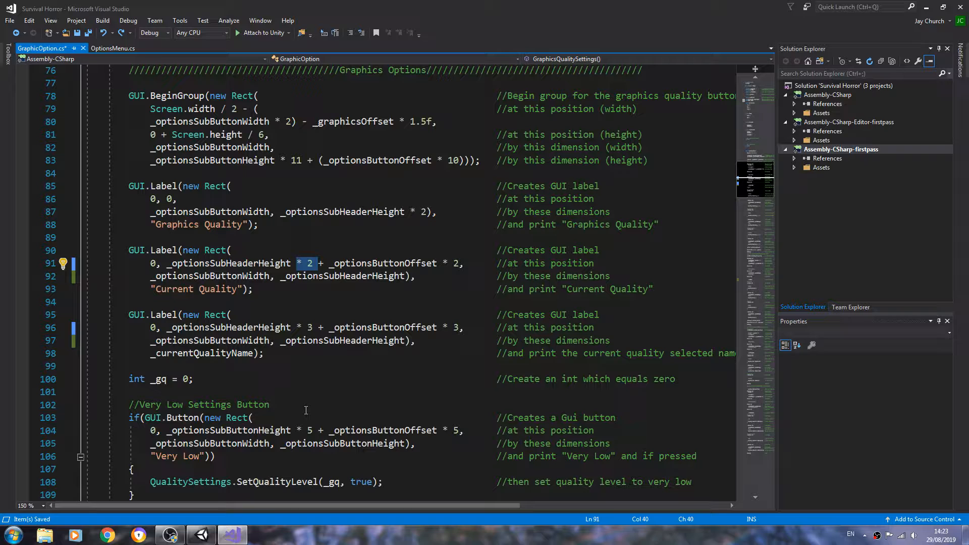
mouse_move(259, 262)
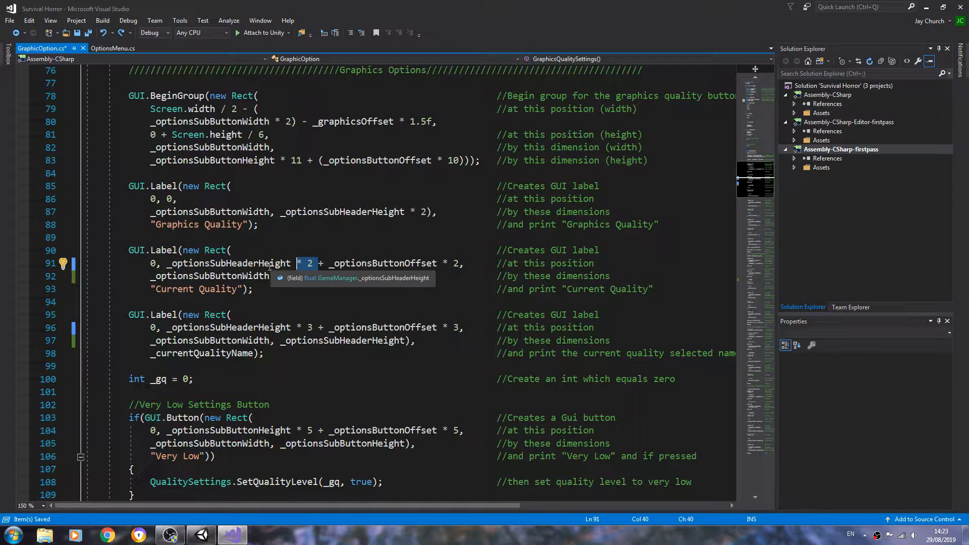
Replace _optionsSubHeaderHeight with _optionsSubButtonHeight on lines 91 and 96 via IntelliSense and paste
double_click(229, 262)
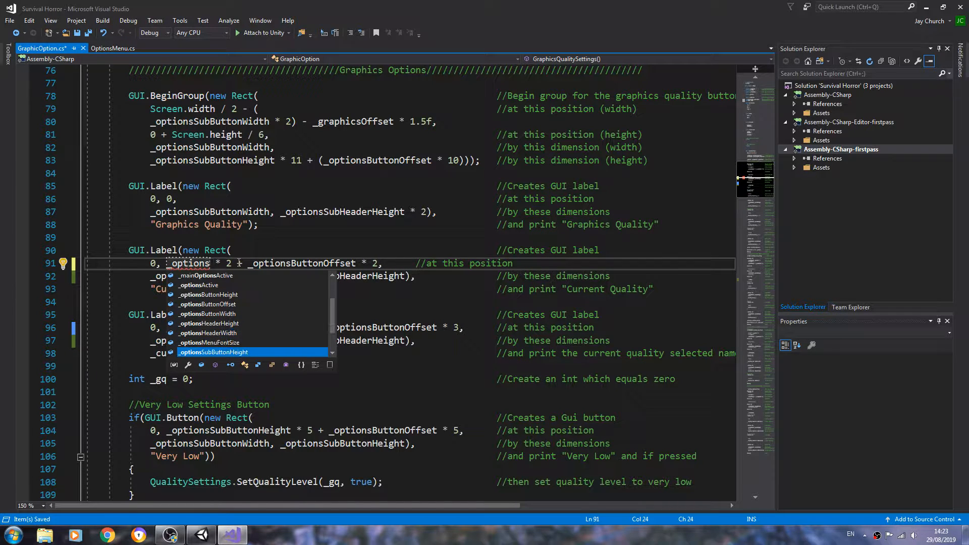
key(Tab)
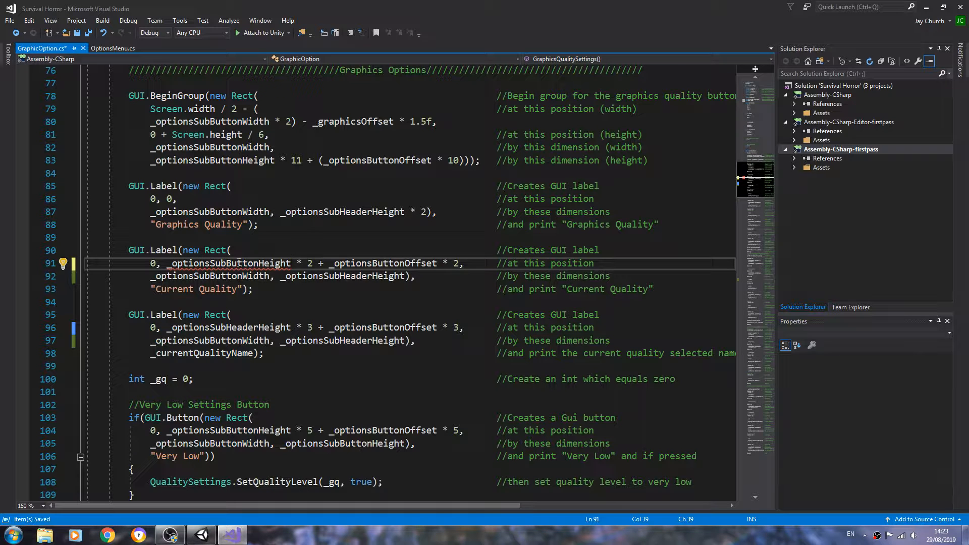
double_click(228, 263)
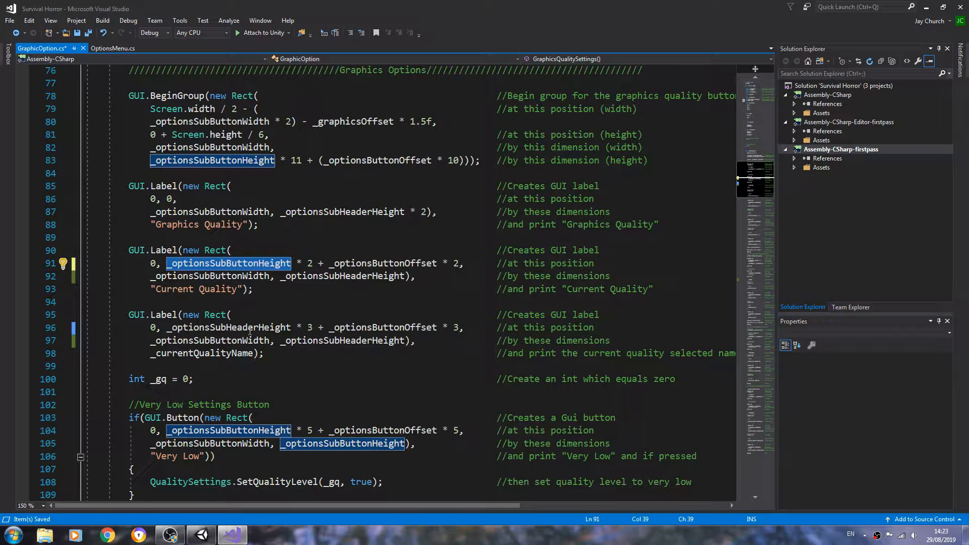
mouse_move(253, 327)
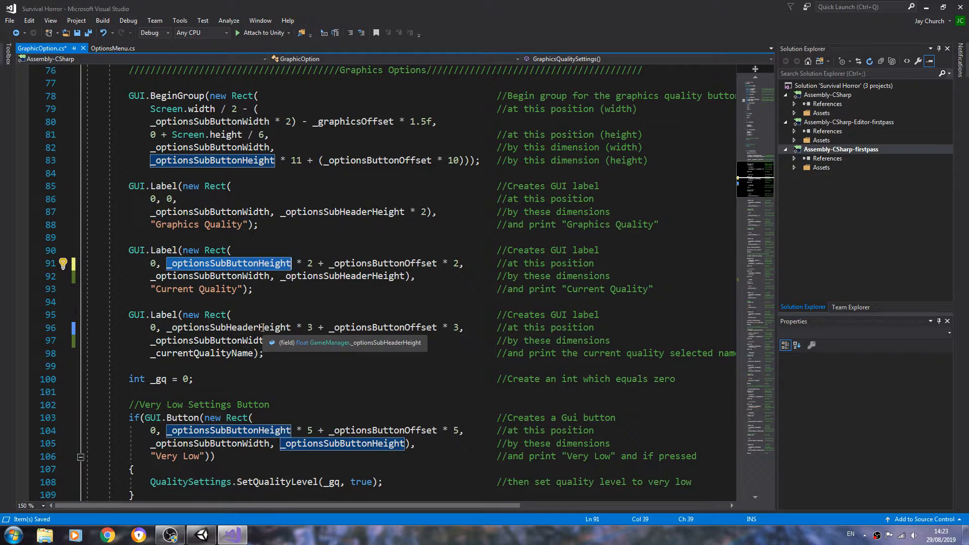
right_click(343, 341)
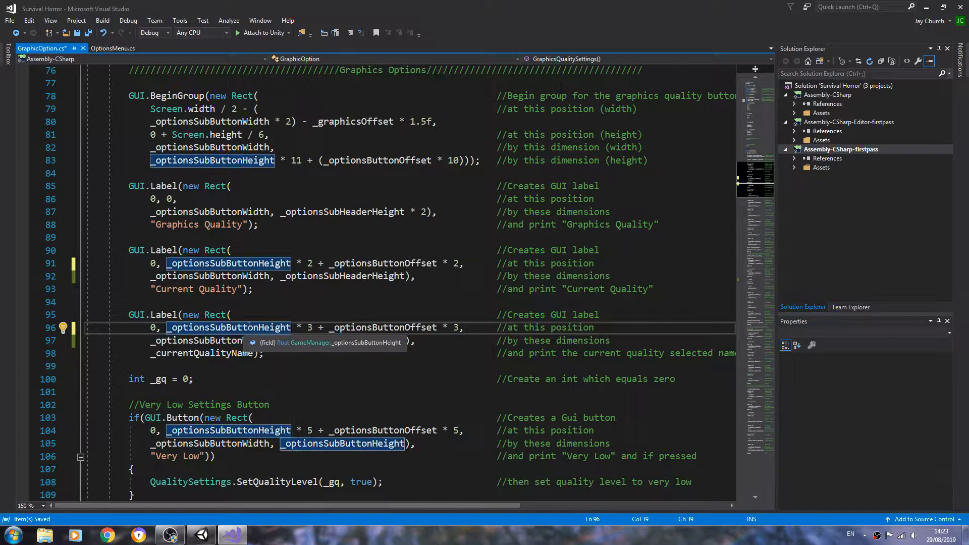
mouse_move(371, 341)
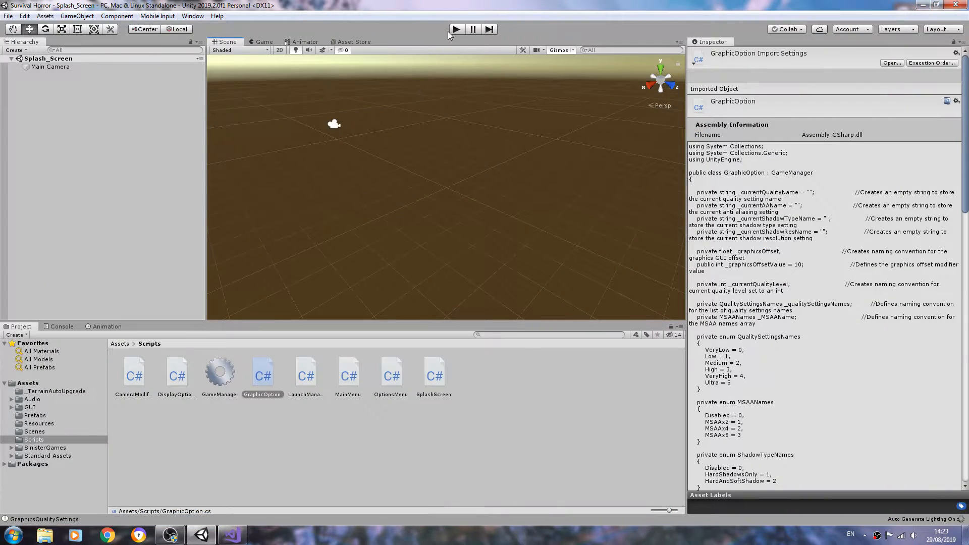
mouse_move(455, 30)
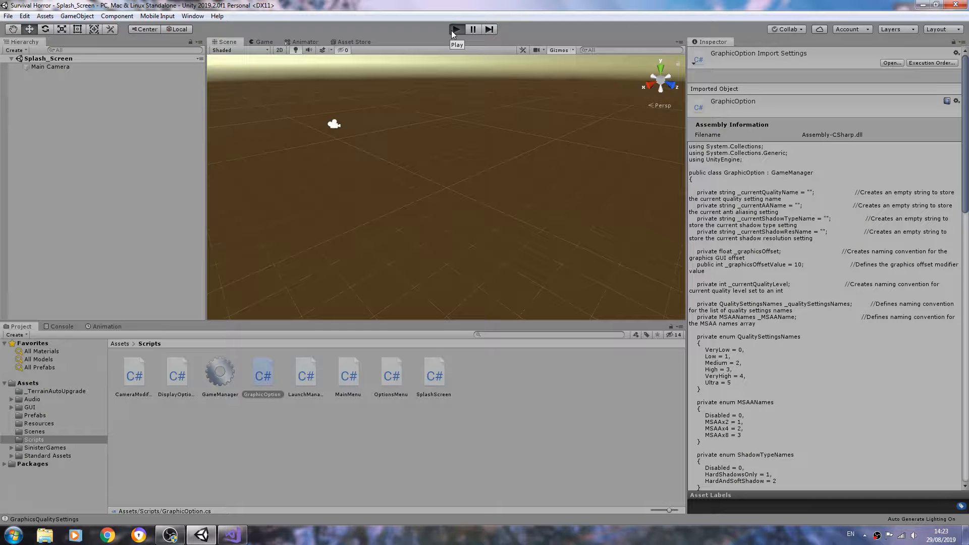
Start play mode in Unity to test the script changes
click(455, 30)
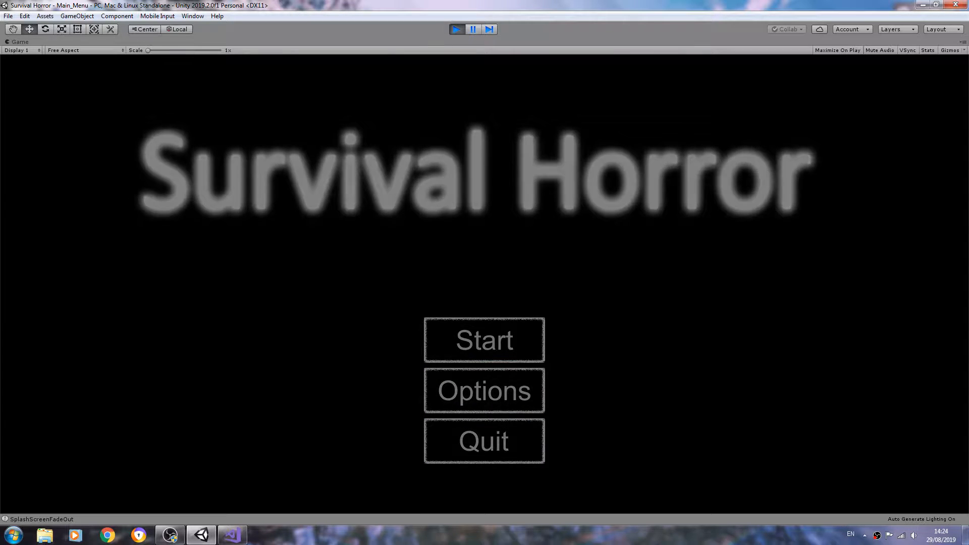
In the running game, go into the graphics options screen and try the quality buttons up to Ultra
click(484, 390)
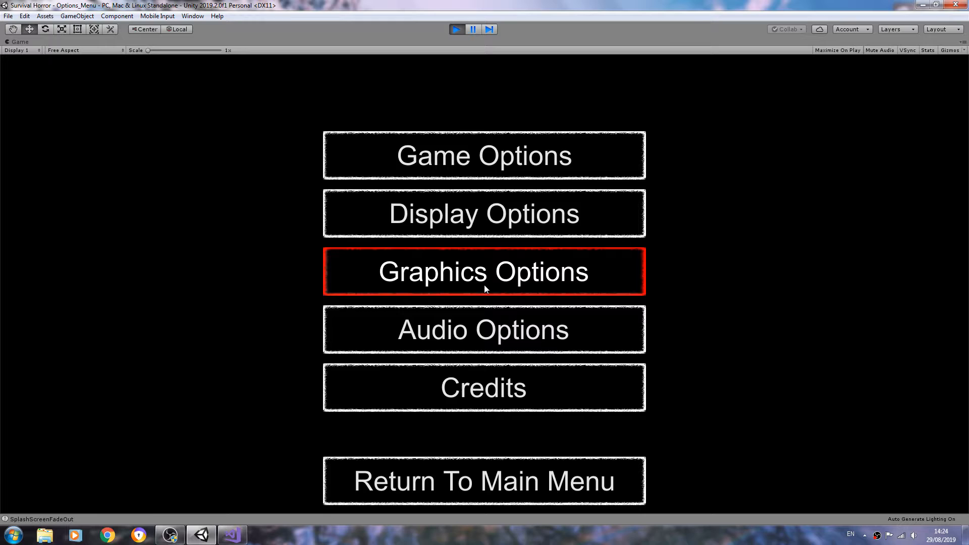
click(484, 272)
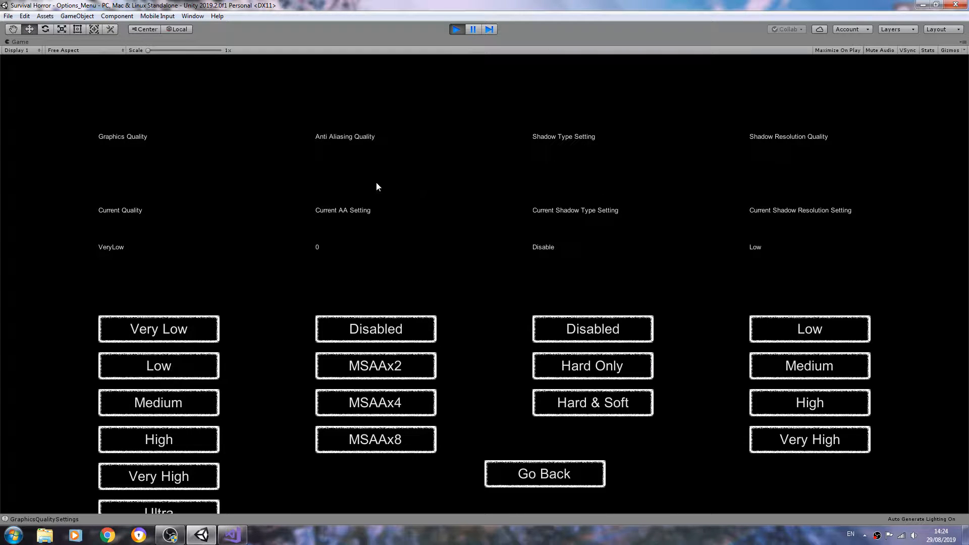
mouse_move(655, 185)
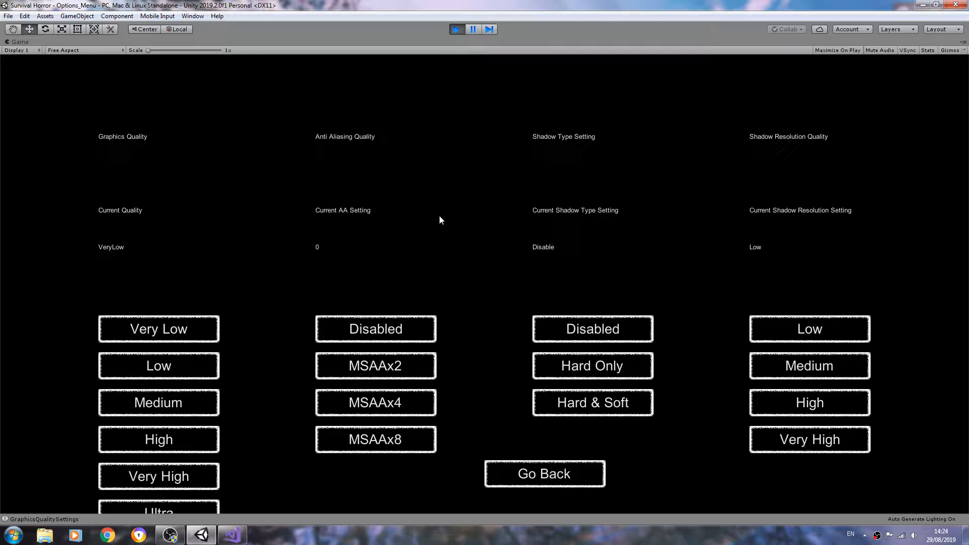
mouse_move(396, 347)
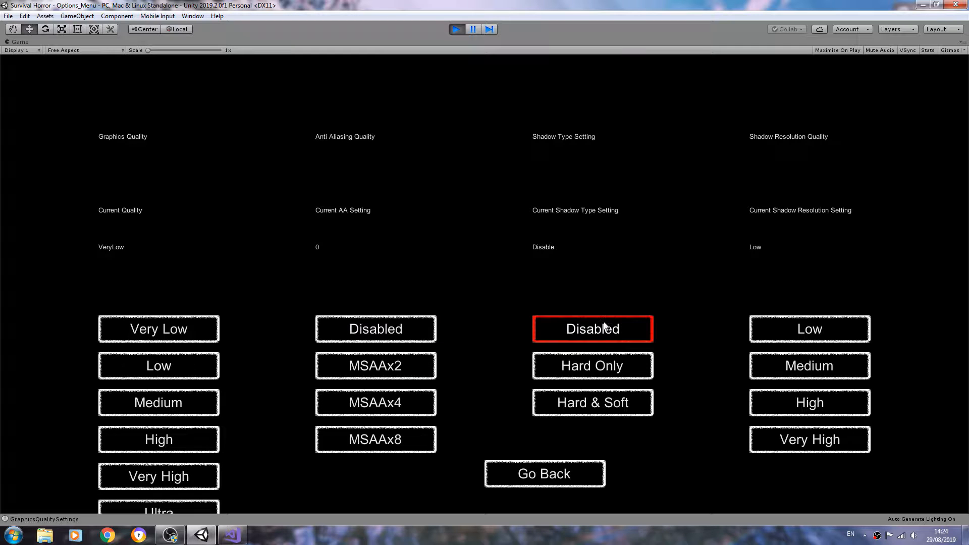
click(158, 366)
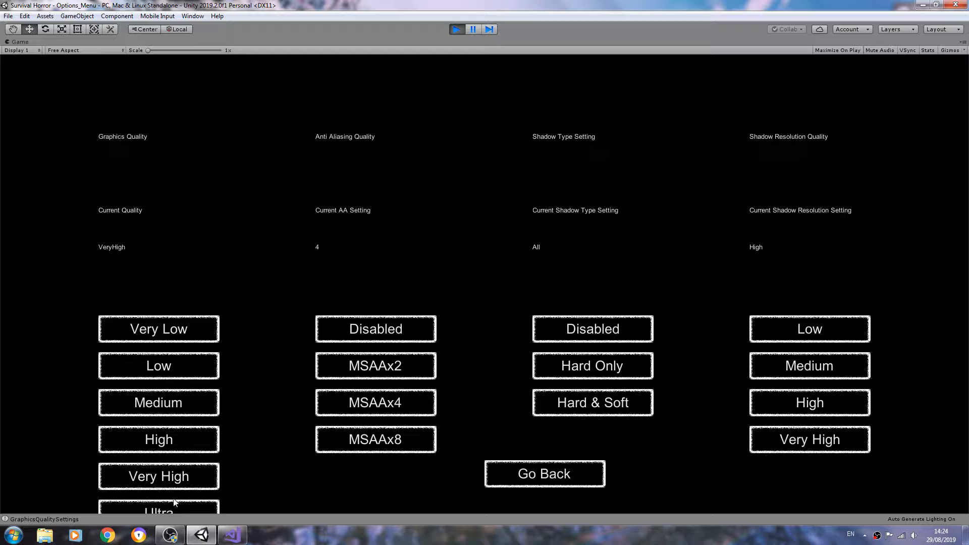
click(158, 507)
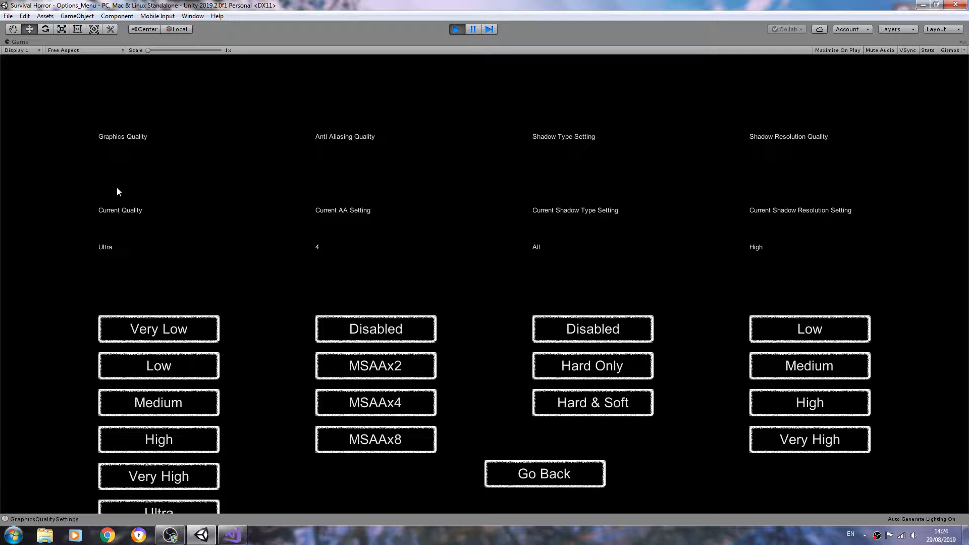
mouse_move(149, 253)
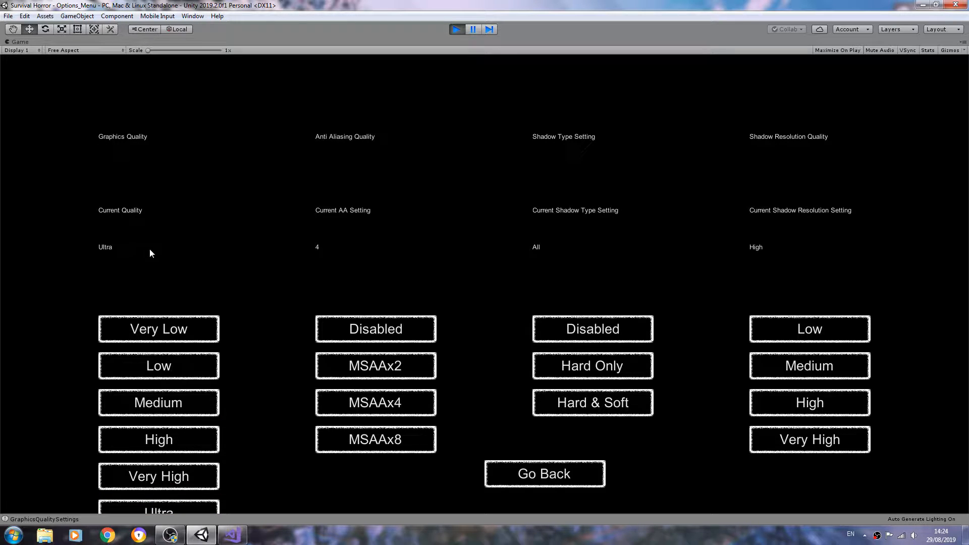
mouse_move(268, 262)
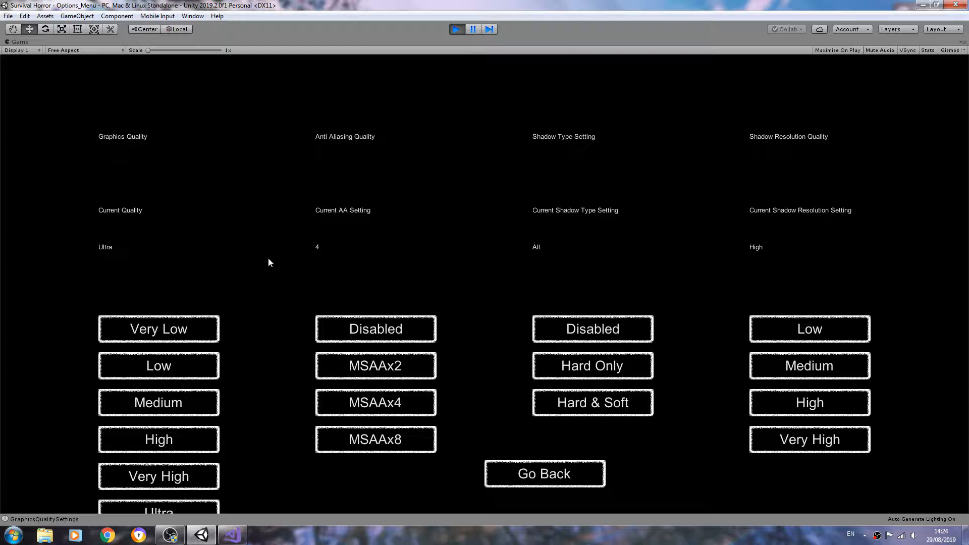
mouse_move(526, 264)
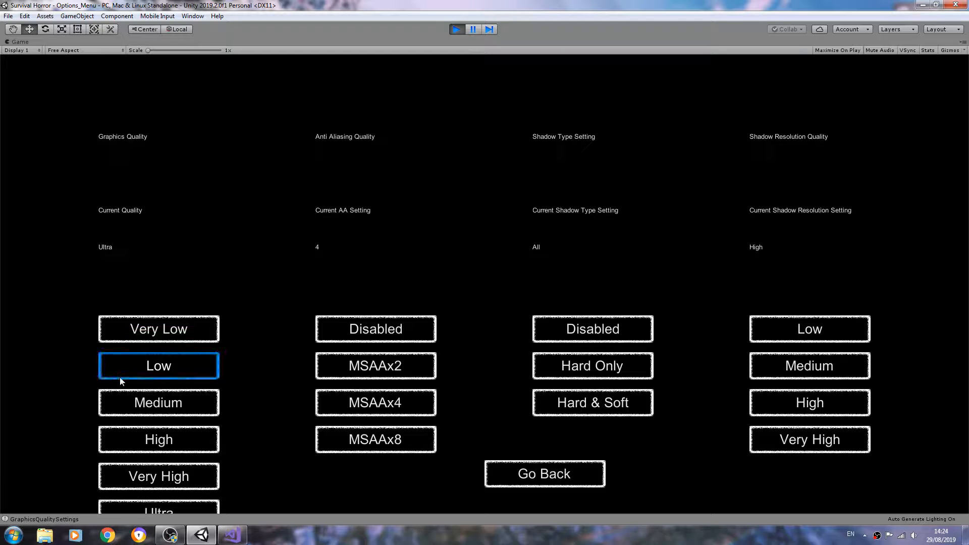
Try Low quality and MSAA x8 anti-aliasing, then return to GraphicOption.cs in Visual Studio
click(375, 329)
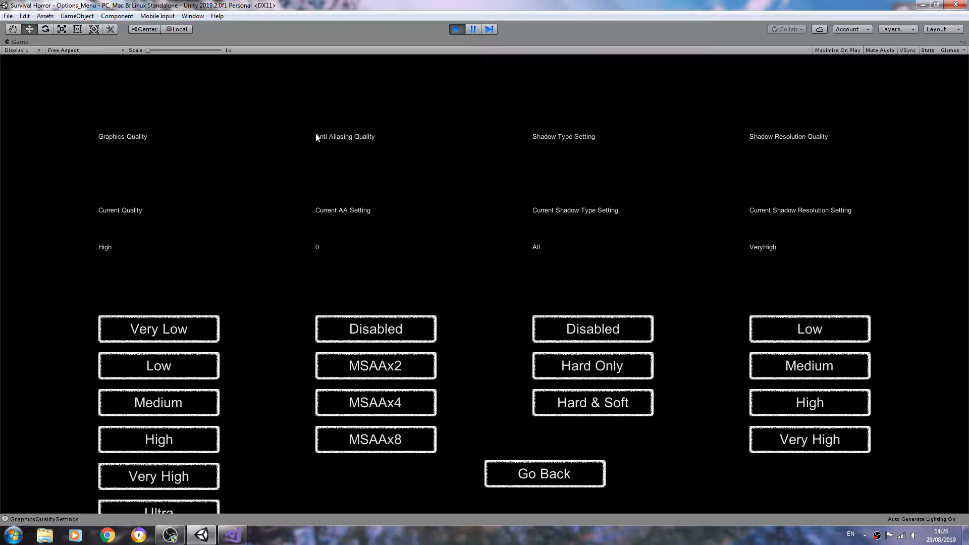
mouse_move(360, 215)
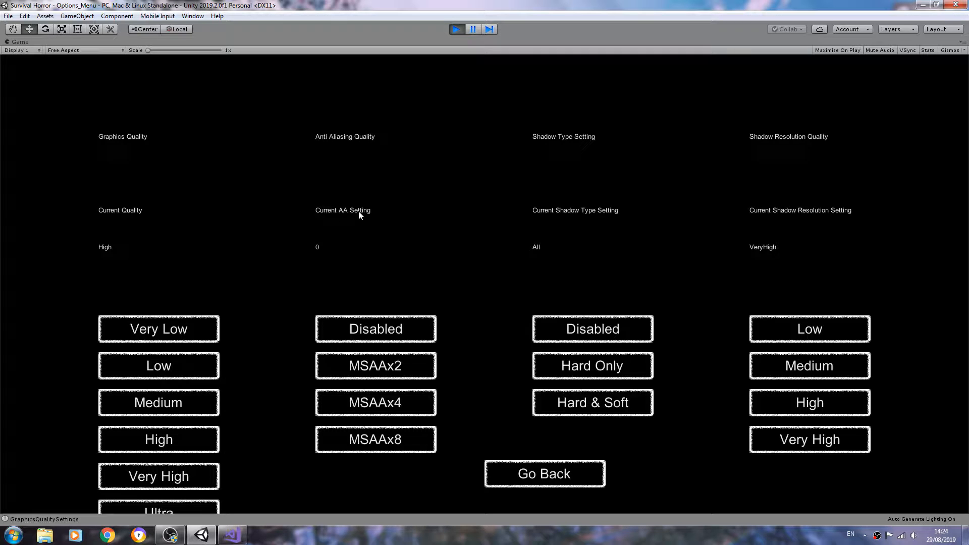
mouse_move(325, 245)
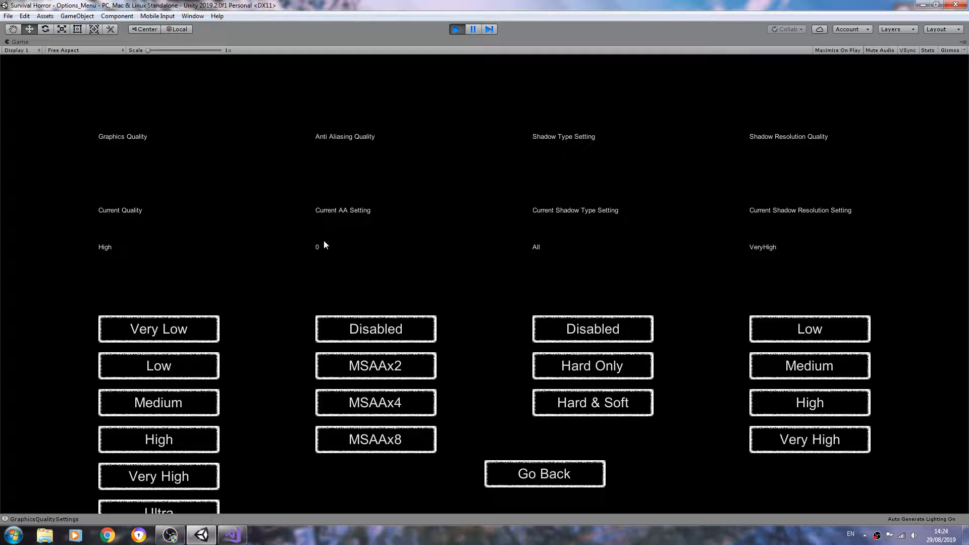
click(375, 403)
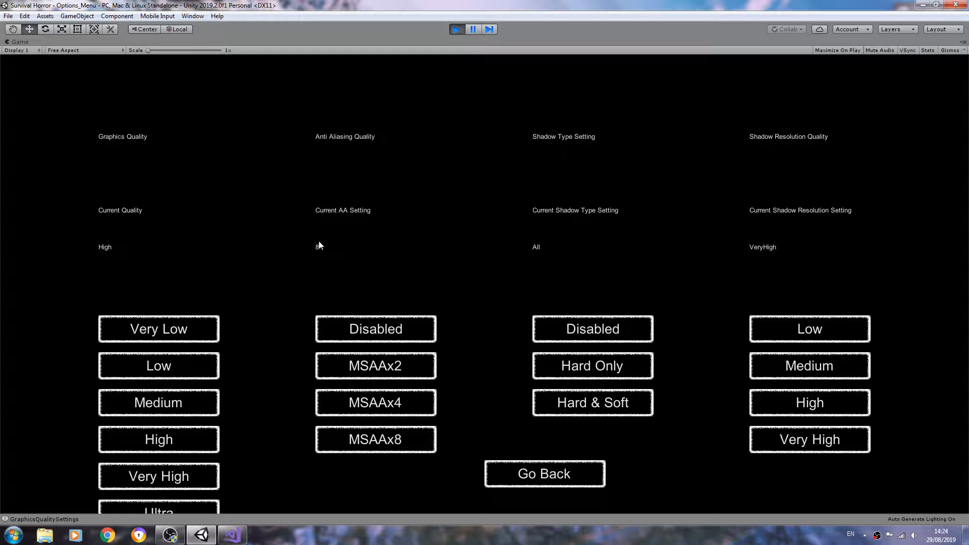
mouse_move(323, 251)
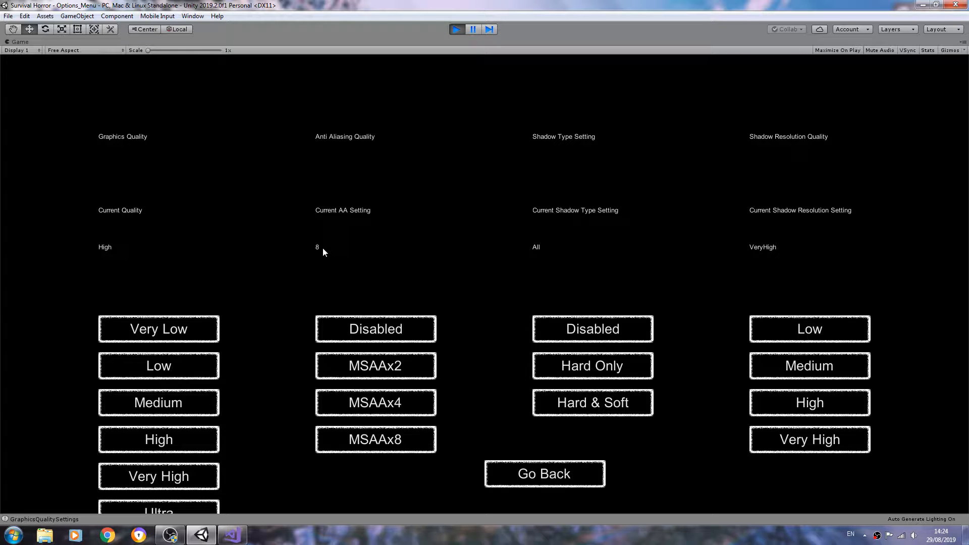
click(456, 29)
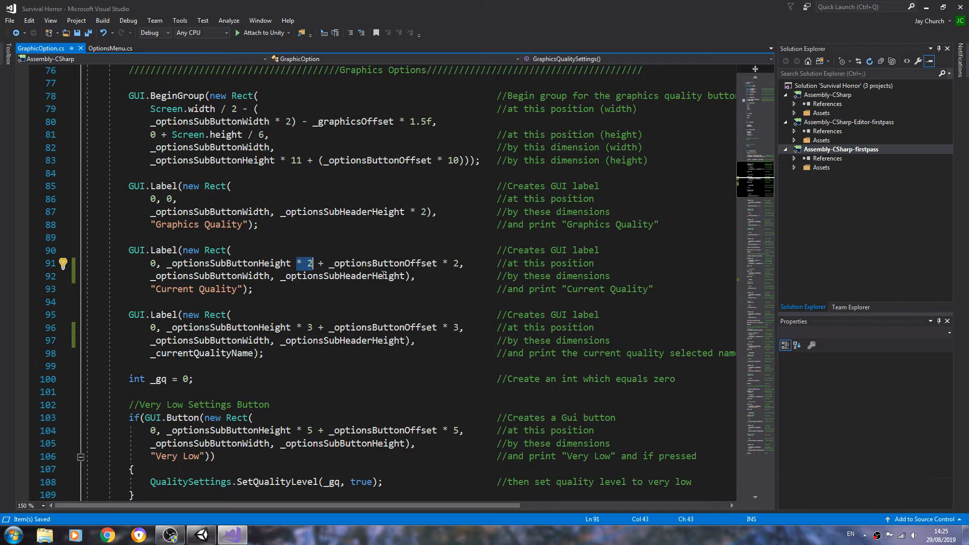
Below the MSAA name declaration, declare 'private string _selectedAA = "";'
scroll(up, 3)
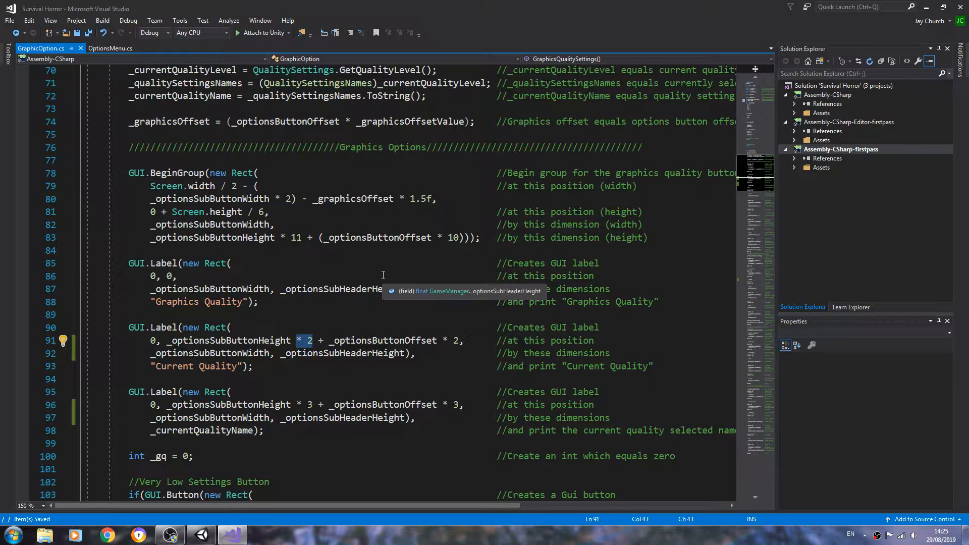
scroll(down, 3)
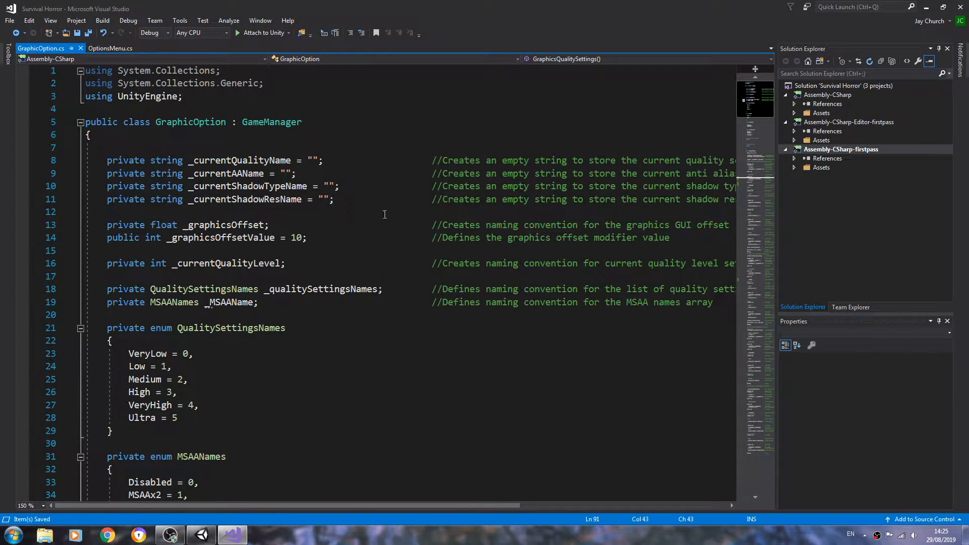
click(712, 302)
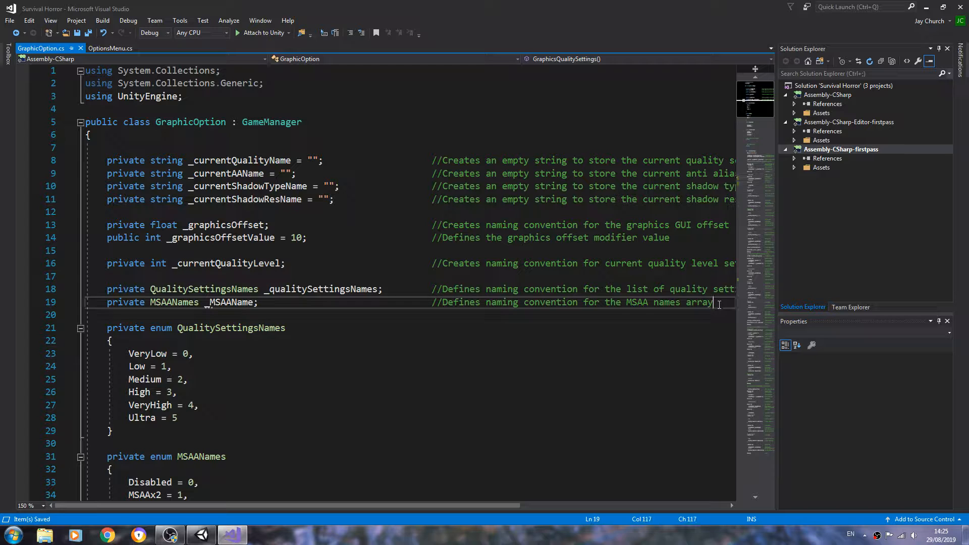
key(enter)
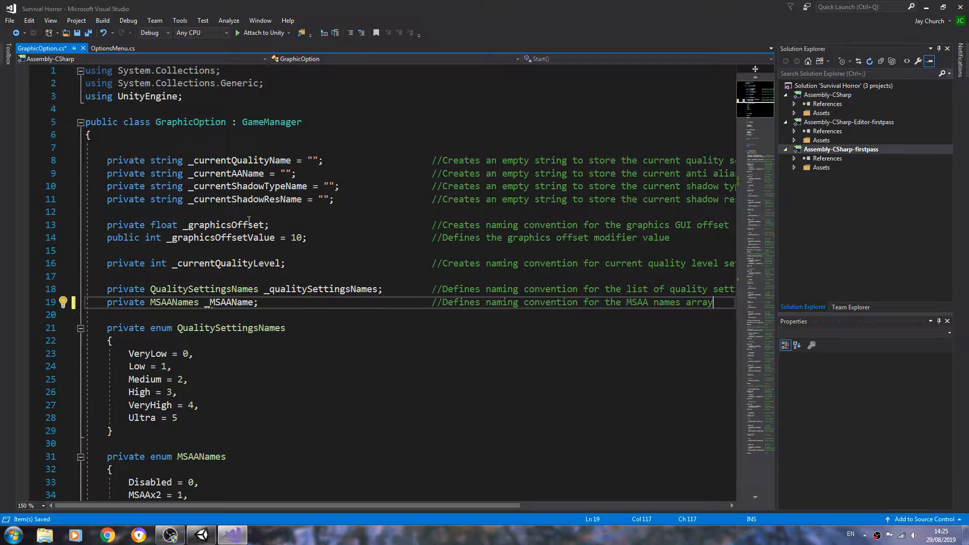
text(private string _)
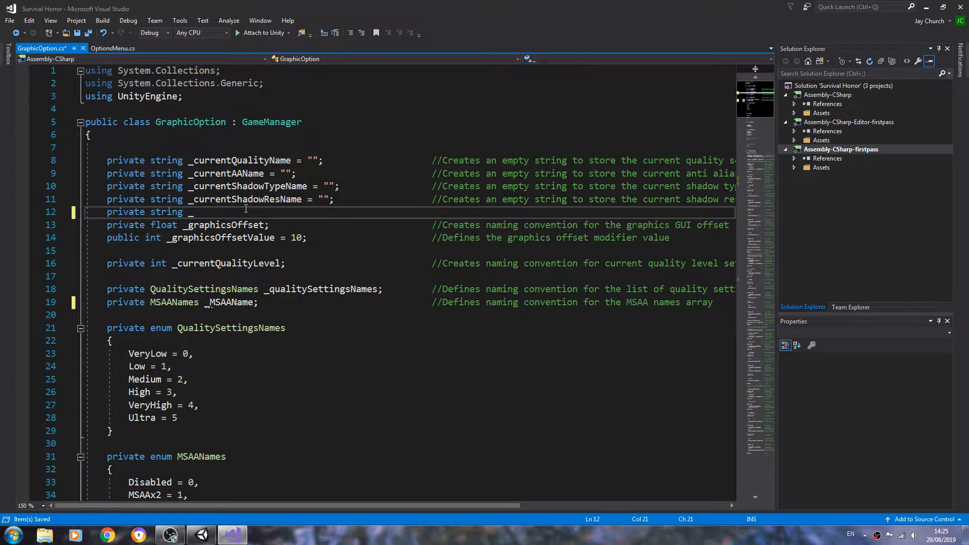
text(selected)
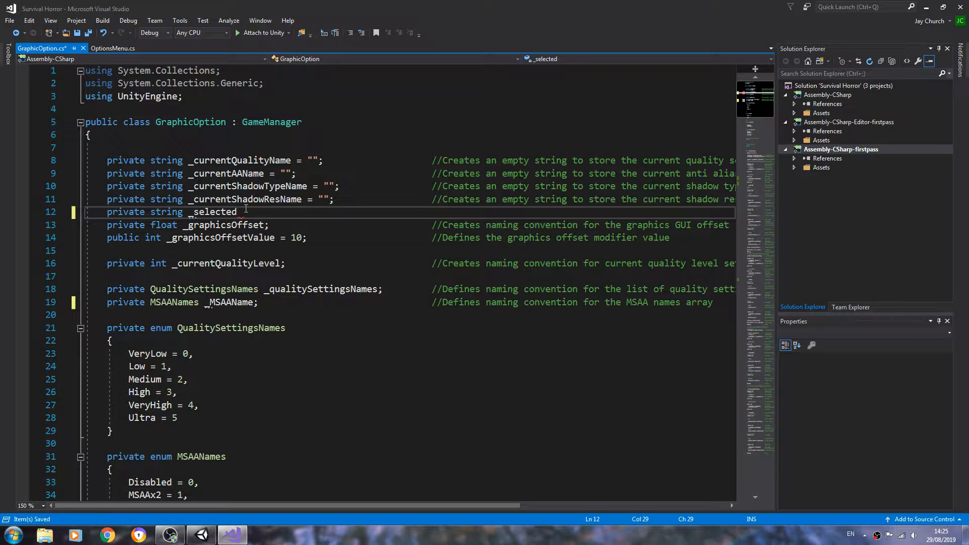
text(AA = "";)
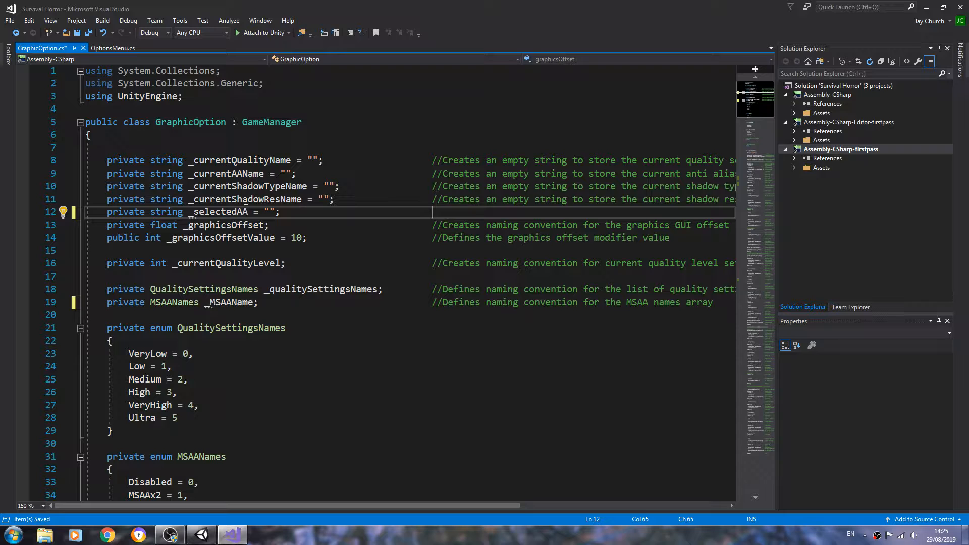
Comment it '//Creates an empty string to store the selected AA' and start a new line
text(//Creates an)
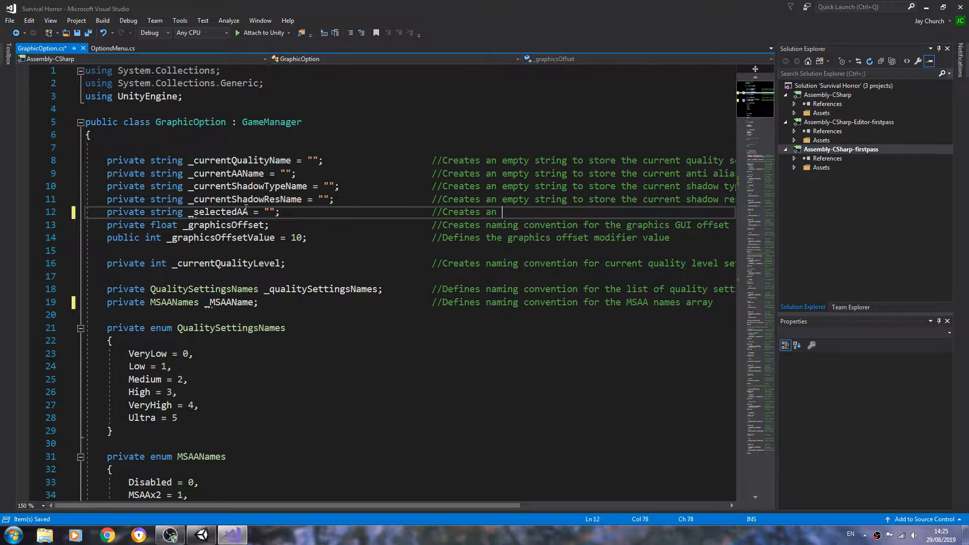
text(empty)
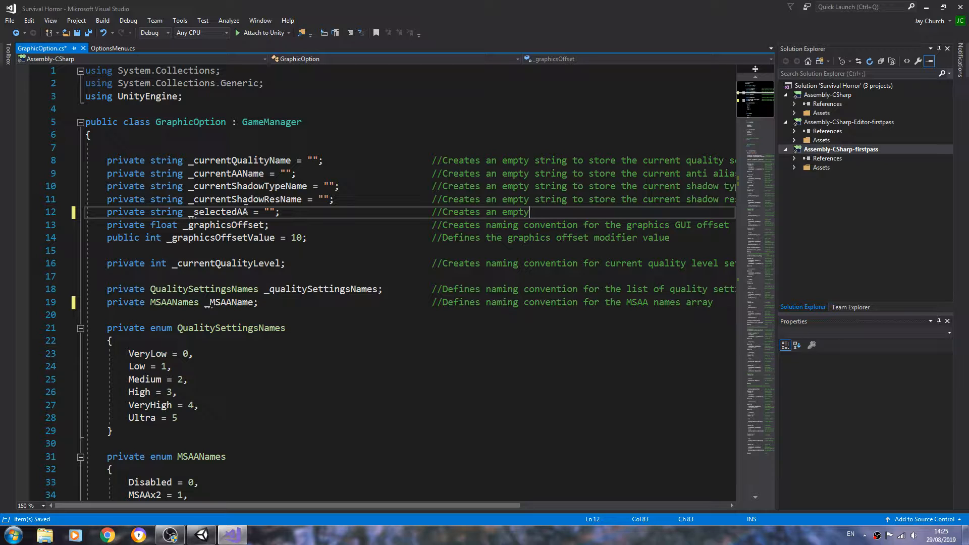
text(stti)
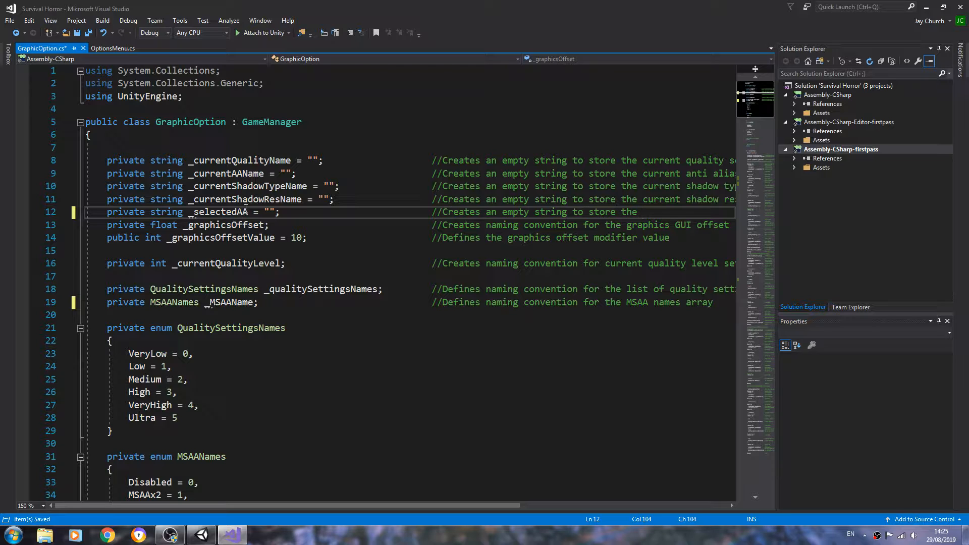
text(selecte)
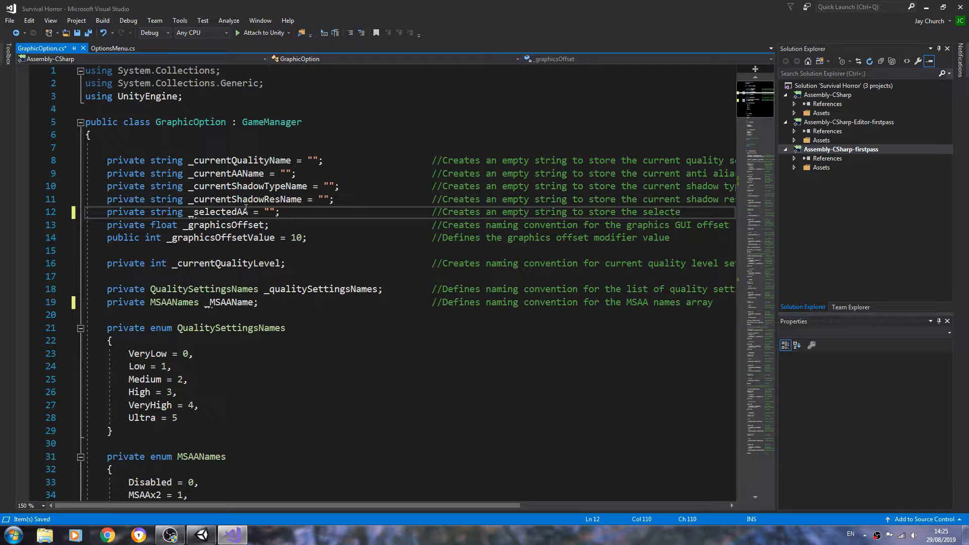
text(AA)
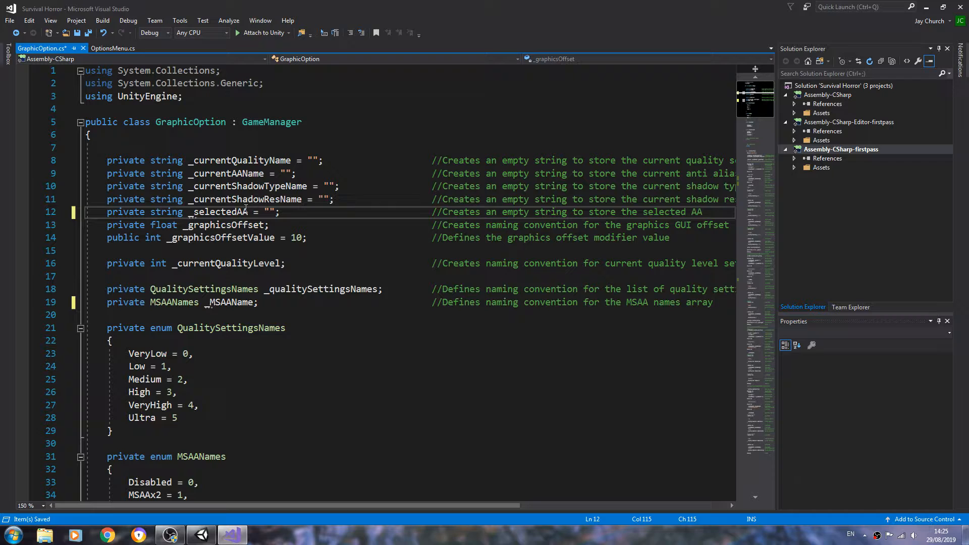
key(enter)
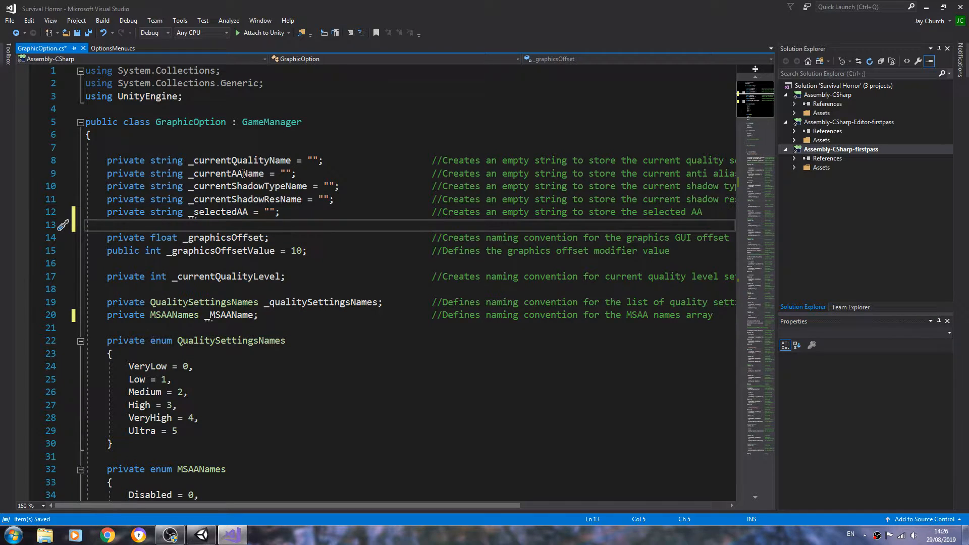
Start a 'private string[]' field, pasting the _MSAAName name to rename as _aaNames
scroll(down, 3)
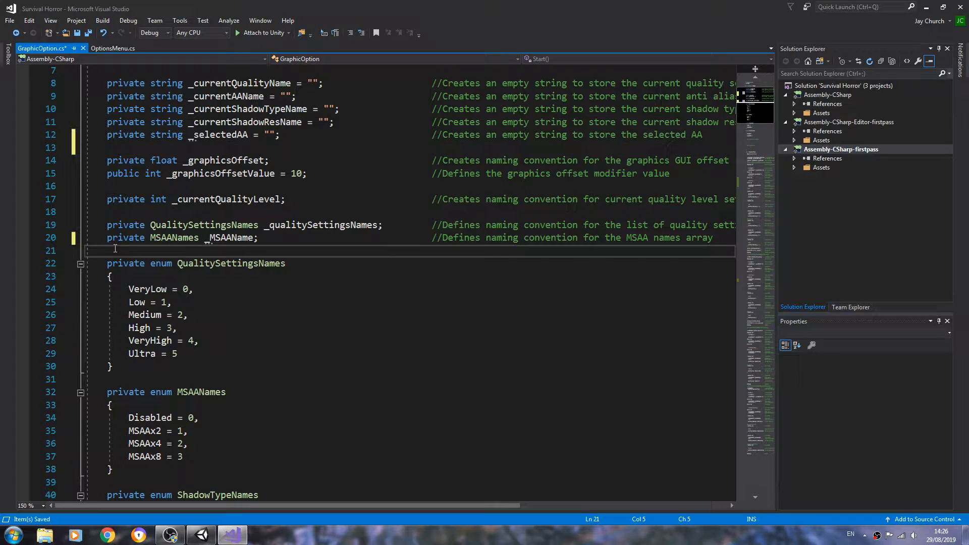
key(enter)
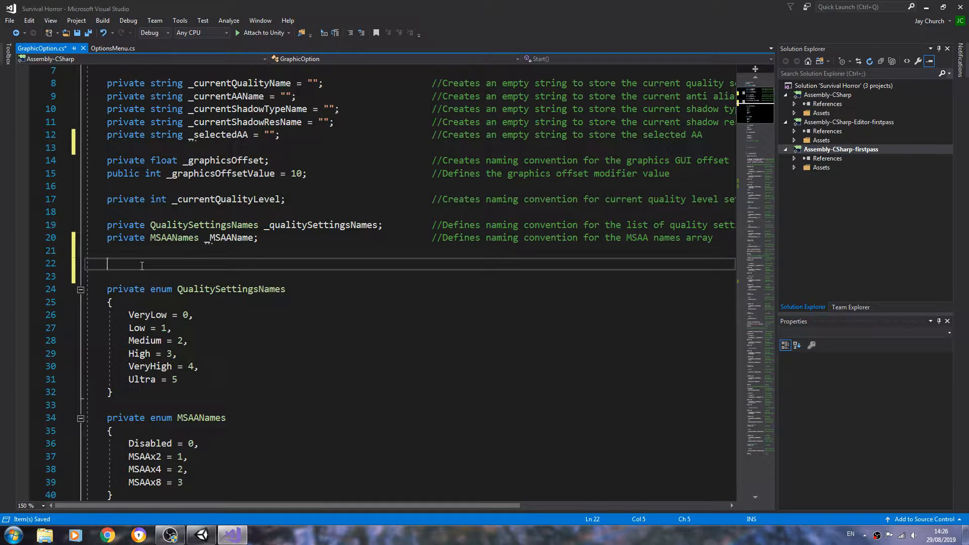
text(private s)
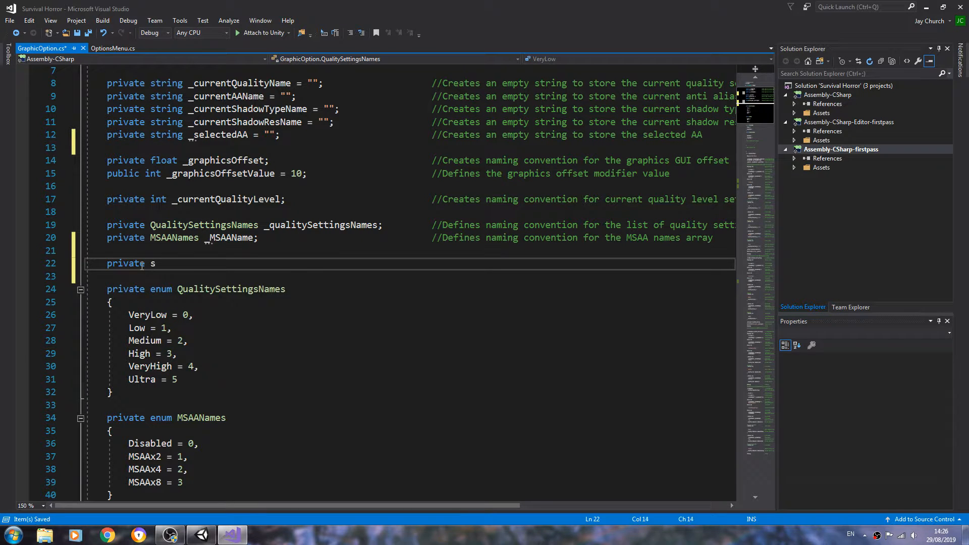
text(tring)
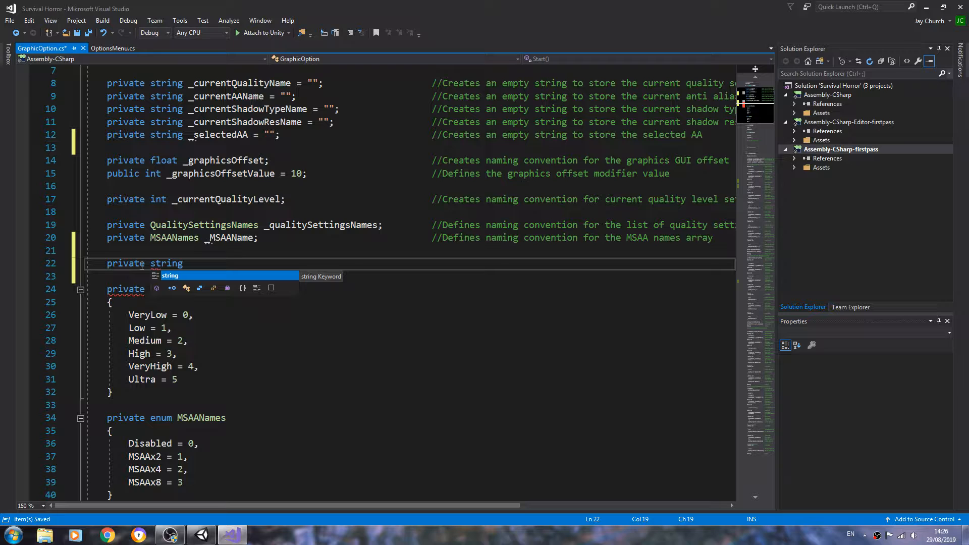
text([] _)
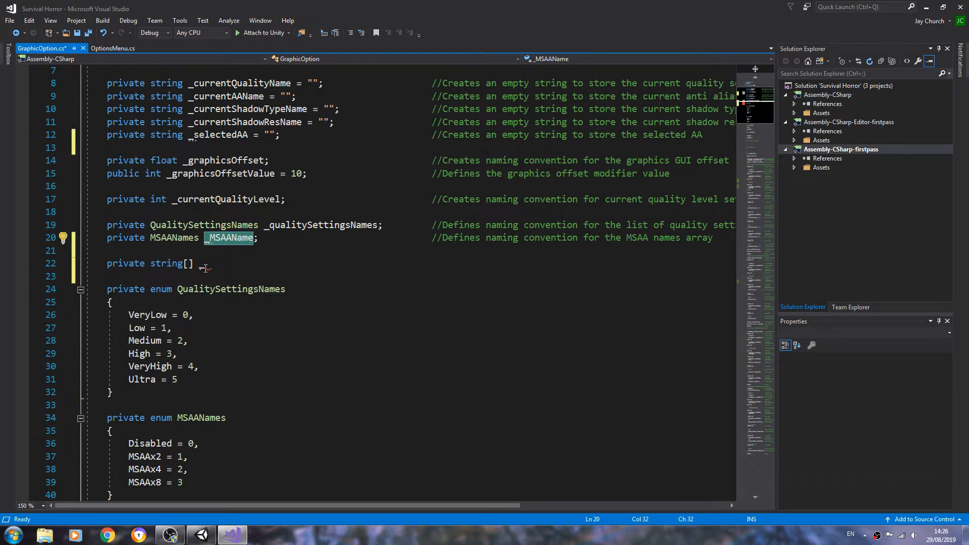
right_click(198, 262)
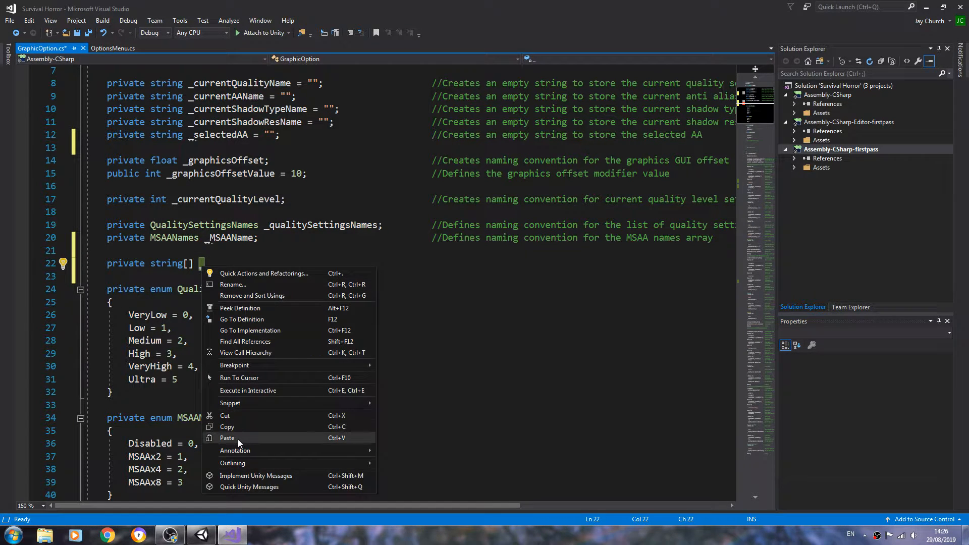
click(228, 438)
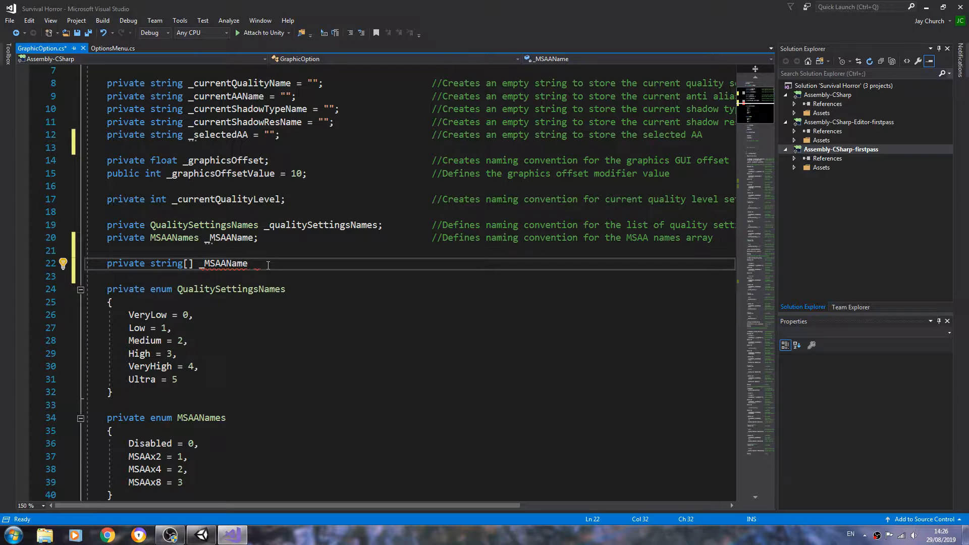
Initialise _aaNames with '= new string[]' and an open brace block split over lines
text(=)
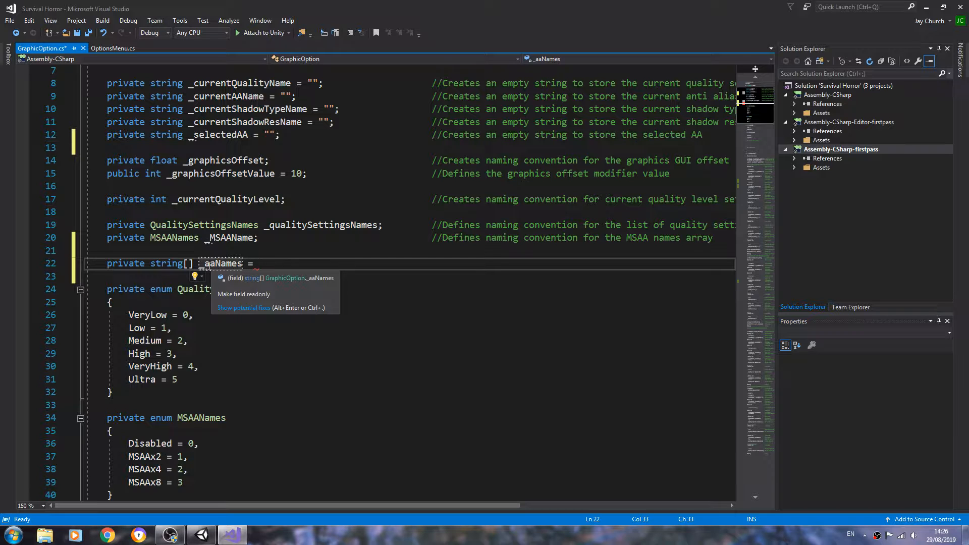
double_click(221, 264)
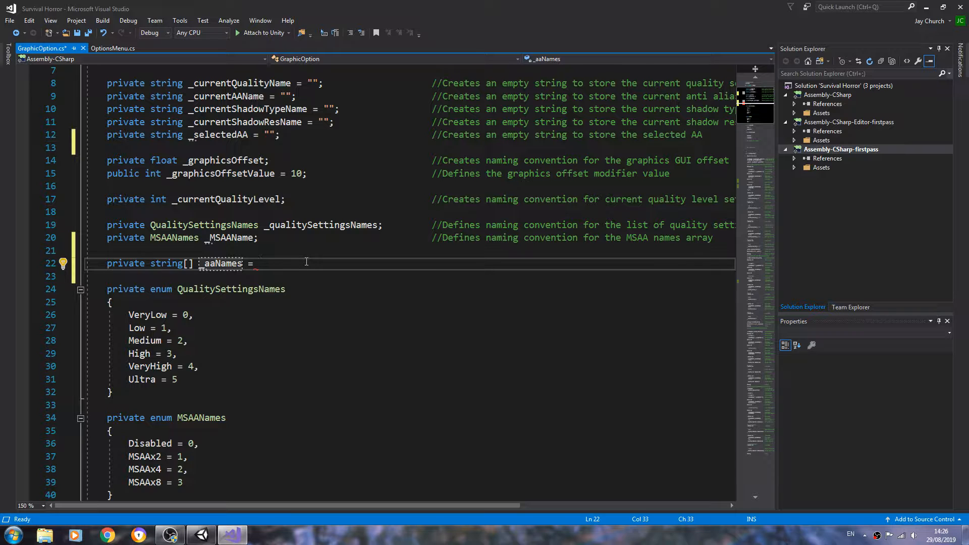
text(new st)
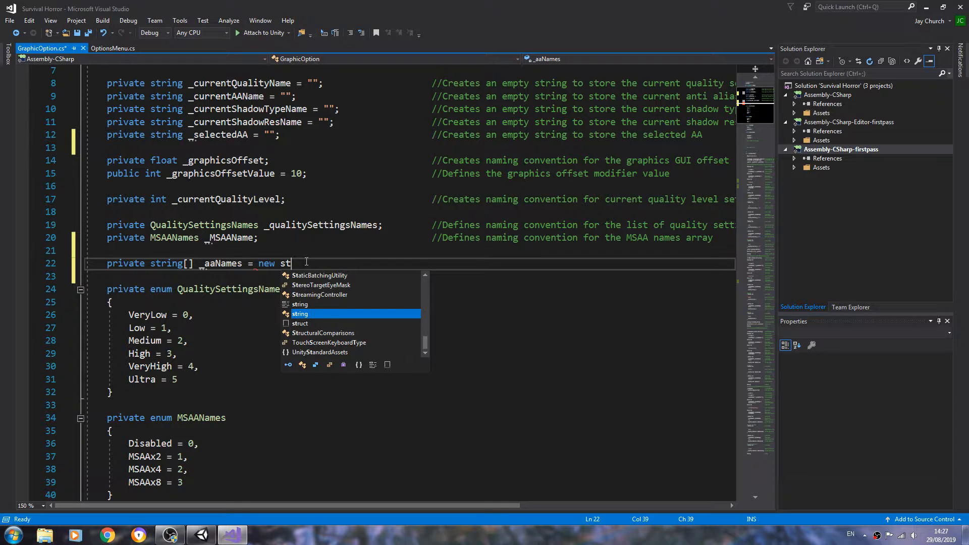
text(ring)
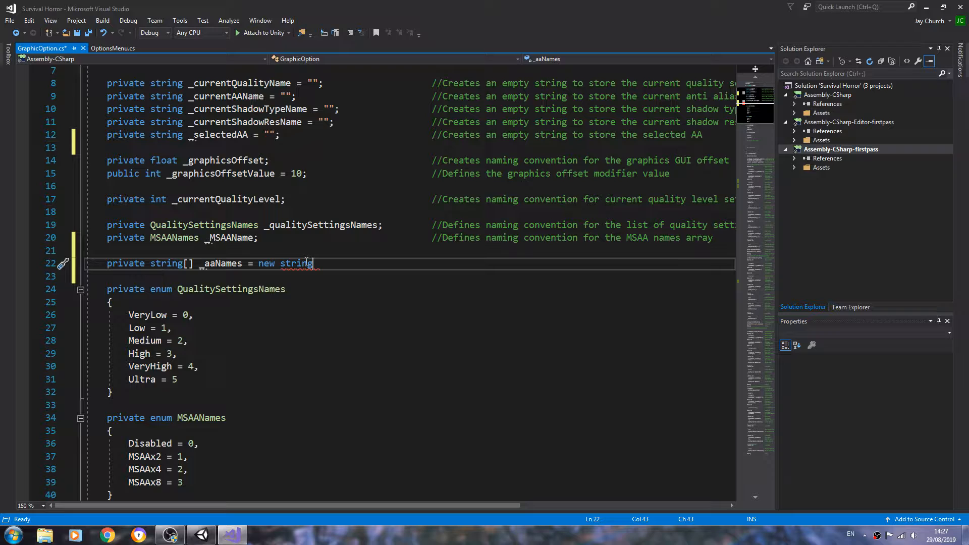
text([])
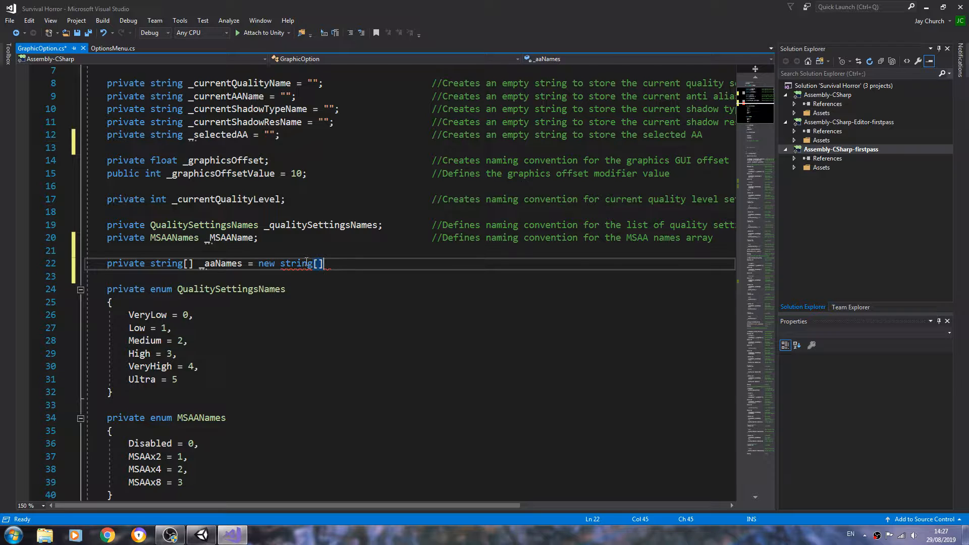
text([])
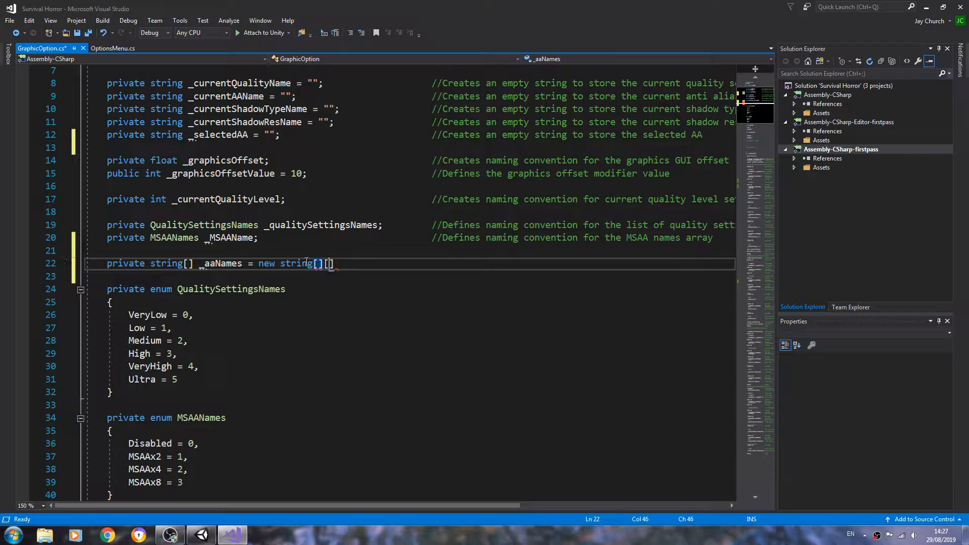
text({)
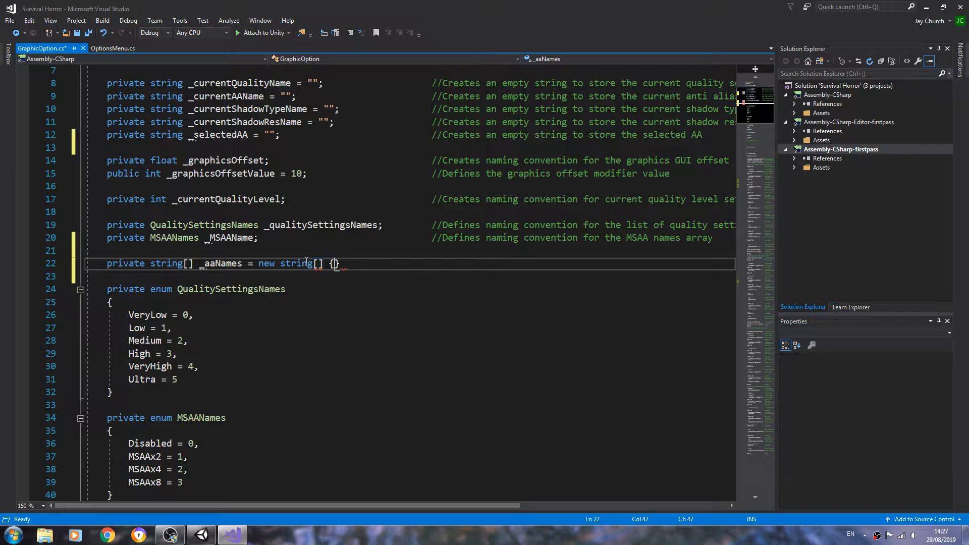
key(Enter)
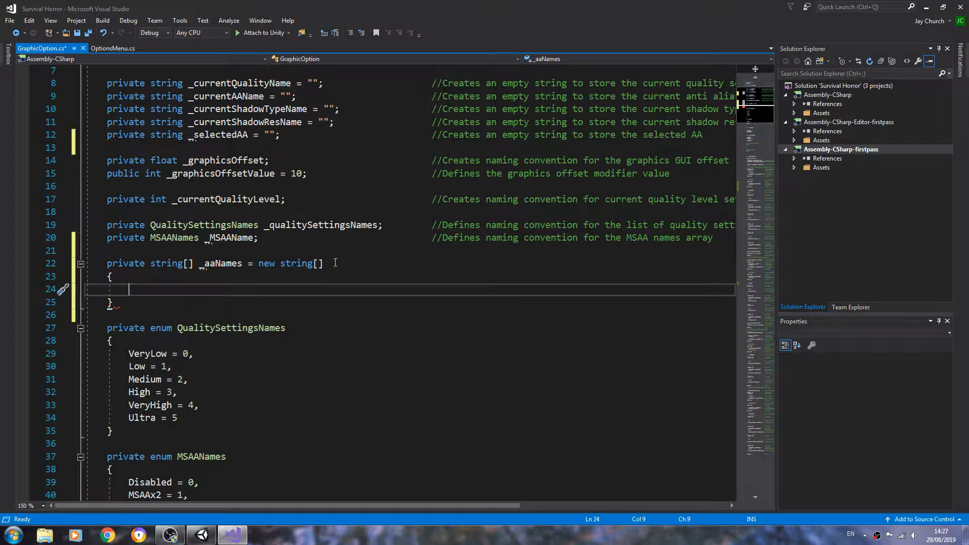
Copy the MSAANames enum members into the braces and quote "Disabled" and "MSAAx2" with commas
scroll(down, 3)
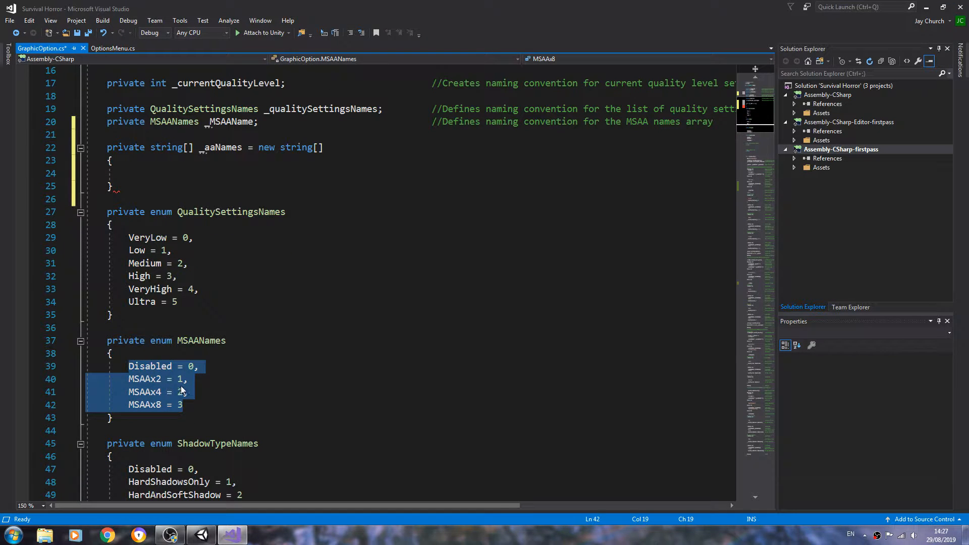
mouse_move(204, 340)
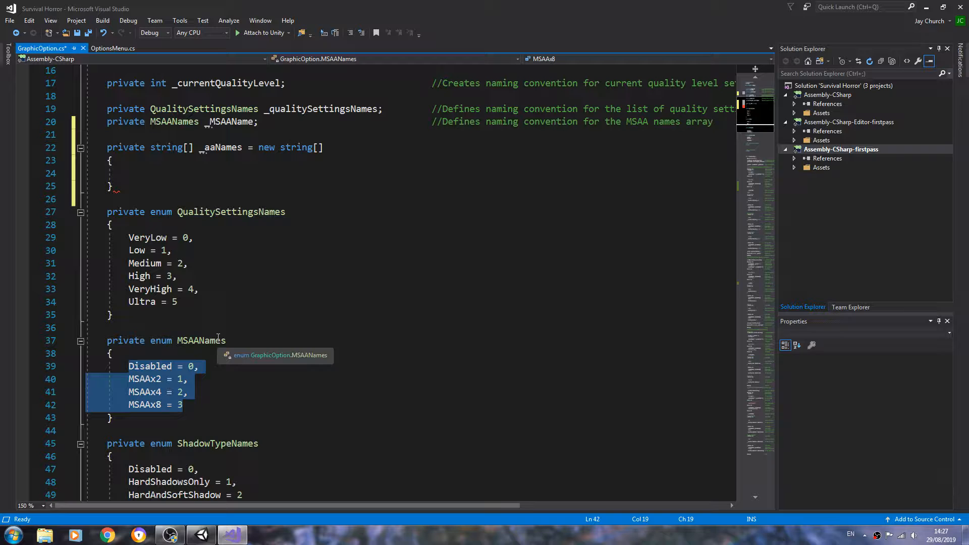
right_click(118, 173)
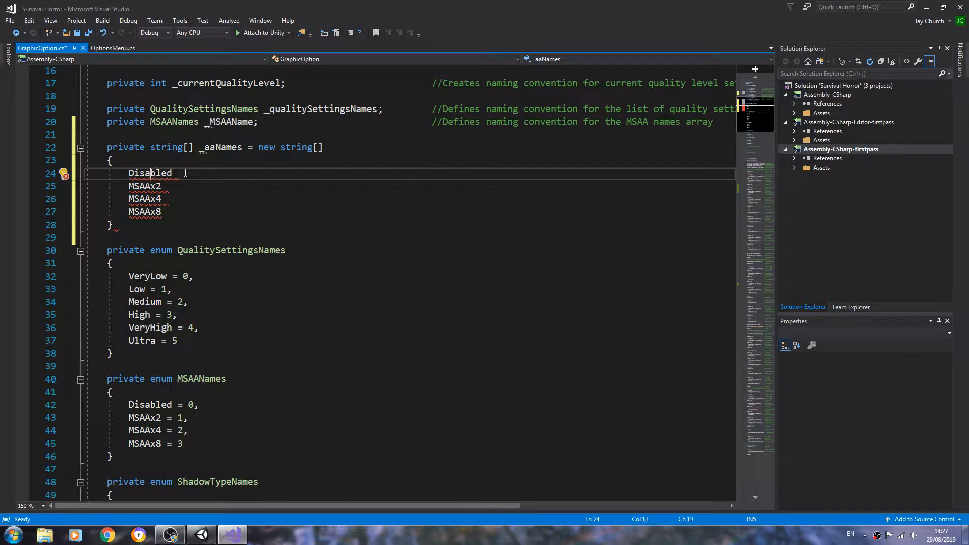
text(")
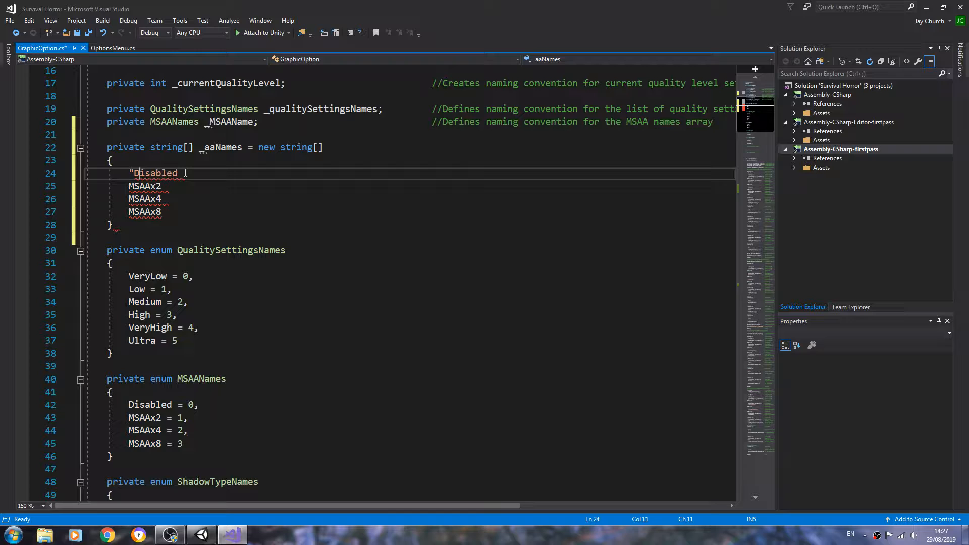
text(")
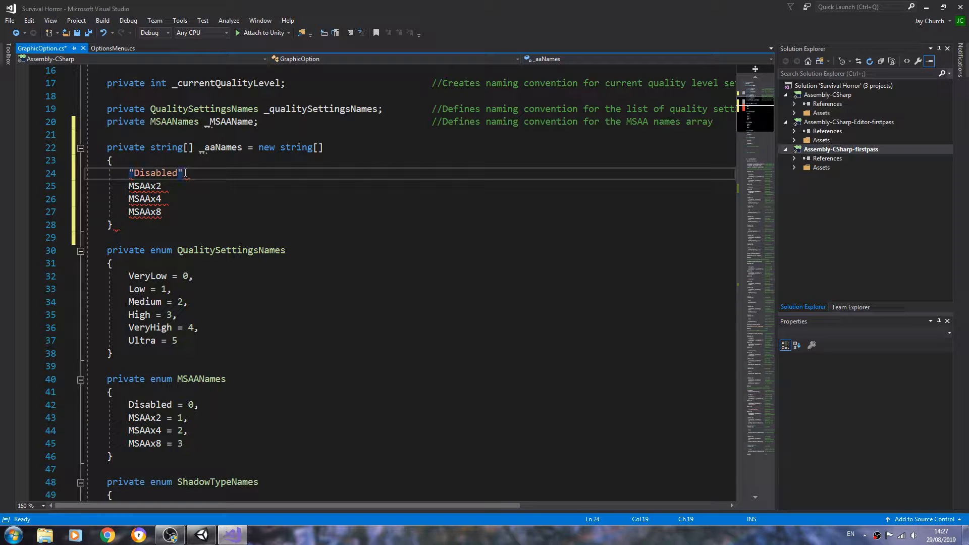
text(,)
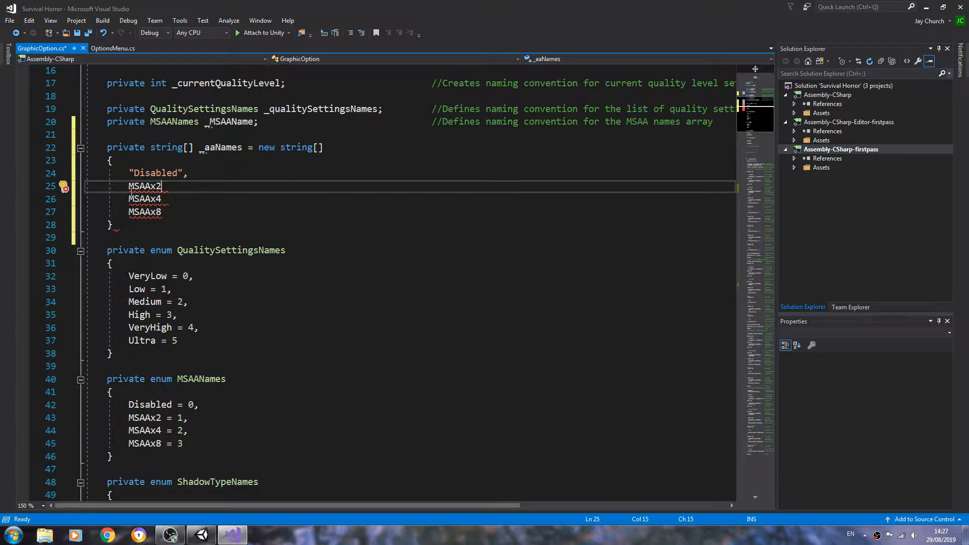
text(")
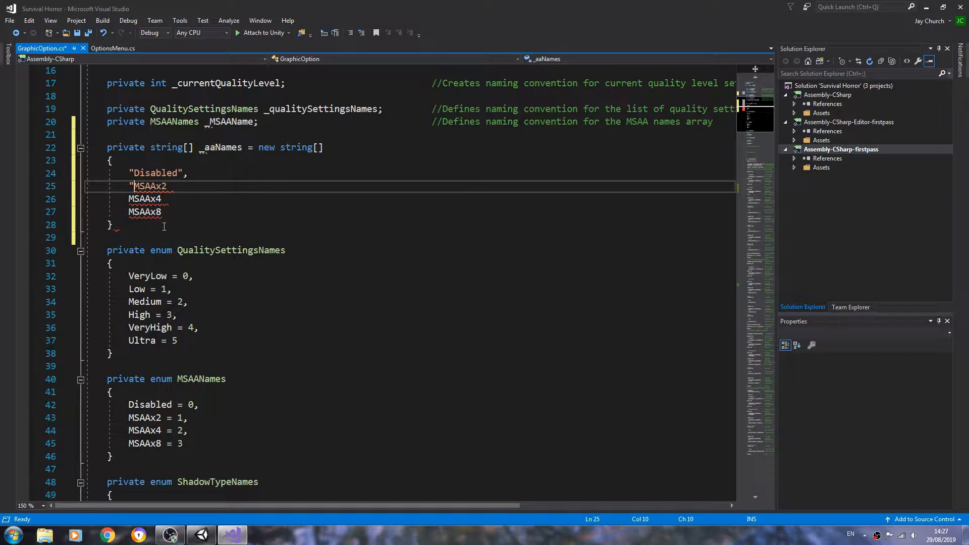
text(")
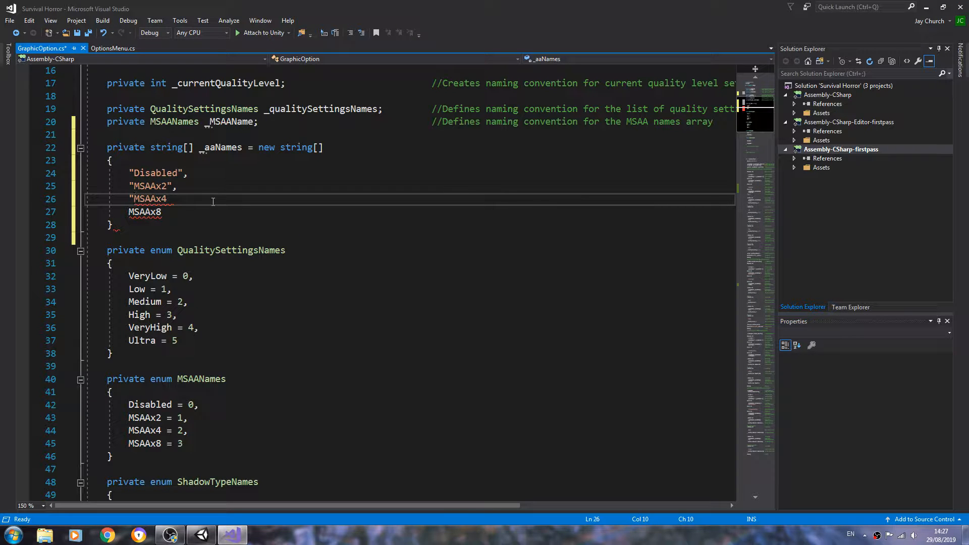
Finish the array with "MSAAx4" and "MSAAx8" and close the declaration with a semicolon
text(2)
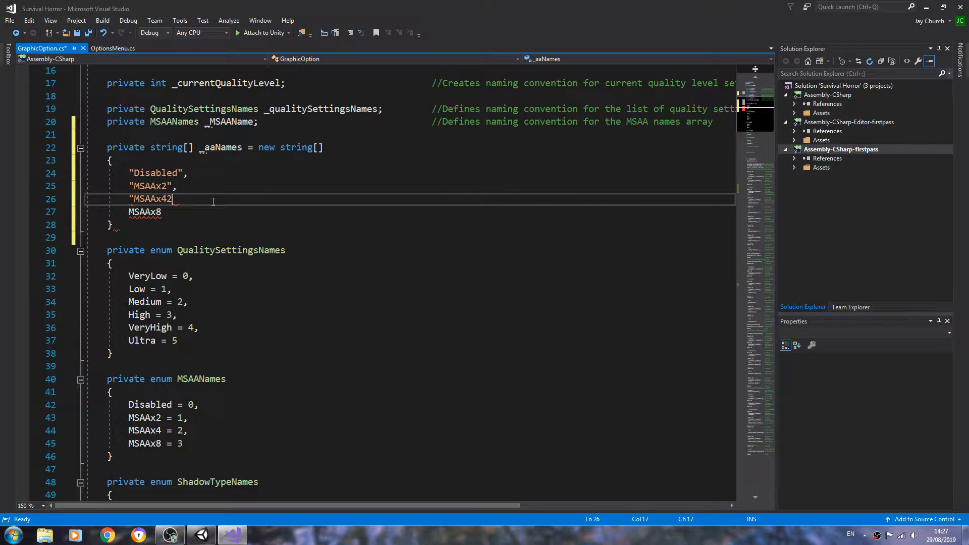
text("4",)
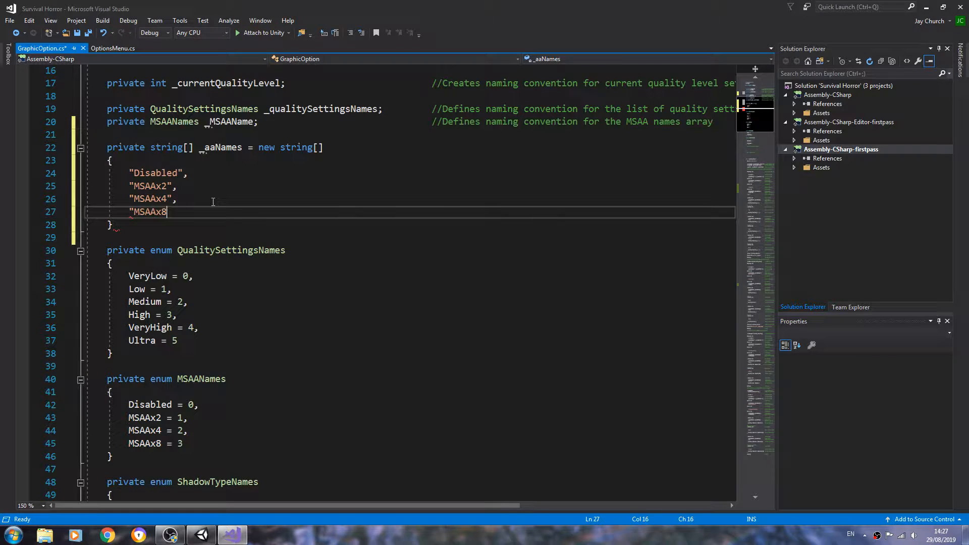
text(")
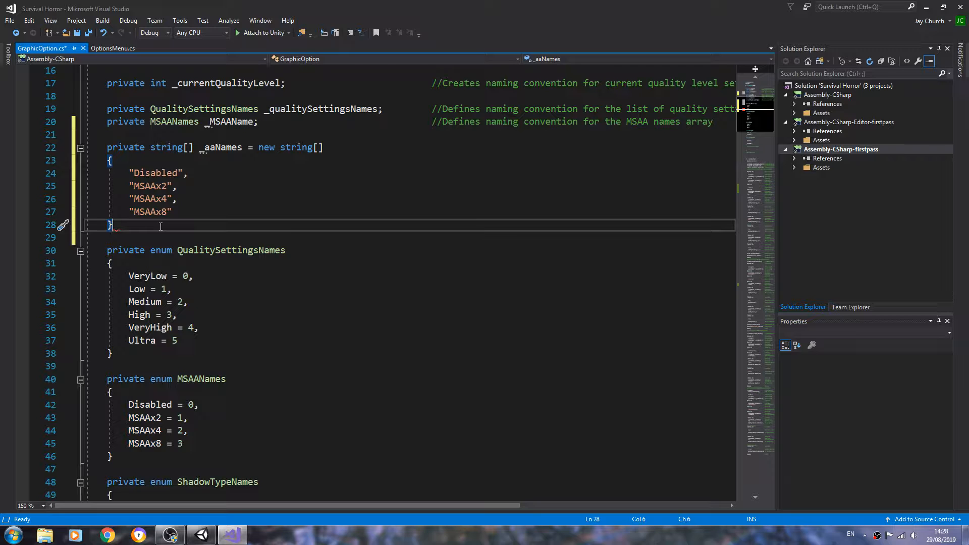
text(;)
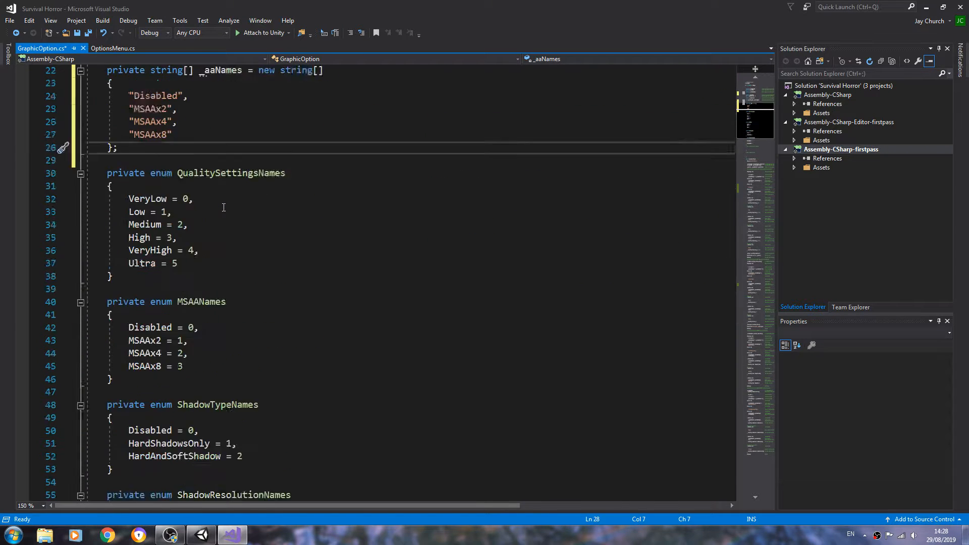
Scroll to the ANTI ALIASING section and place the cursor after the _currentAAName assignment
scroll(down, 3)
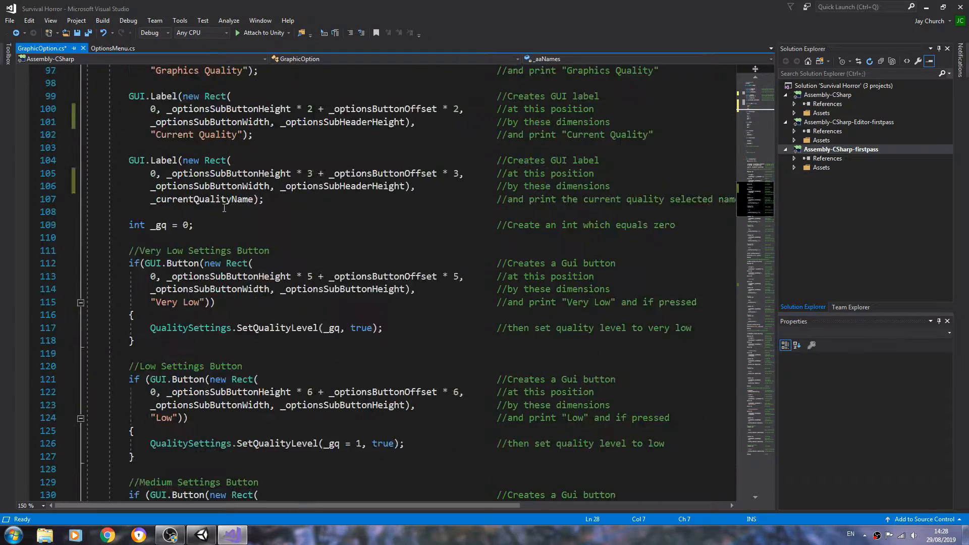
scroll(down, 3)
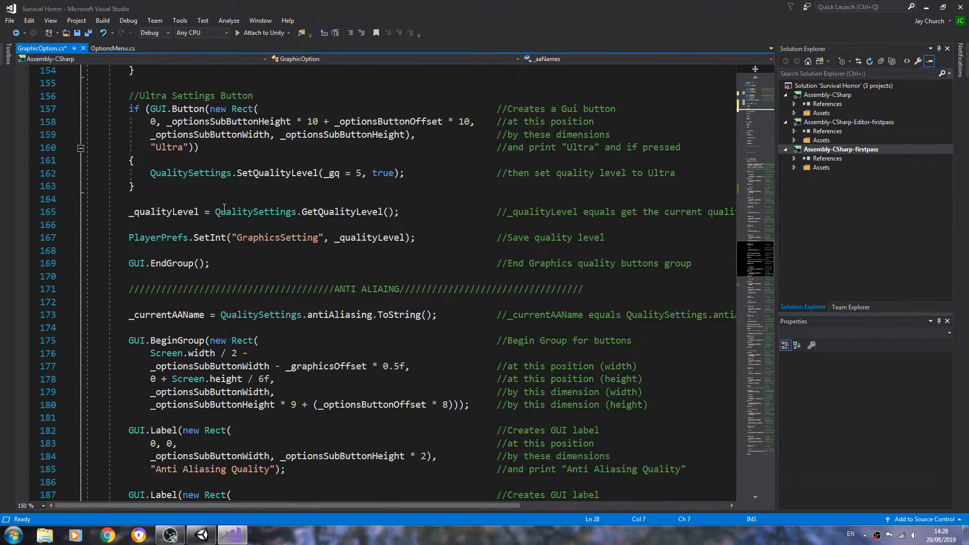
scroll(down, 3)
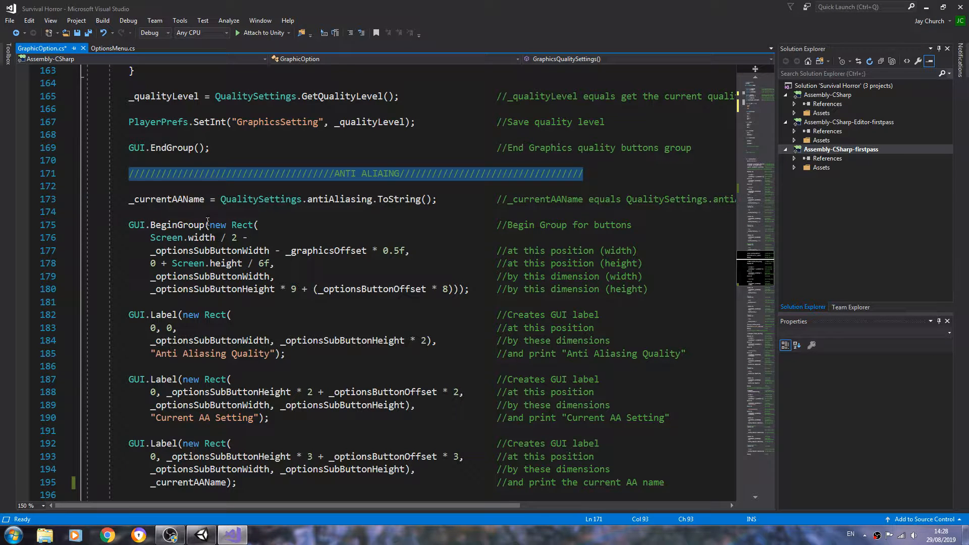
click(193, 209)
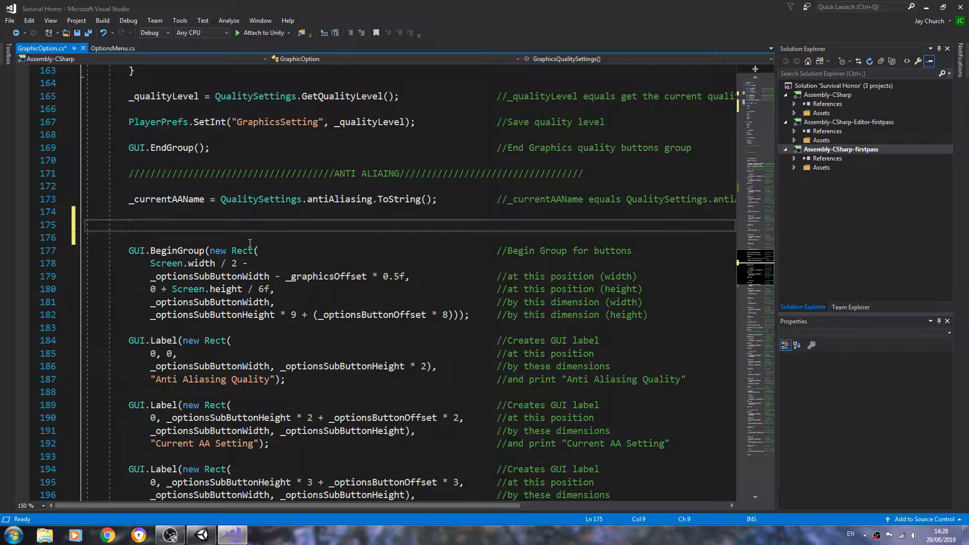
Write the condition if (_currentAAName == 0.ToString()) using IntelliSense
text(if)
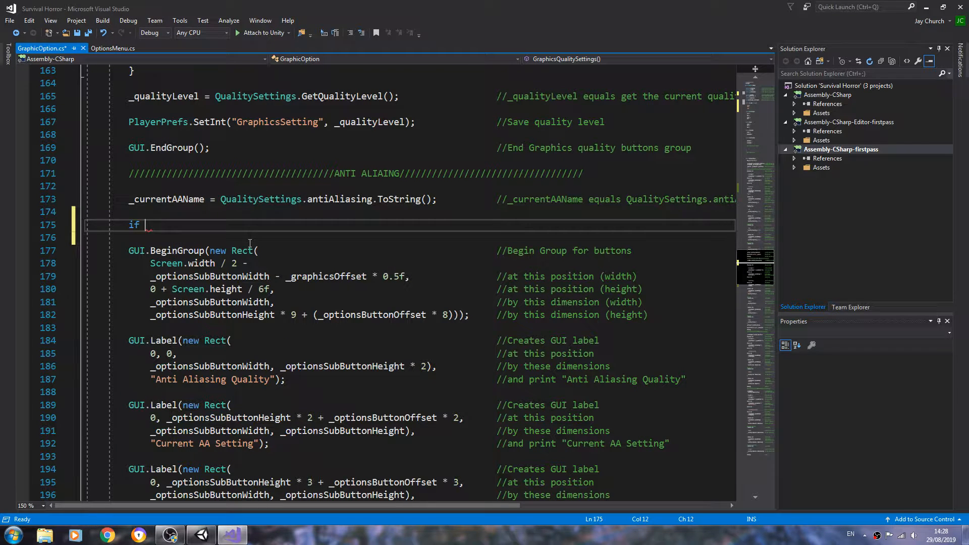
text(())
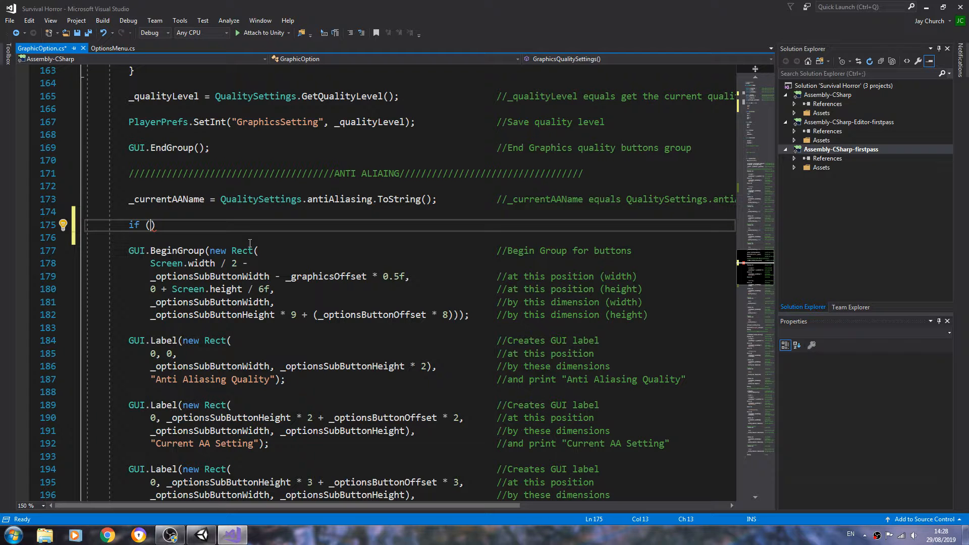
text(_cu)
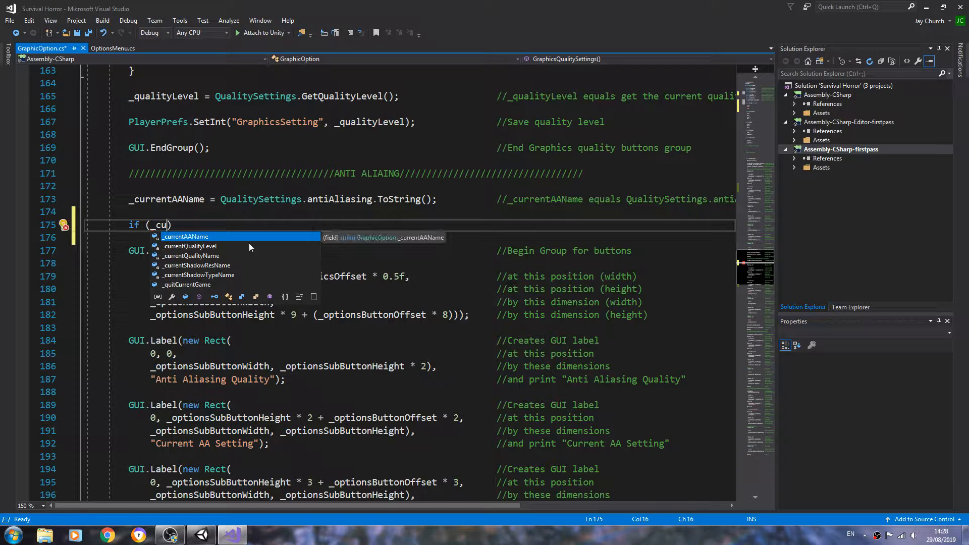
key(Tab)
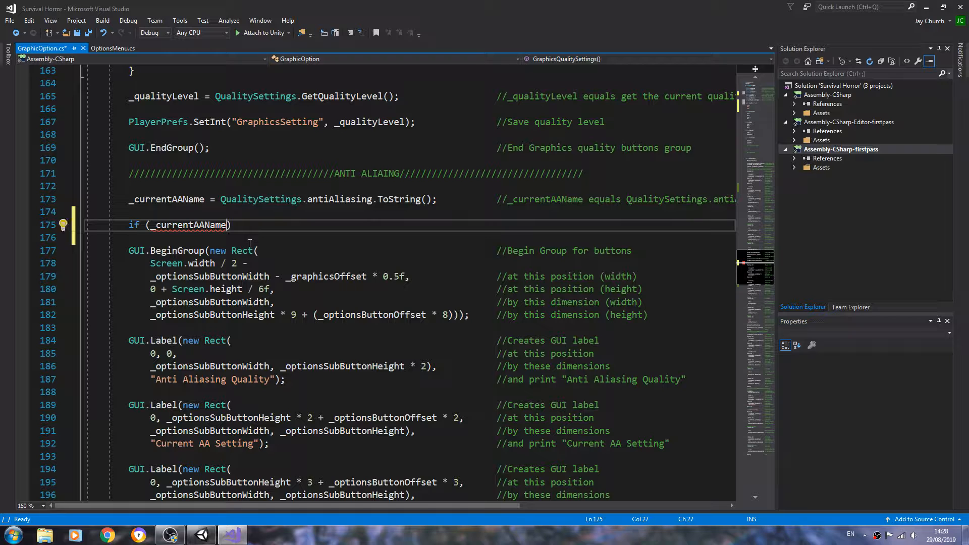
double_click(190, 226)
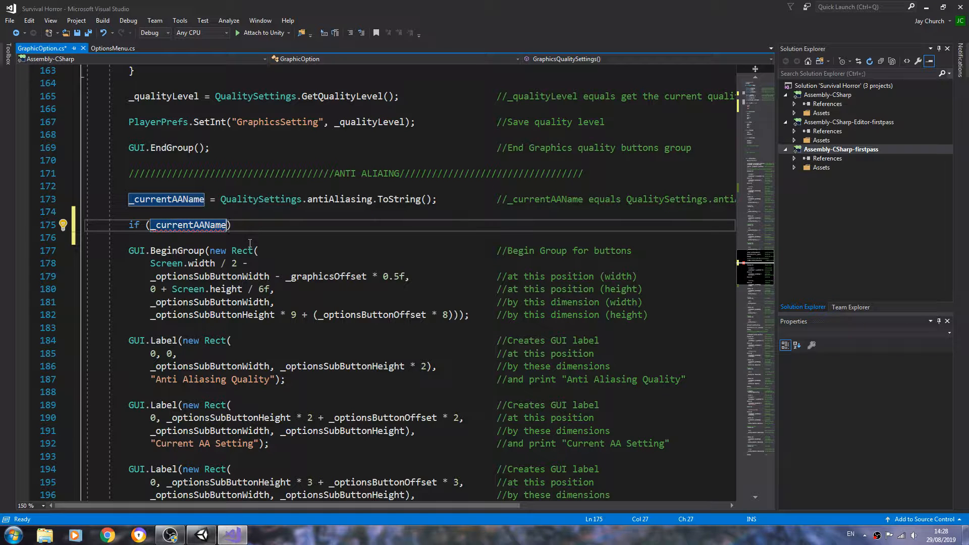
text(== 0)
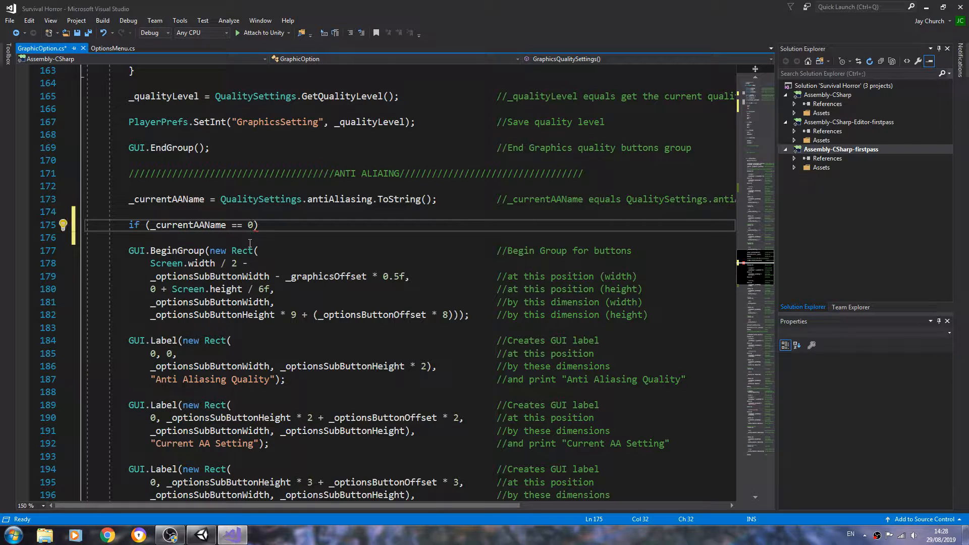
text(.)
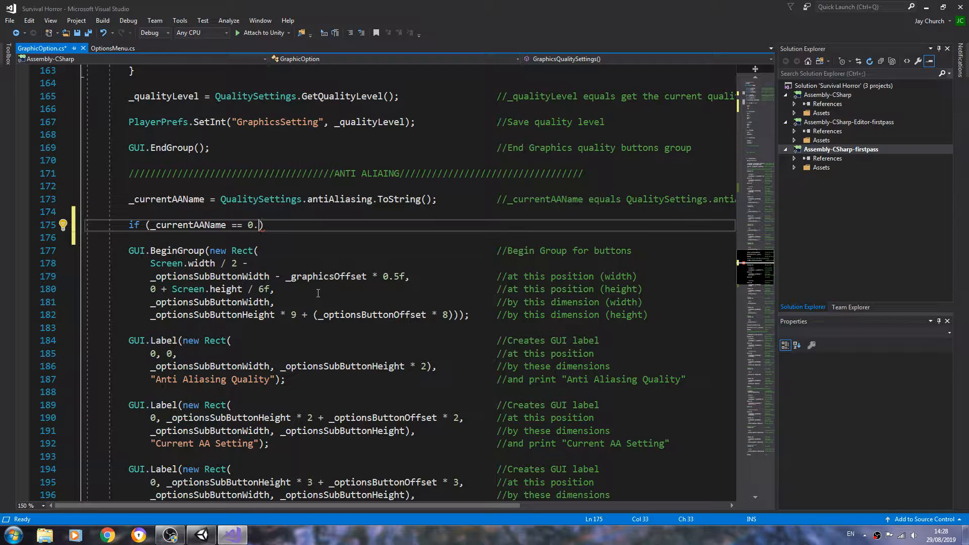
text(.)
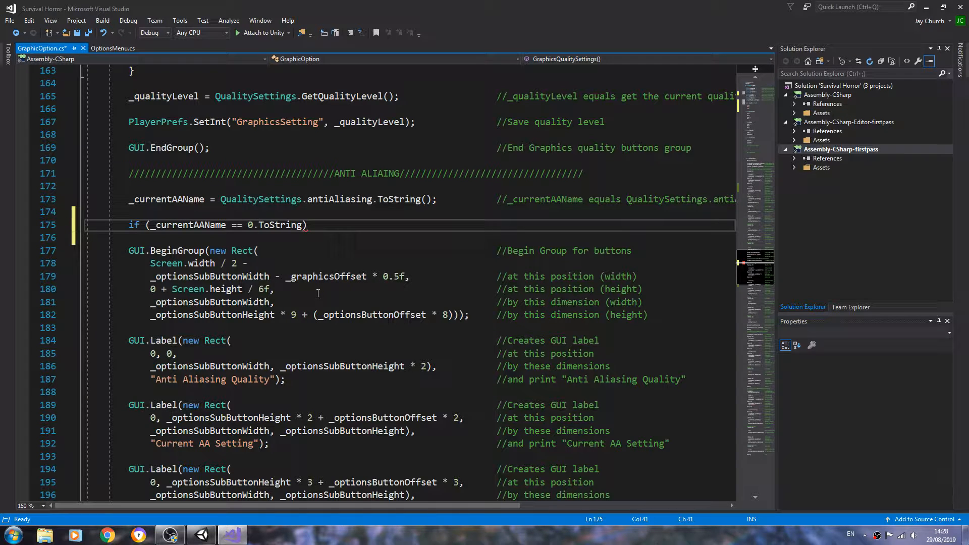
text())
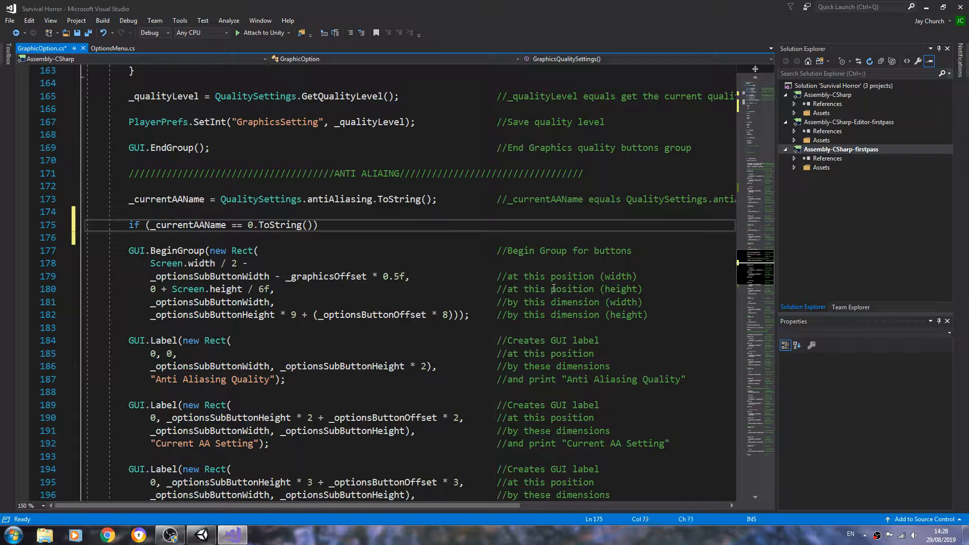
Add the comment '//if _currentAAName equals 0' after the condition
text(//)
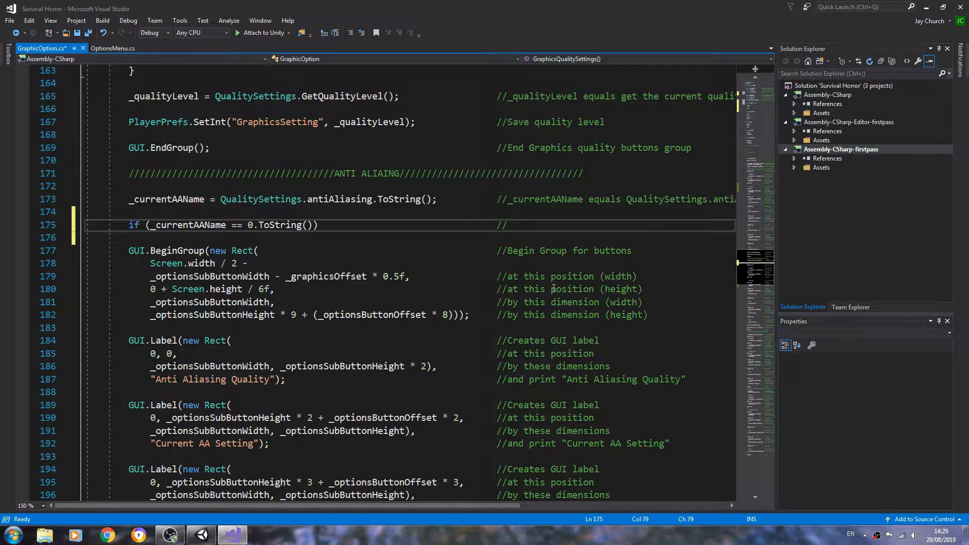
text(if _currentAANam)
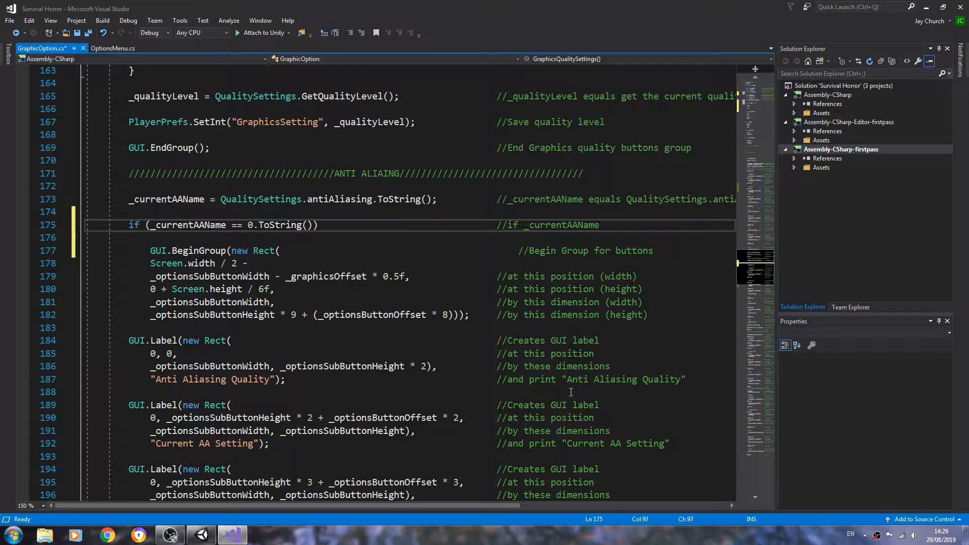
text(equals)
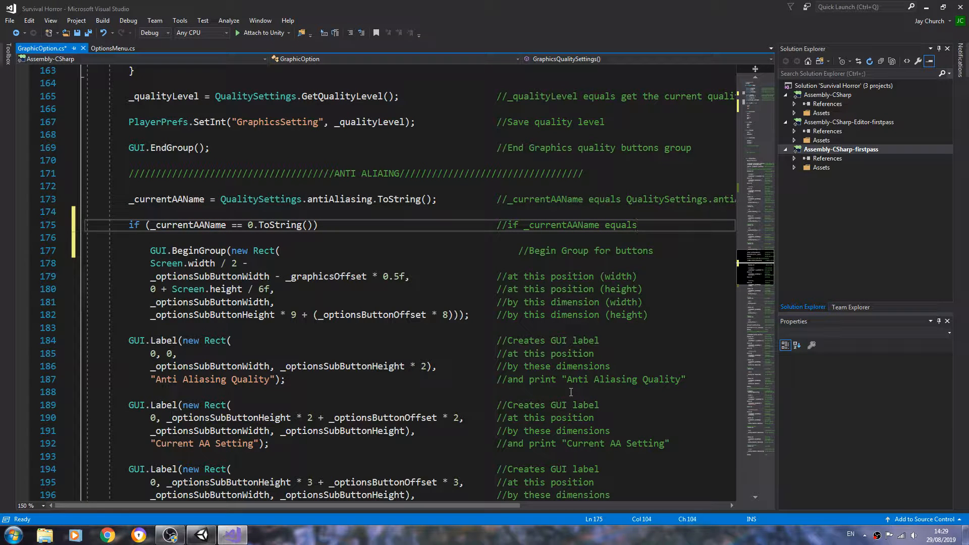
text(0)
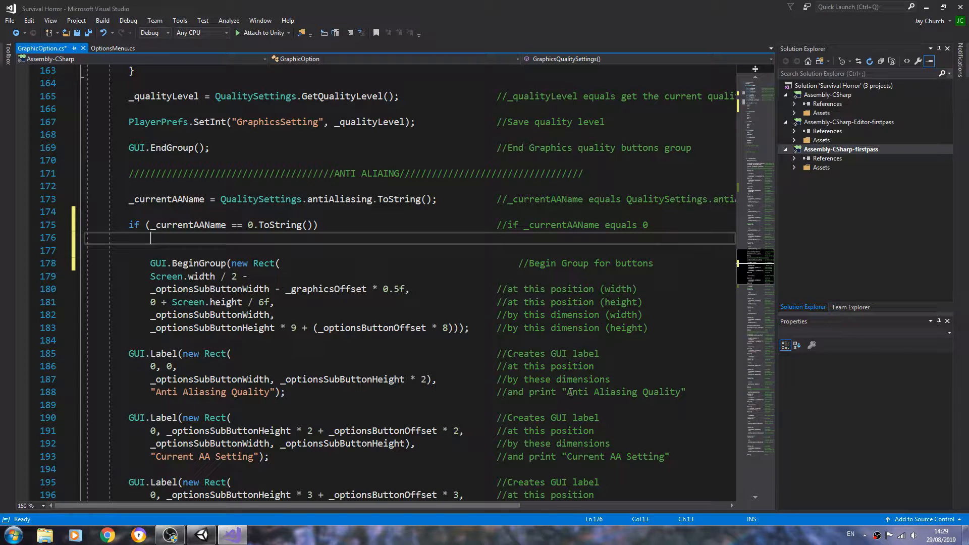
Under the if, assign _selectedAA = _aaNames[0];
text(_selectedAA = _)
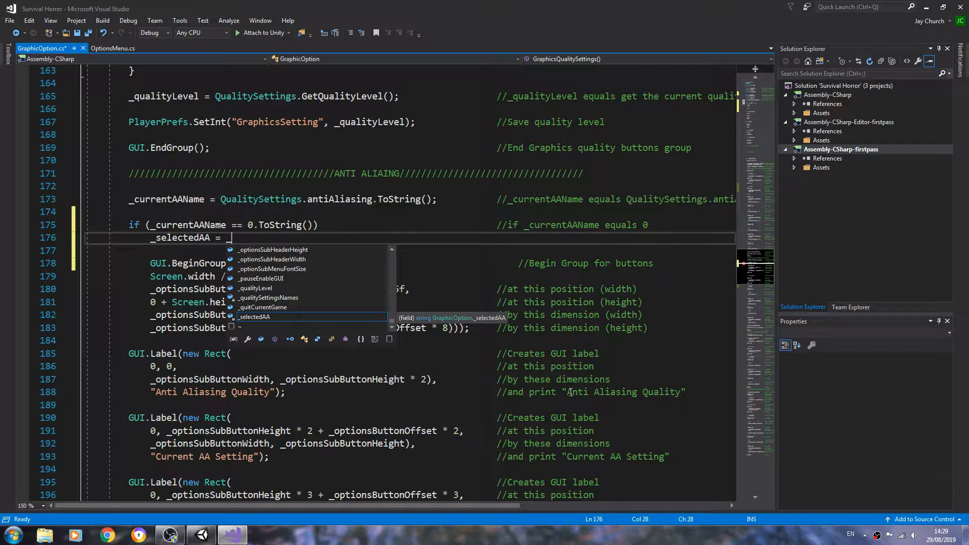
text(aaNames)
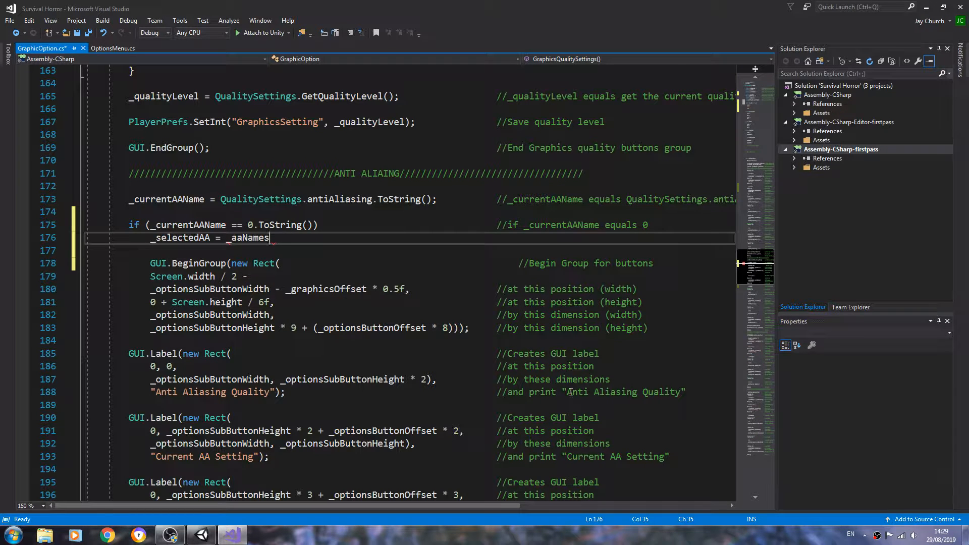
text([])
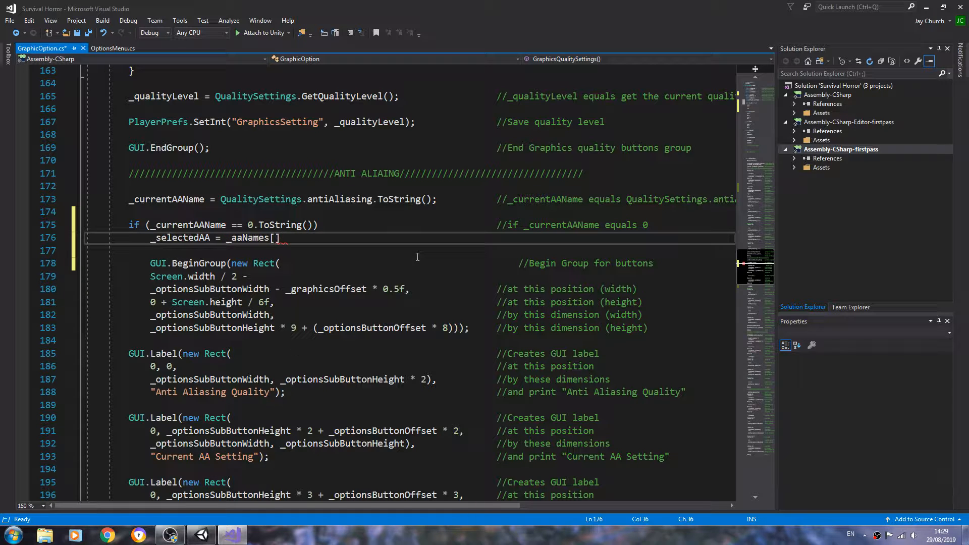
text(0)
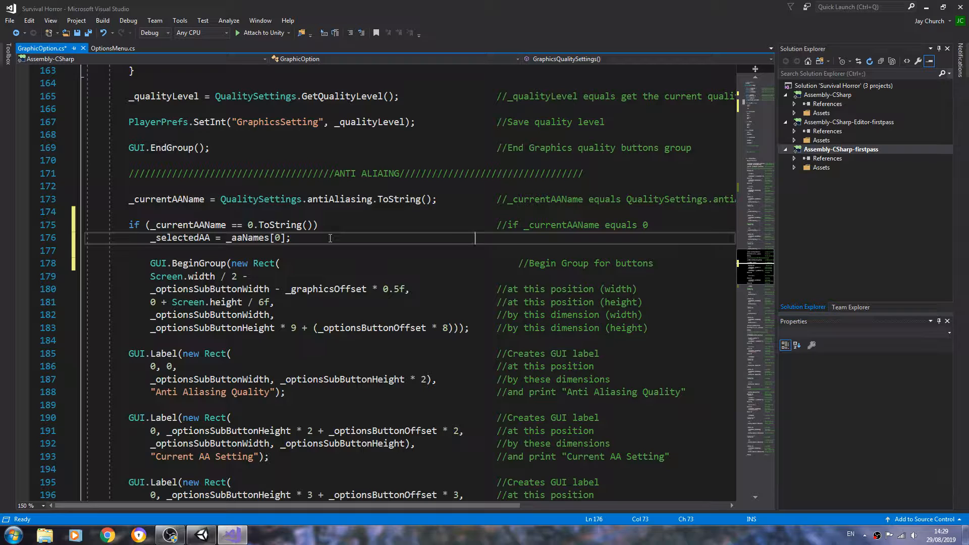
Comment it '//then set _selectedAA to equal 0 in _aaNames', copying _aaNames for reuse
text(//then set)
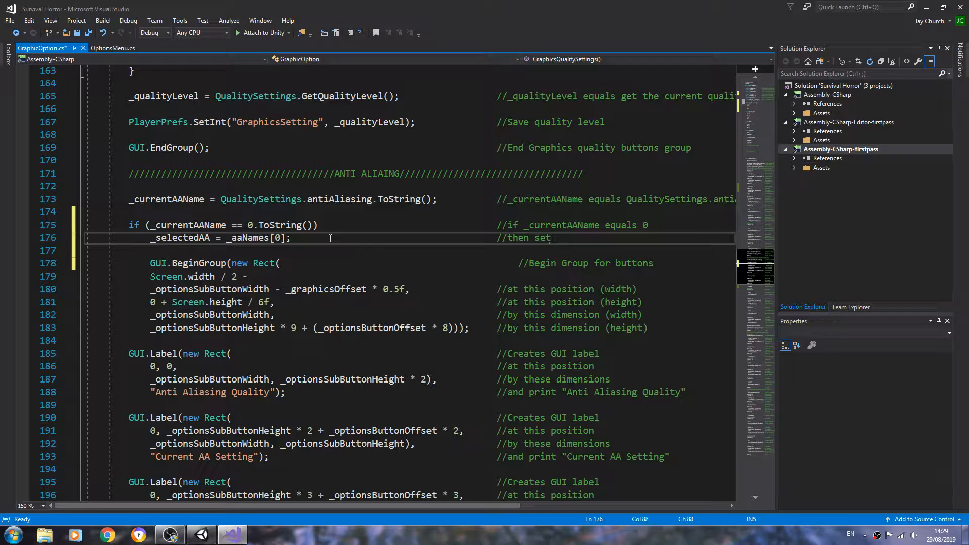
right_click(182, 237)
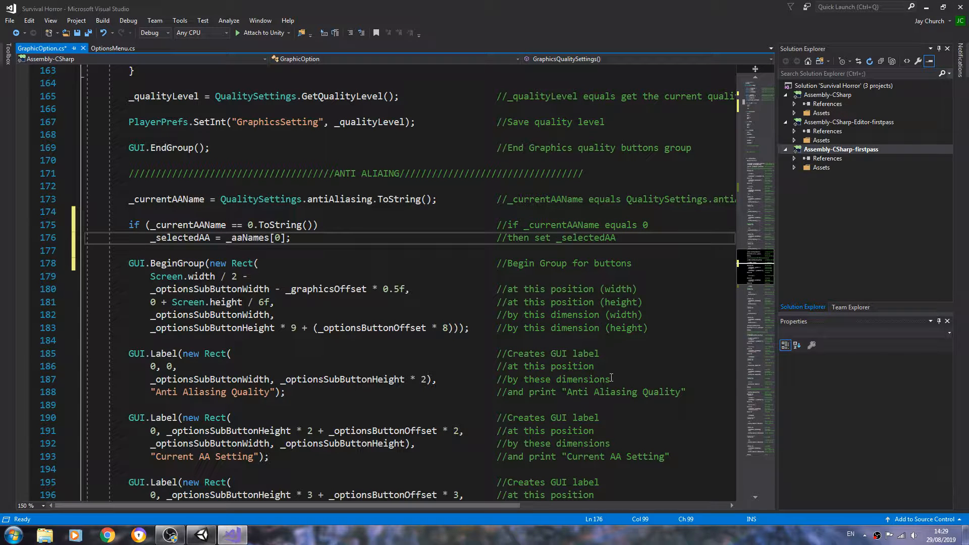
text(to)
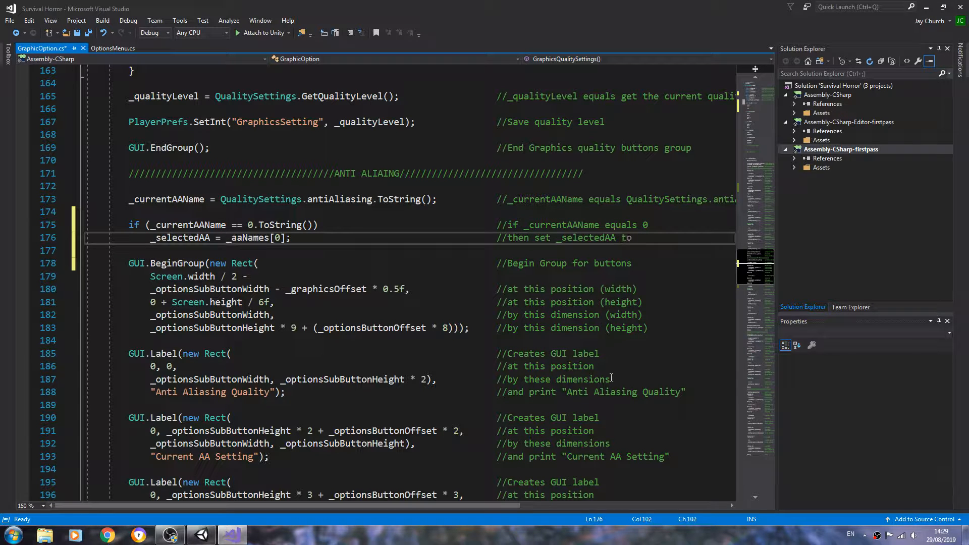
text(equla)
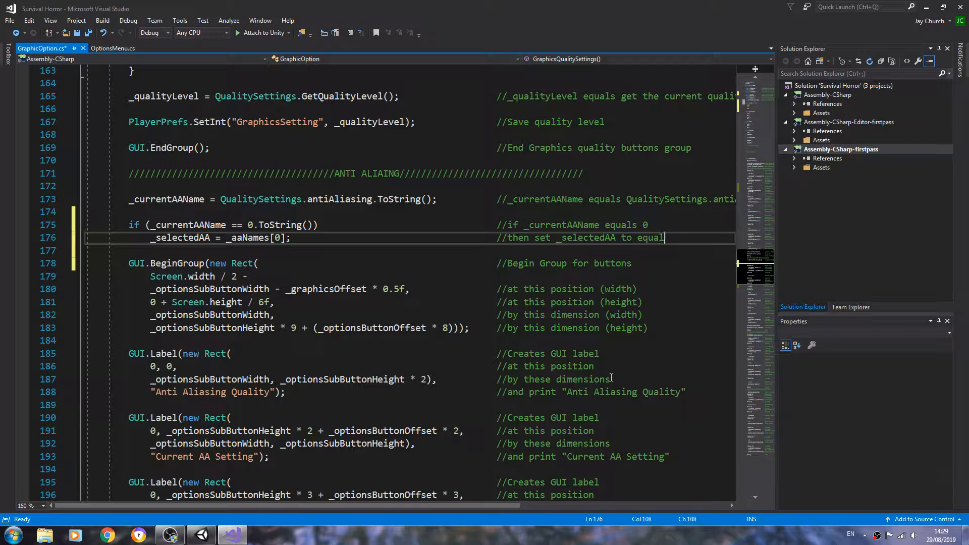
text(0 in aa)
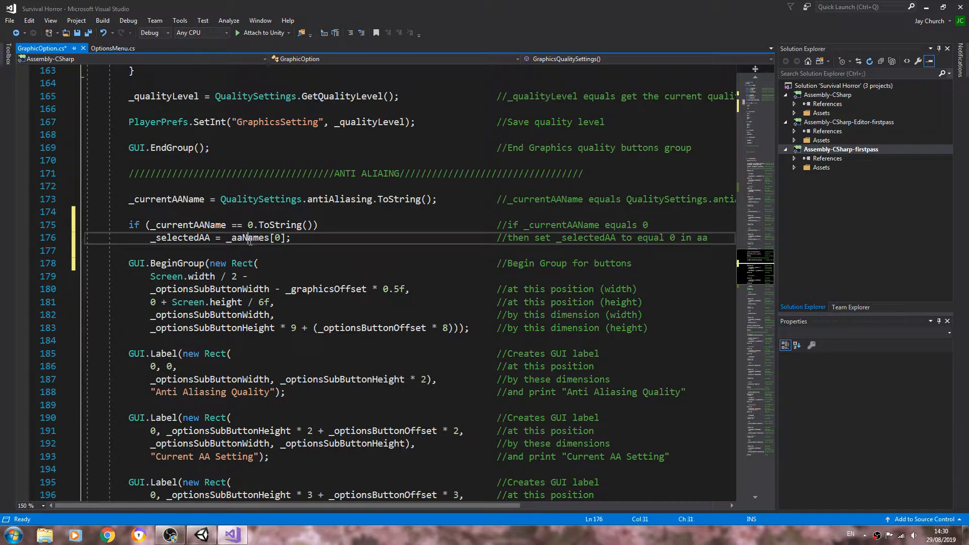
double_click(249, 237)
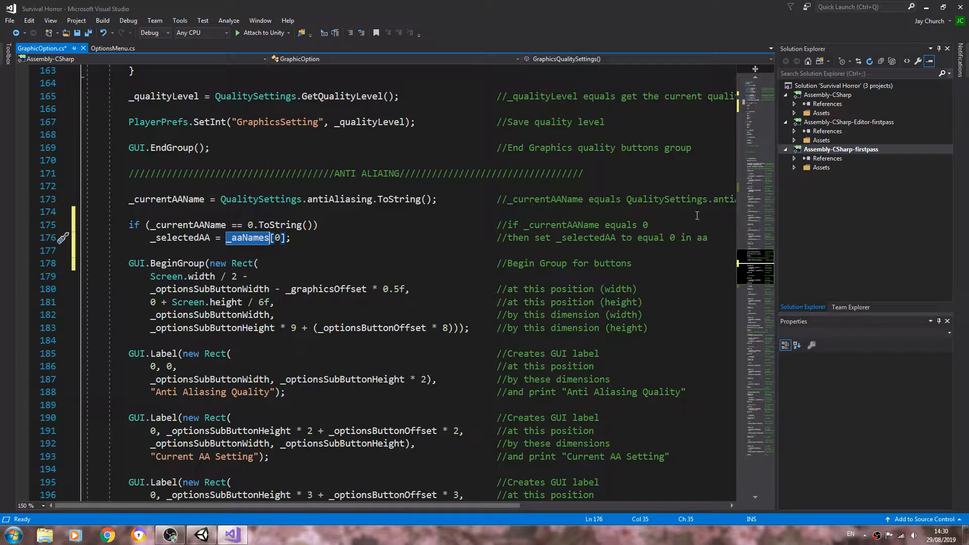
right_click(699, 237)
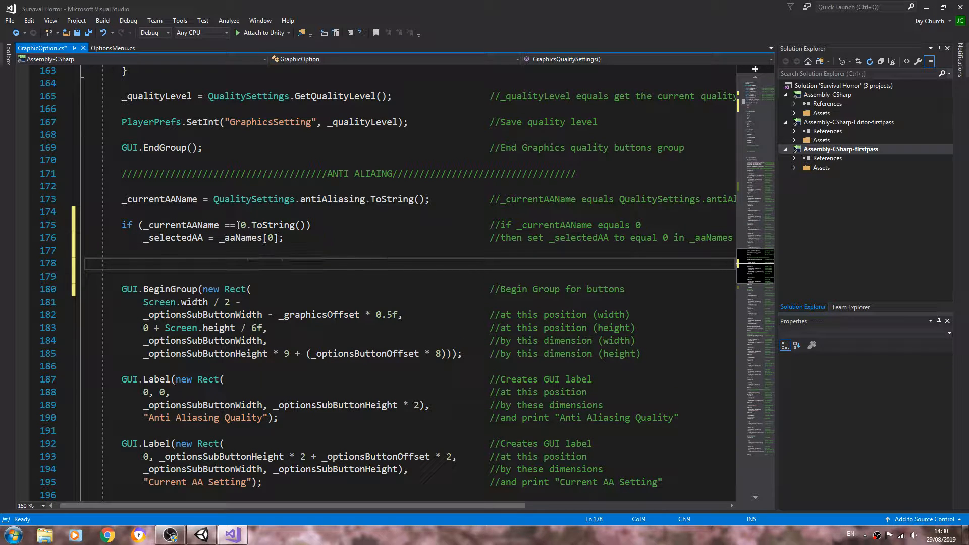
mouse_move(238, 241)
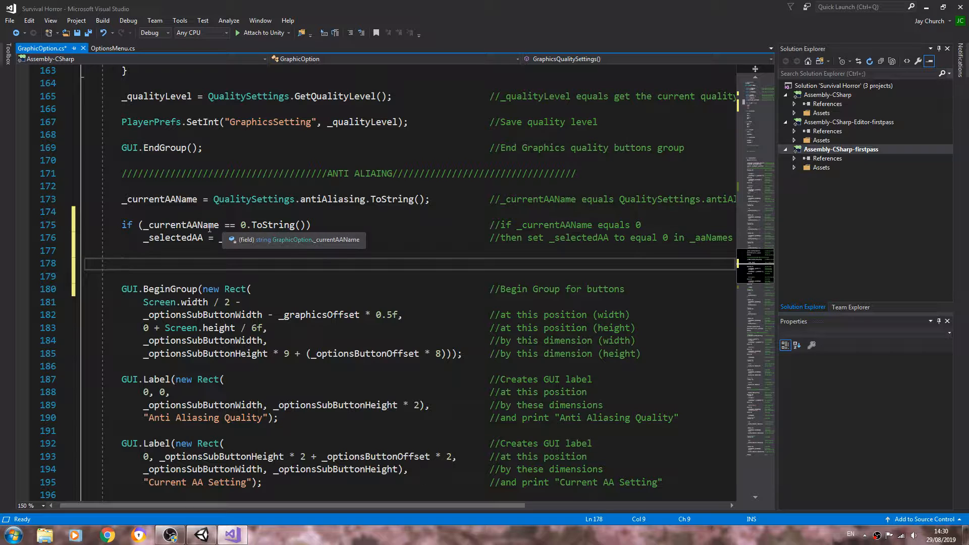
scroll(down, 3)
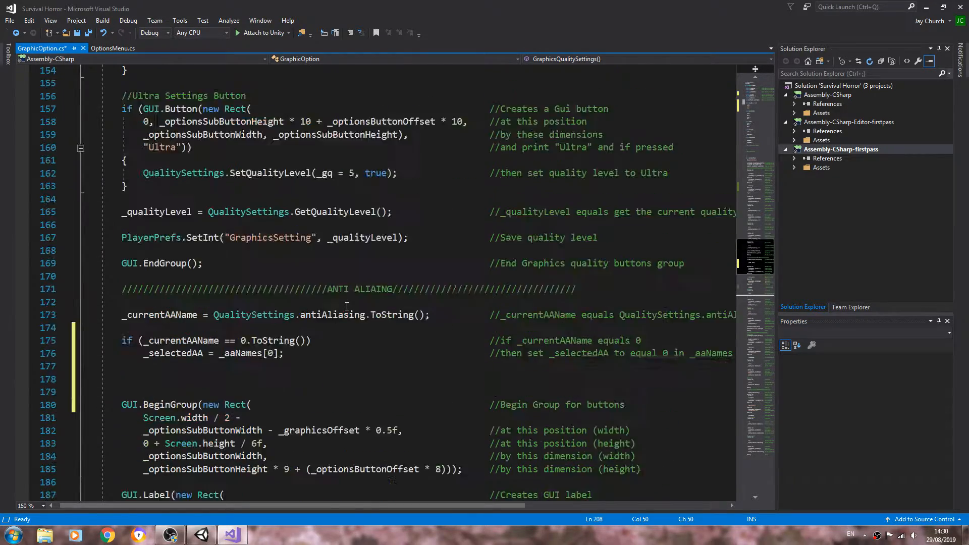
scroll(down, 3)
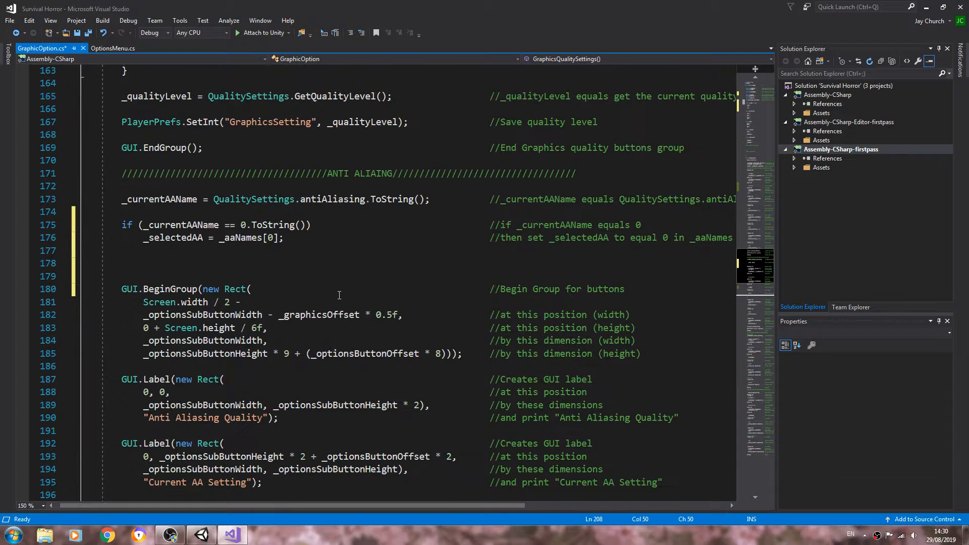
double_click(242, 237)
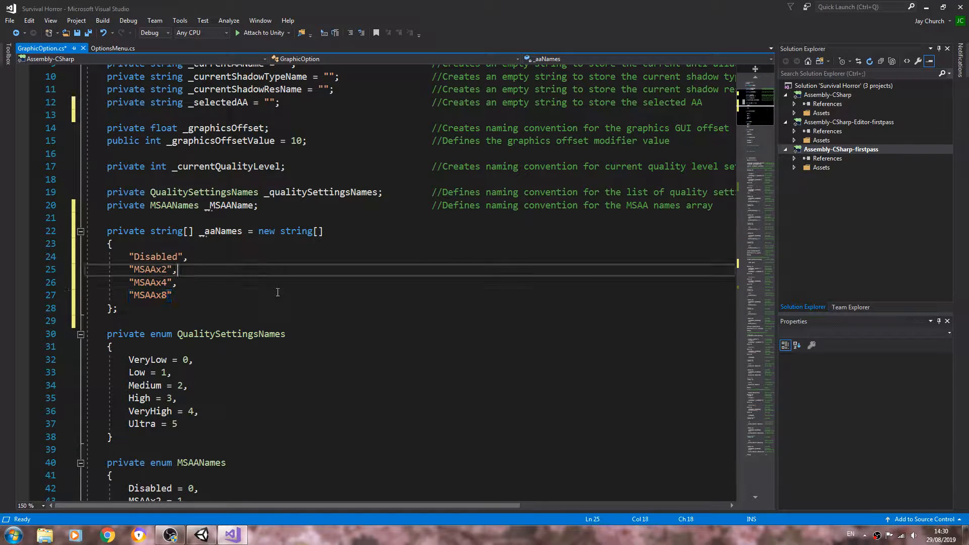
scroll(down, 3)
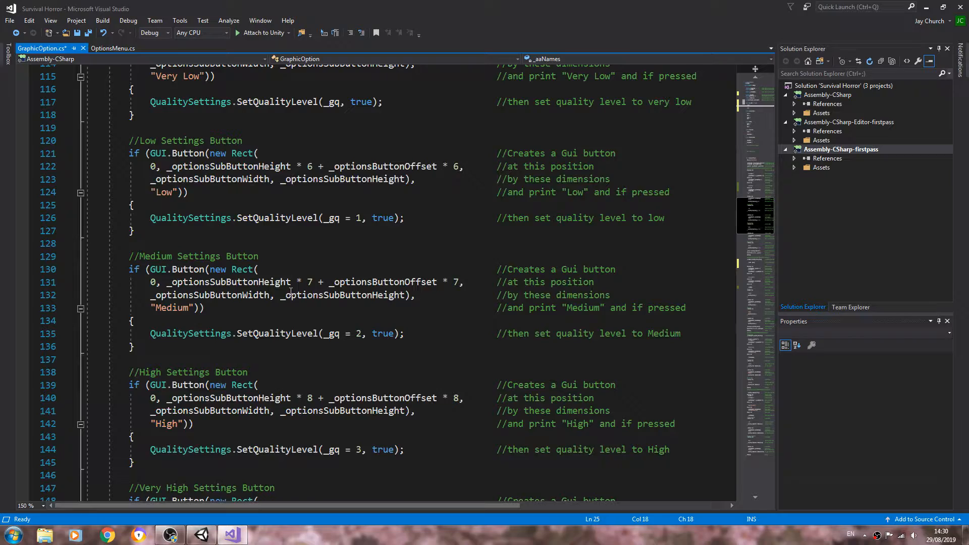
scroll(down, 3)
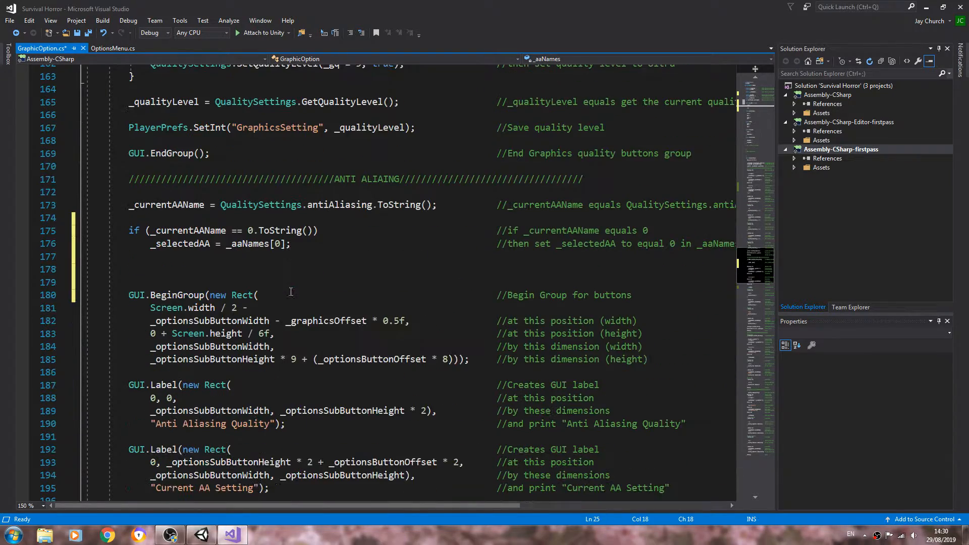
Duplicate the if block and change the copy's compared value and comment from 0 to 2
drag(128, 230, 129, 270)
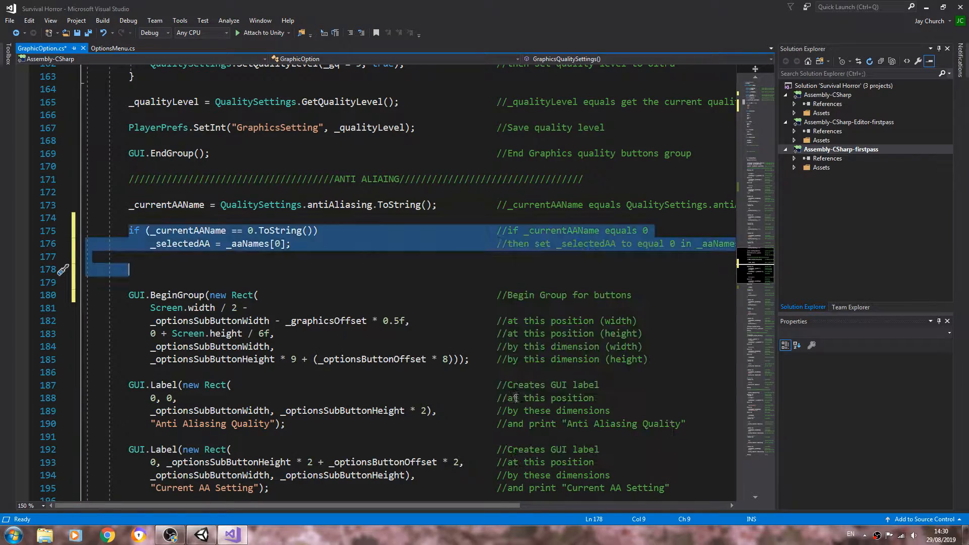
right_click(127, 270)
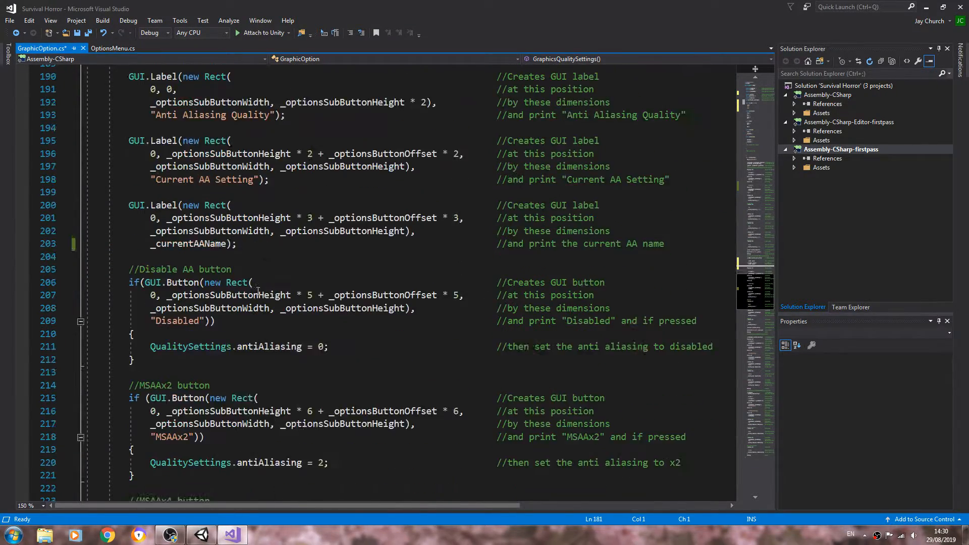
scroll(down, 3)
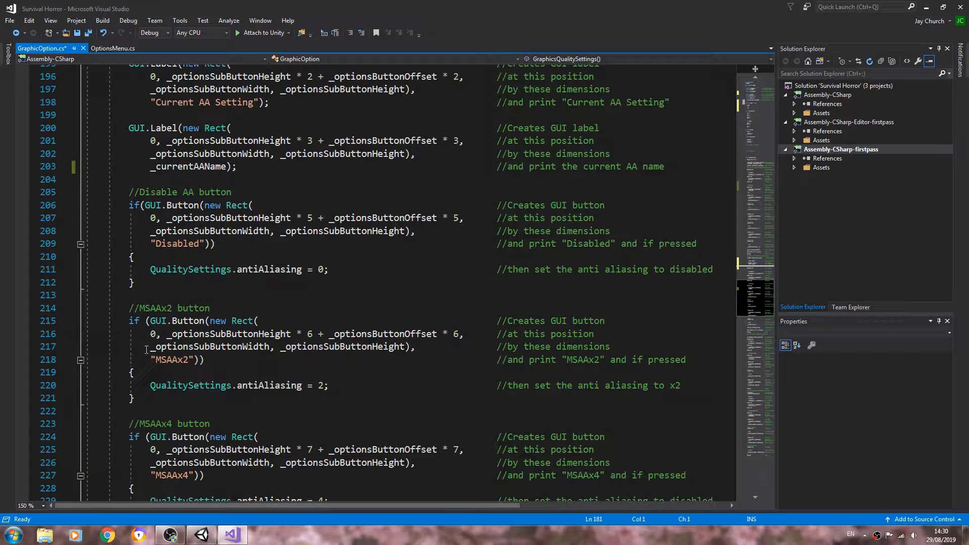
double_click(173, 359)
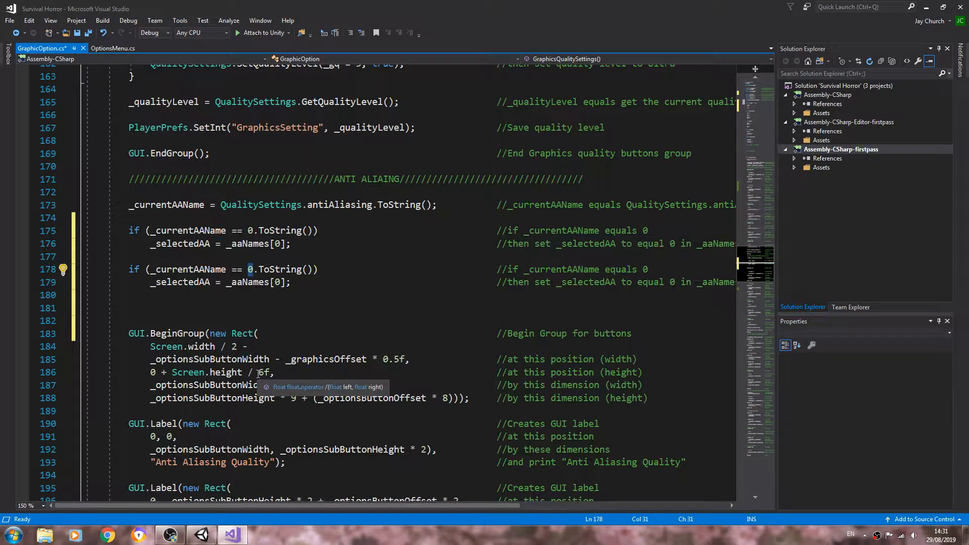
text(2)
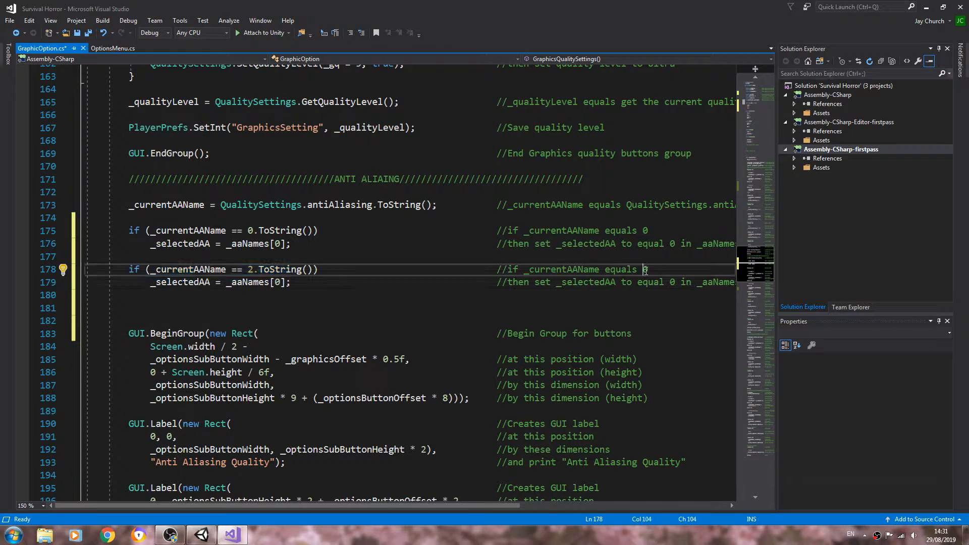
text(2)
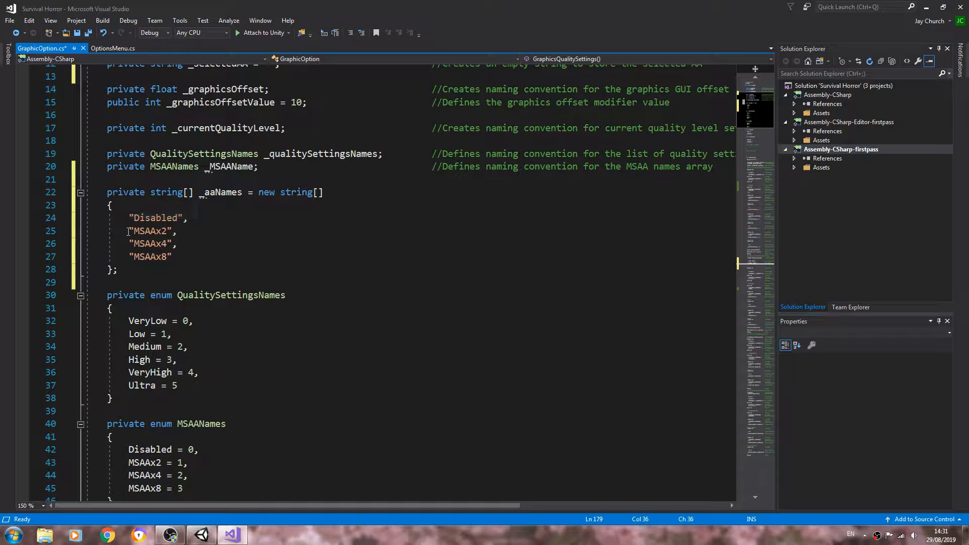
Select the array index in the 2 check to change _aaNames[0] to _aaNames[1]
double_click(149, 231)
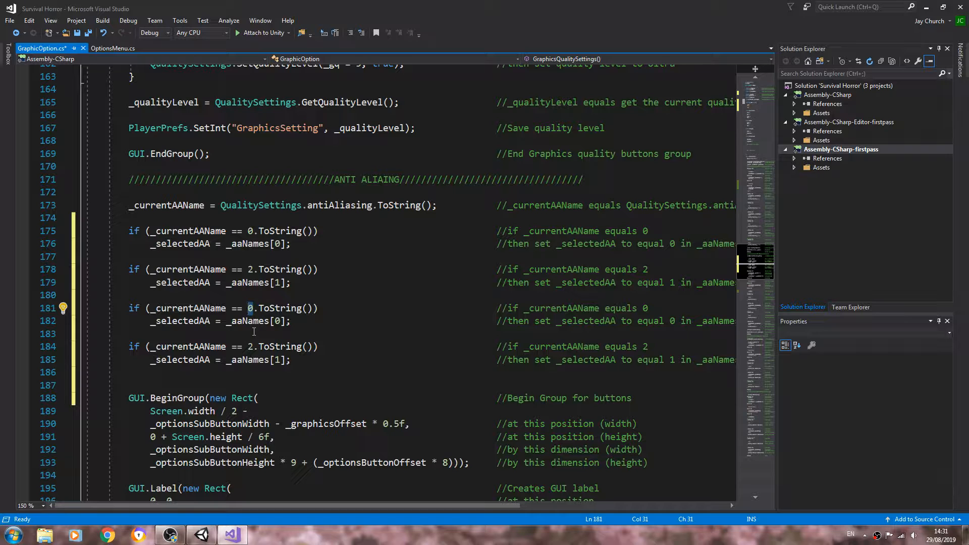
Set the third check to 4 with _aaNames[2] and the fourth to 8 with _aaNames[3], comments matching
text(4)
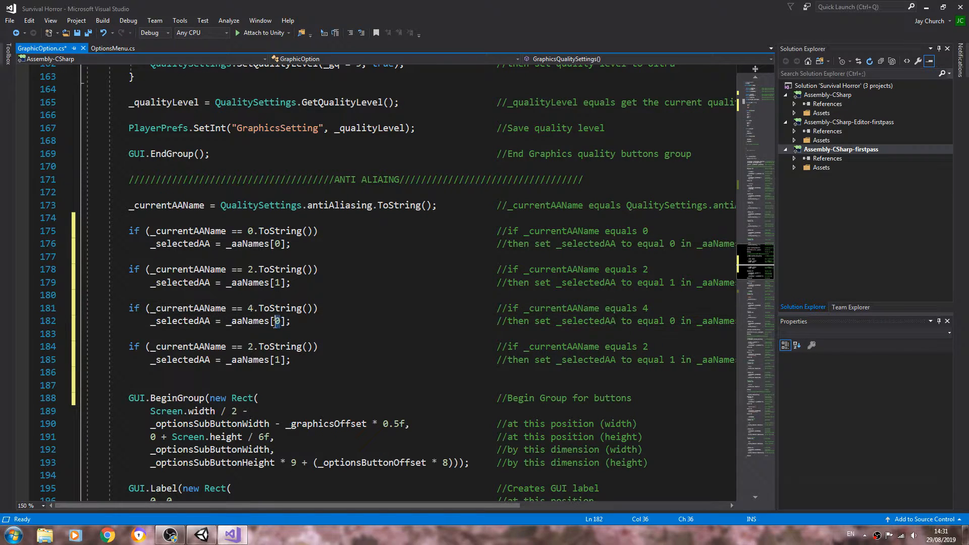
text(2)
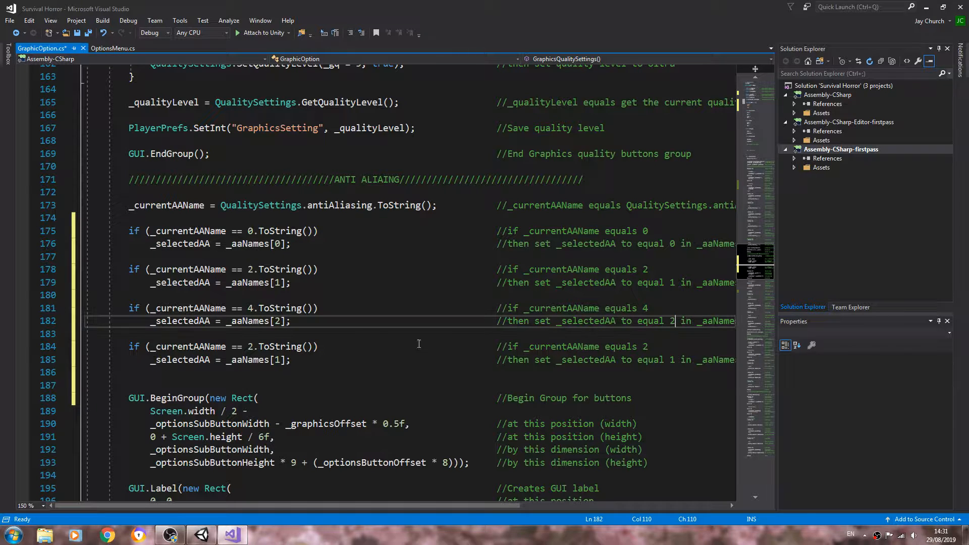
click(251, 346)
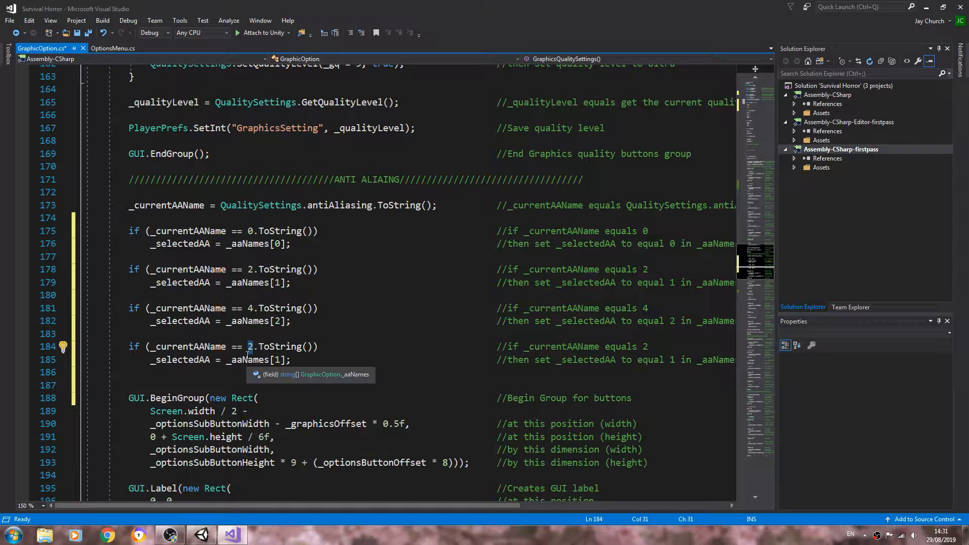
text(8)
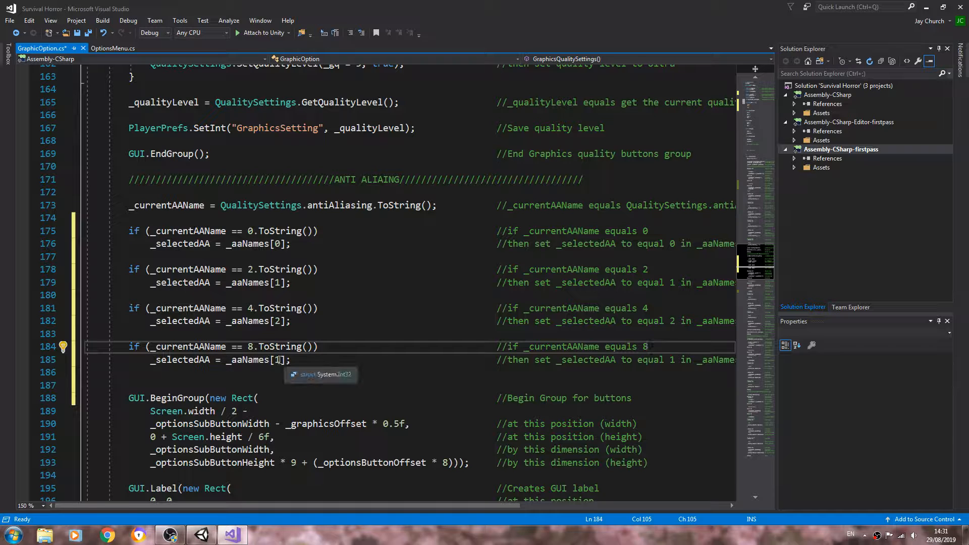
text(3)
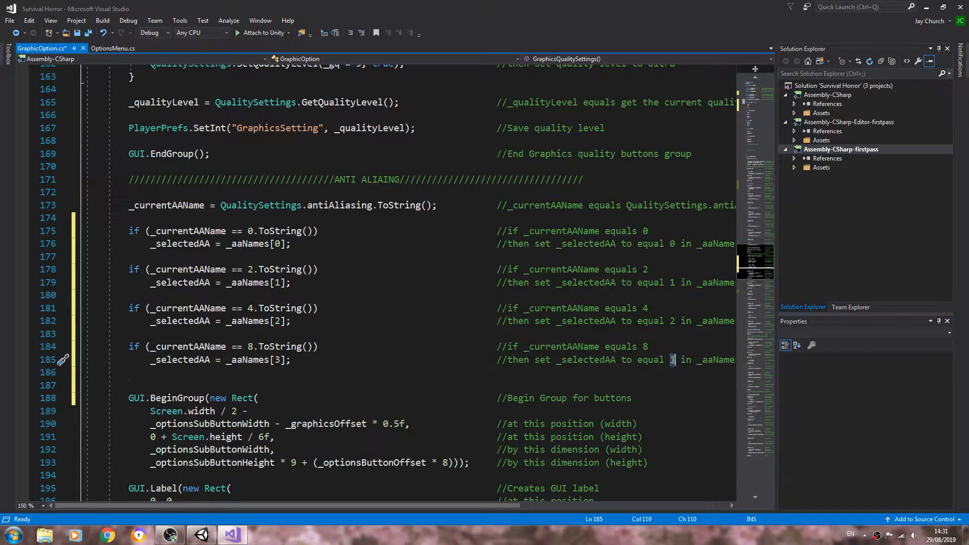
click(226, 360)
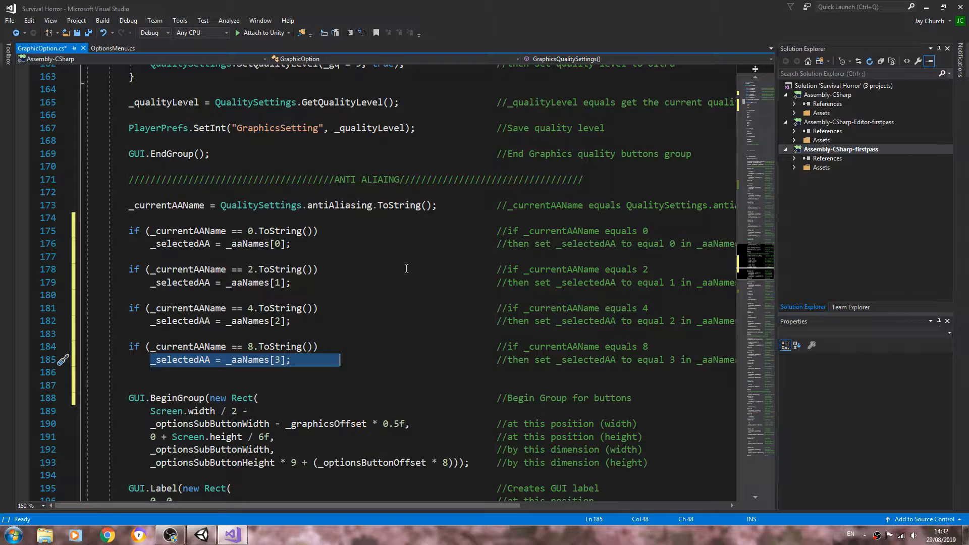
mouse_move(189, 230)
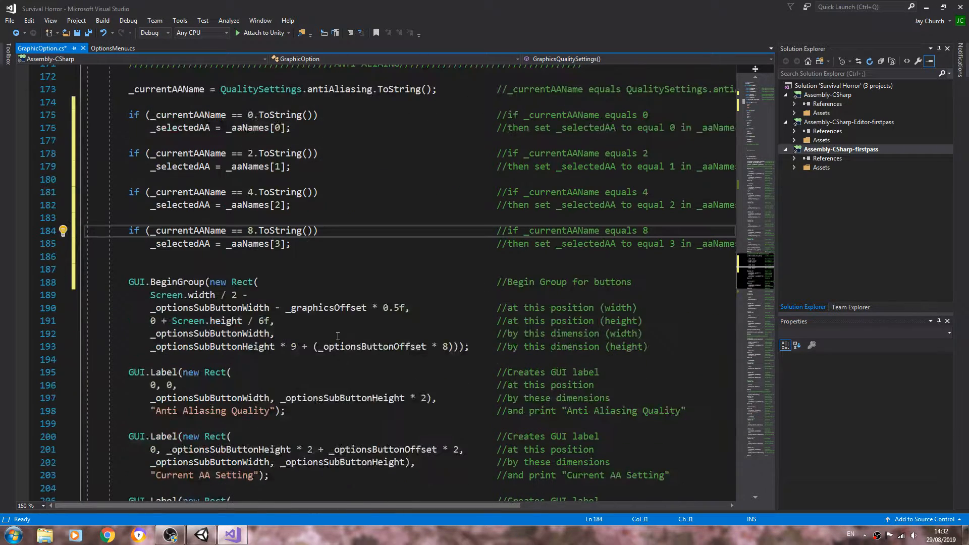
Replace _currentAAName with _selectedAA in the AA label, comment it 'print the selected AA', and save GraphicOption.cs
scroll(down, 3)
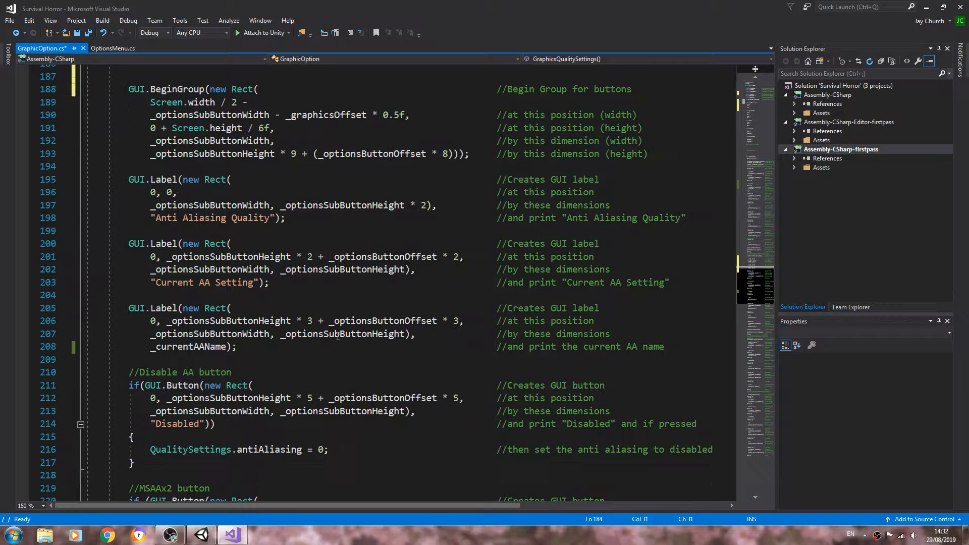
double_click(190, 346)
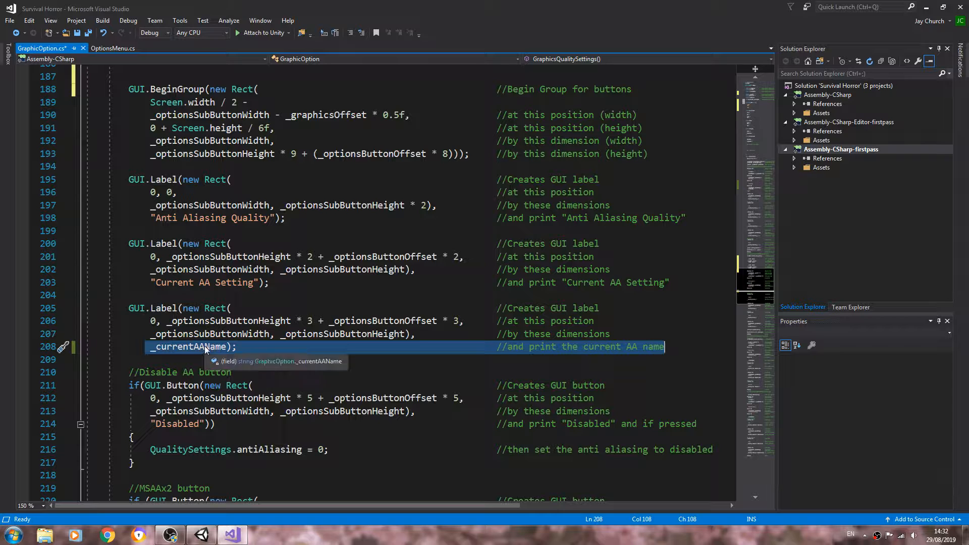
double_click(188, 346)
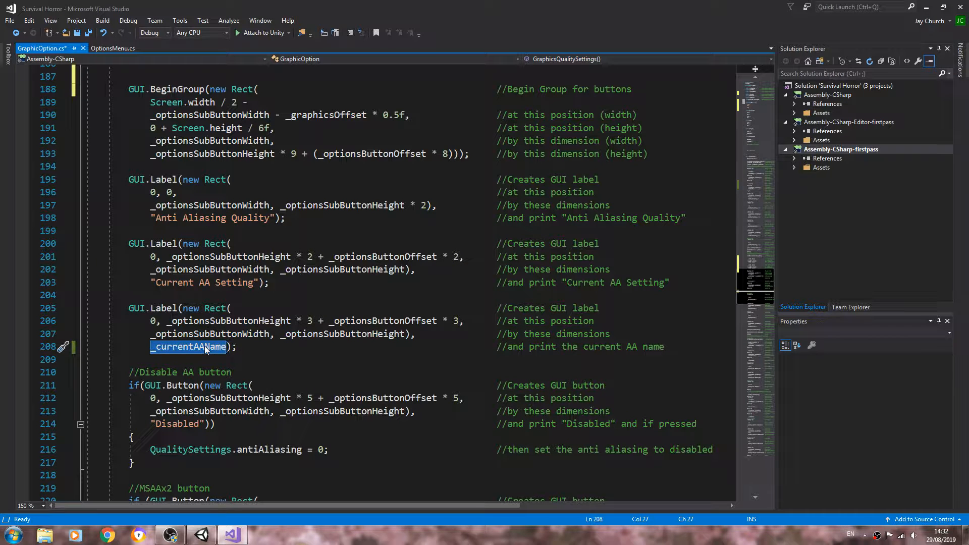
text(_selectedAA)
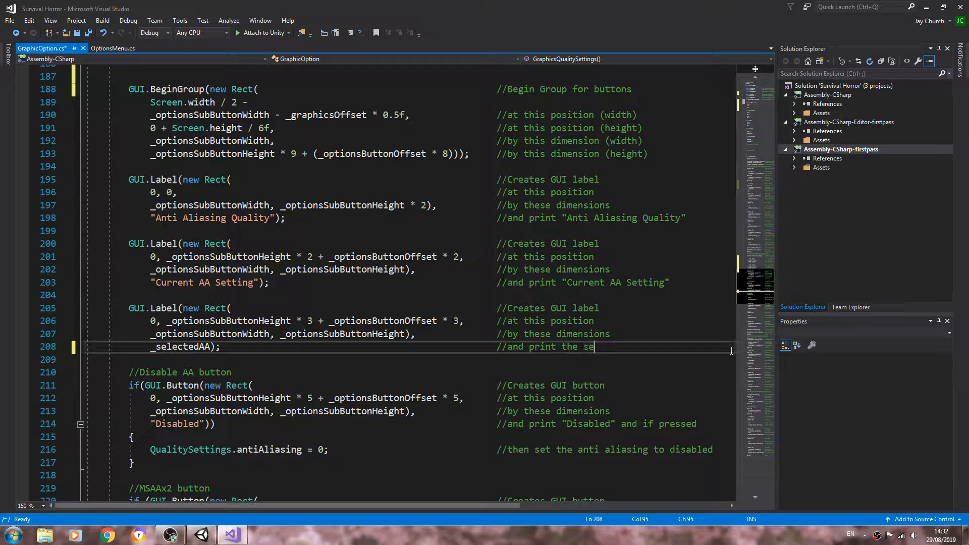
text(lected)
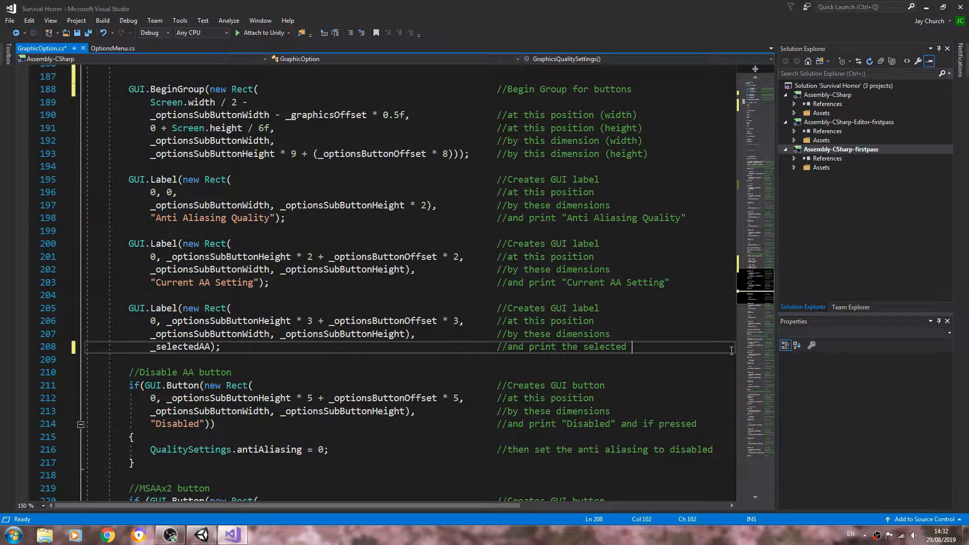
text(AA)
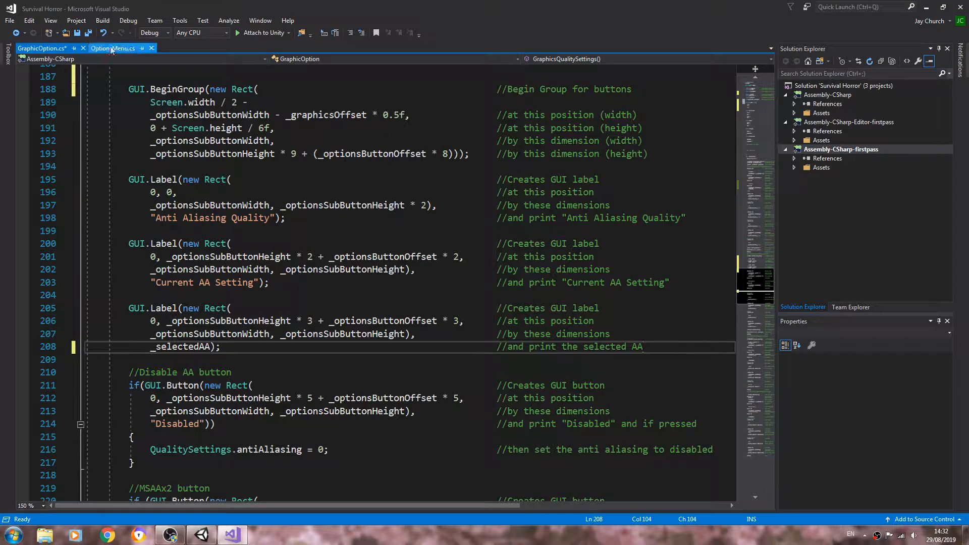
key(ctrl+s)
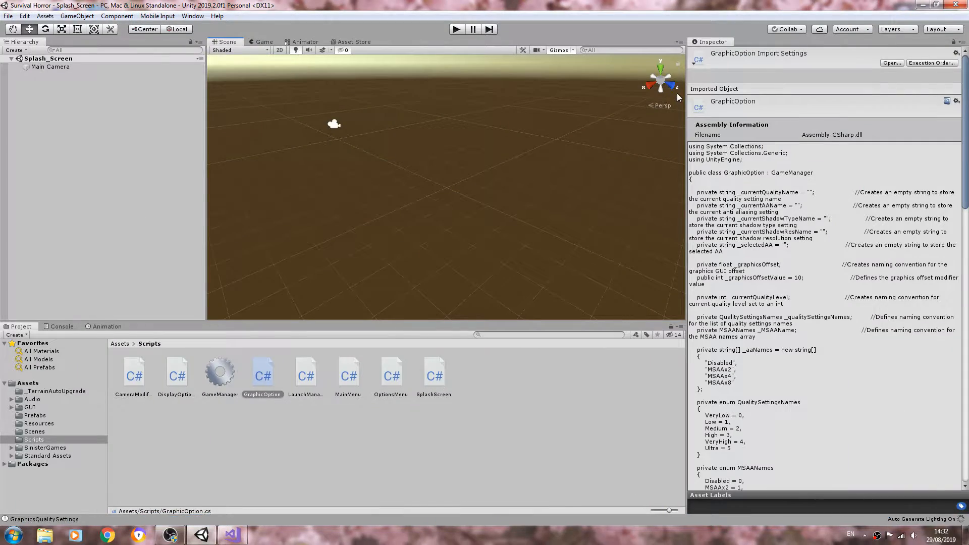
mouse_move(649, 16)
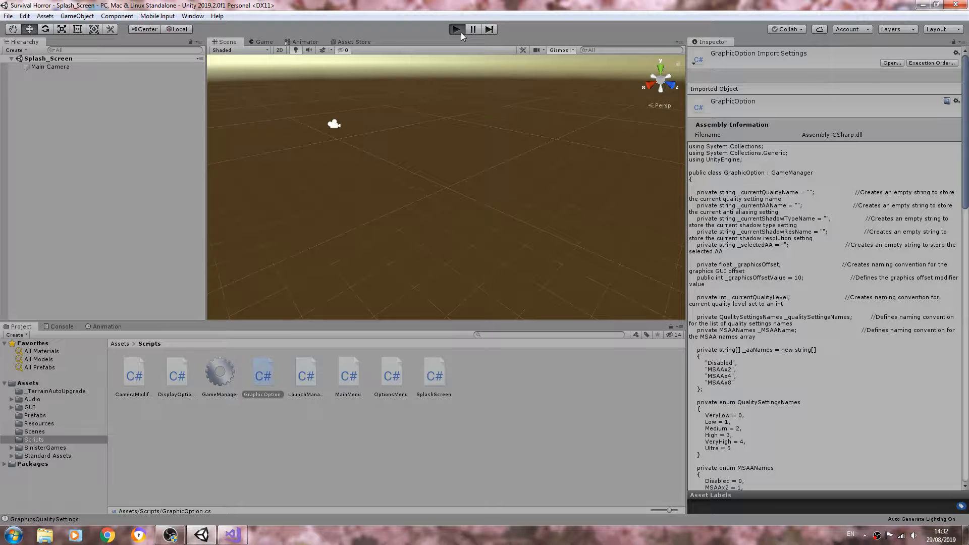
Start play mode so the Survival Horror main menu appears
click(455, 30)
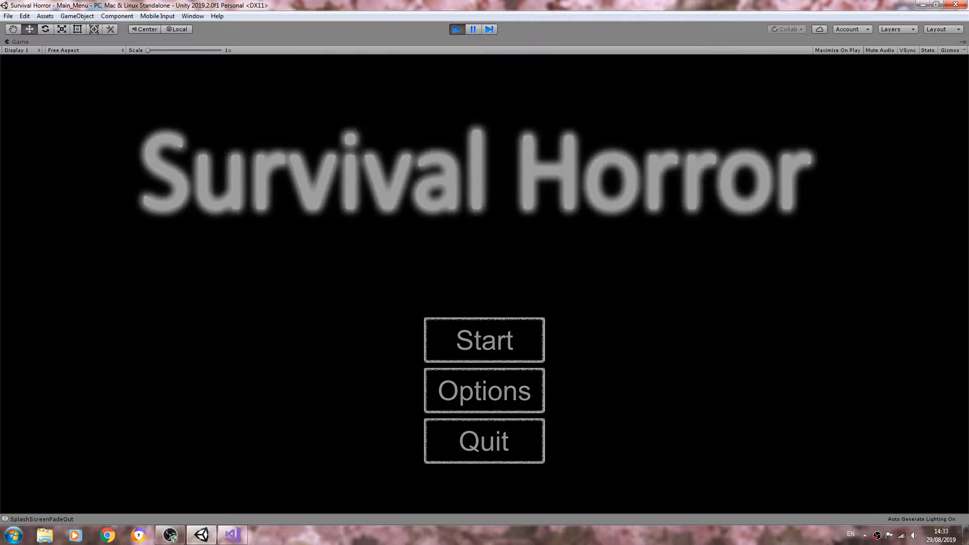
Navigate to the graphics options screen and try anti-aliasing Off, MSAAx2 and MSAAx8
click(484, 390)
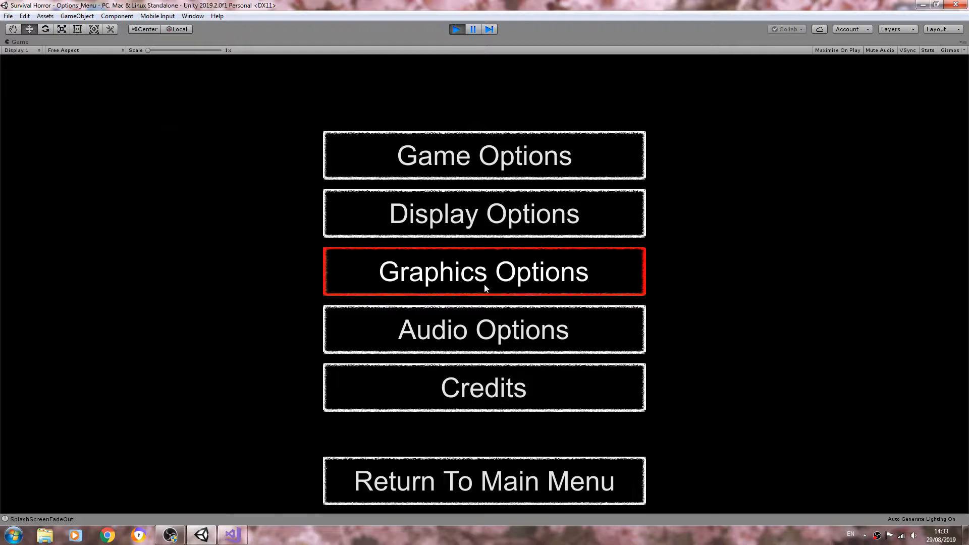
click(484, 272)
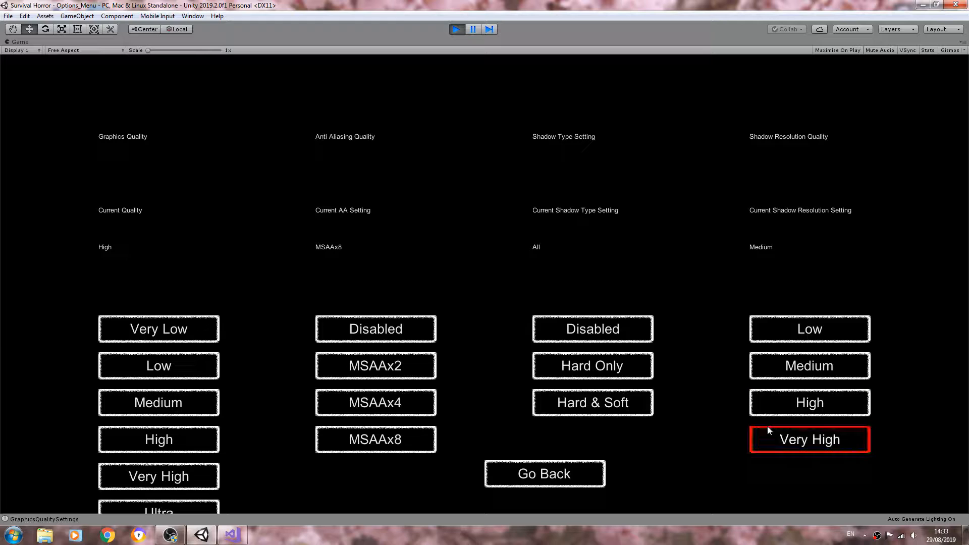
mouse_move(313, 261)
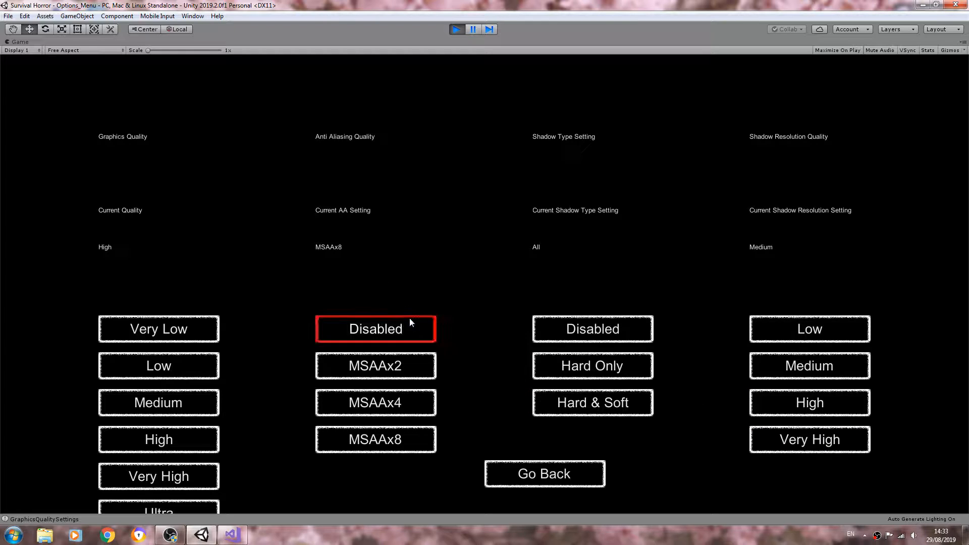
mouse_move(324, 253)
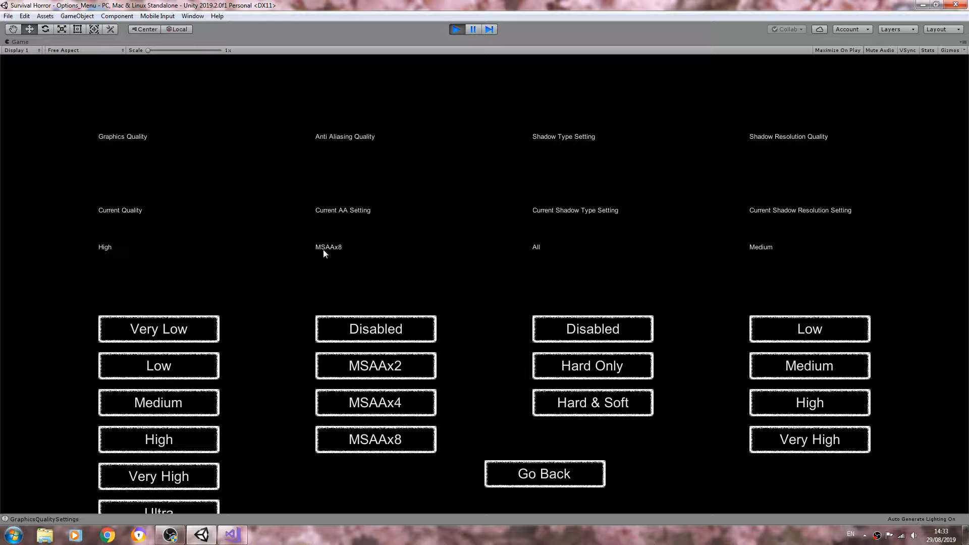
mouse_move(335, 255)
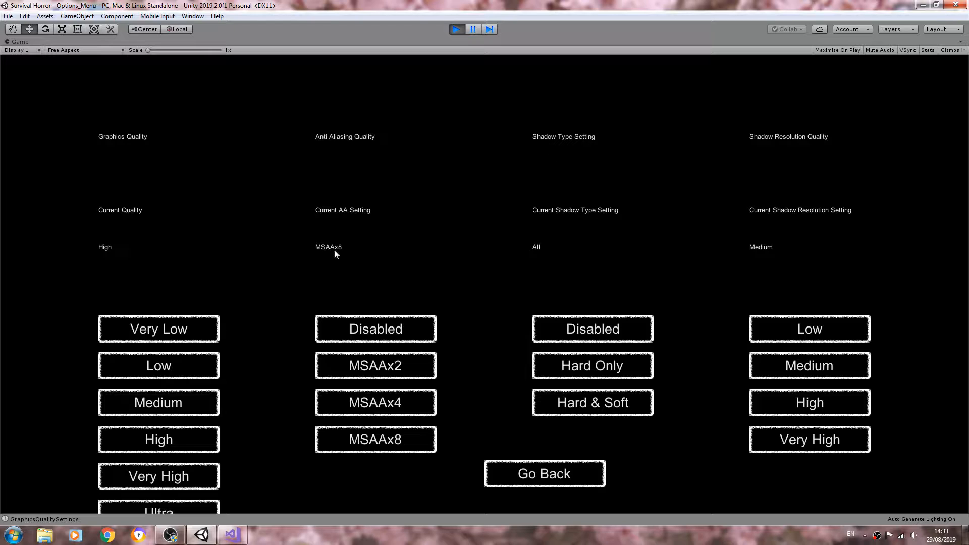
click(376, 329)
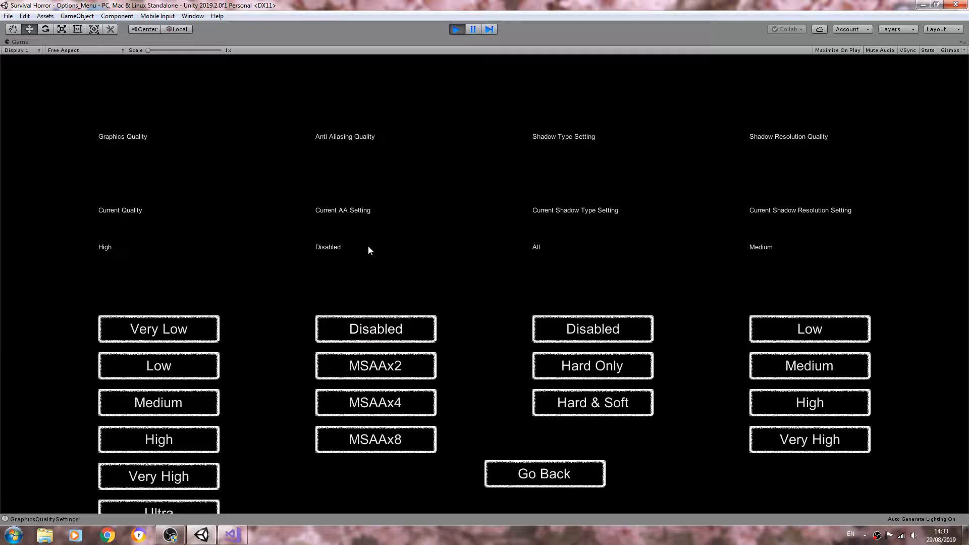
click(376, 365)
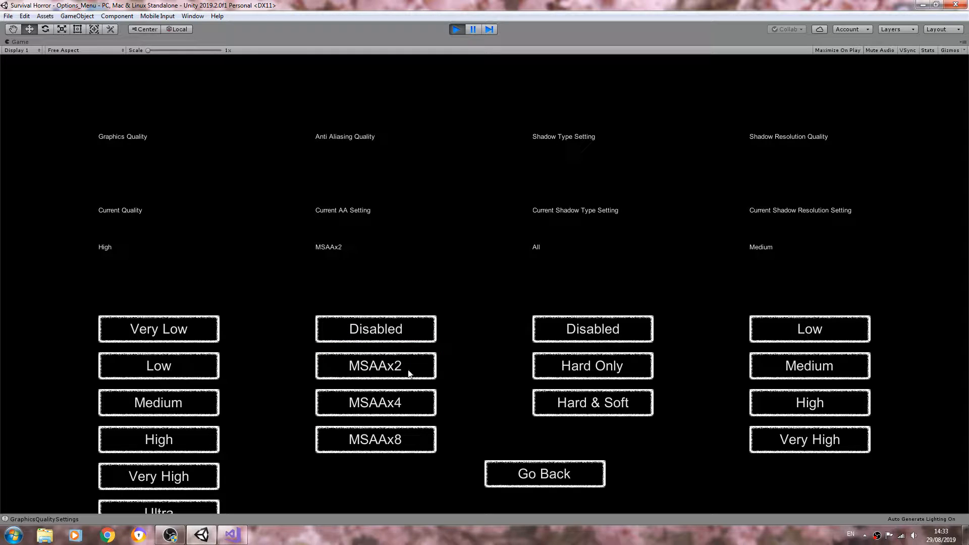
click(375, 439)
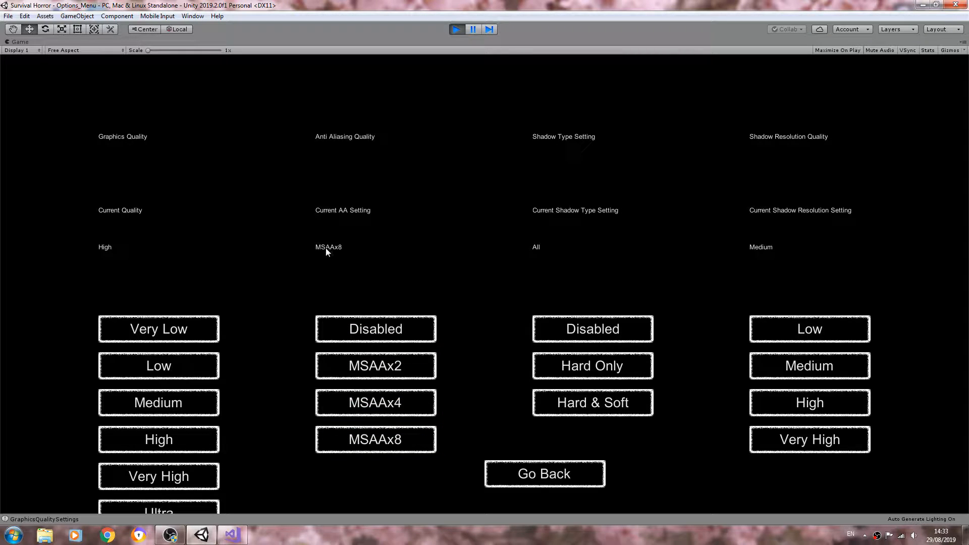
Switch anti-aliasing between MSAAx4, MSAAx8 and MSAAx2 and set overall quality to Ultra, watching the AA label
click(375, 402)
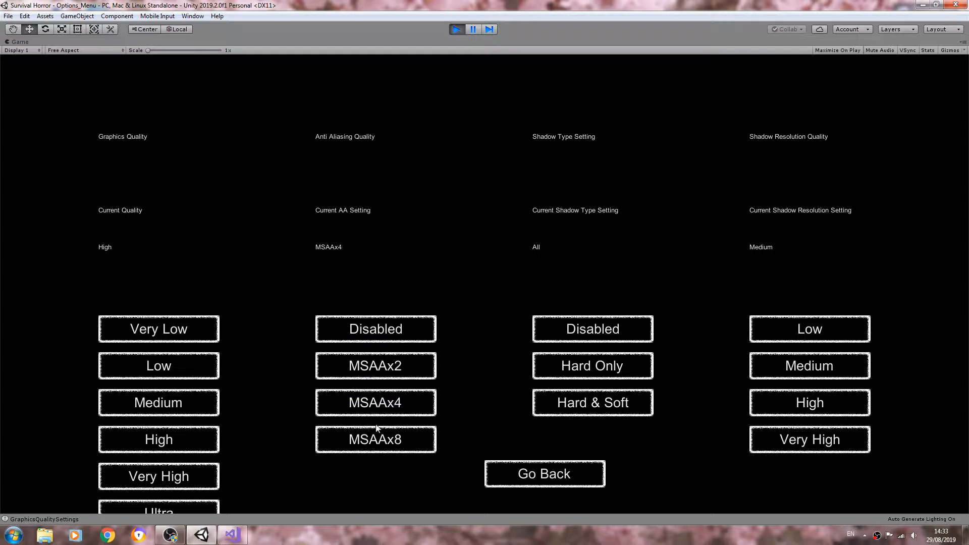
click(375, 439)
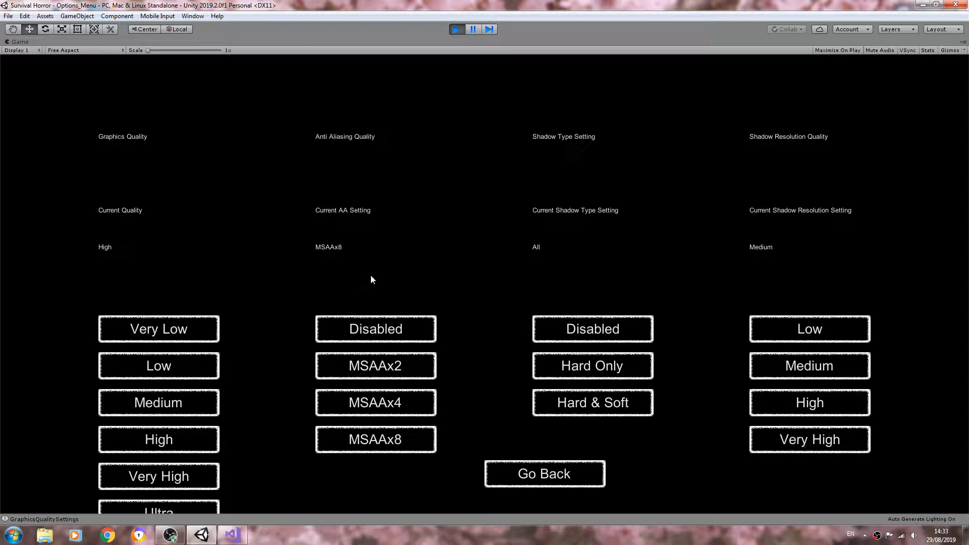
mouse_move(232, 218)
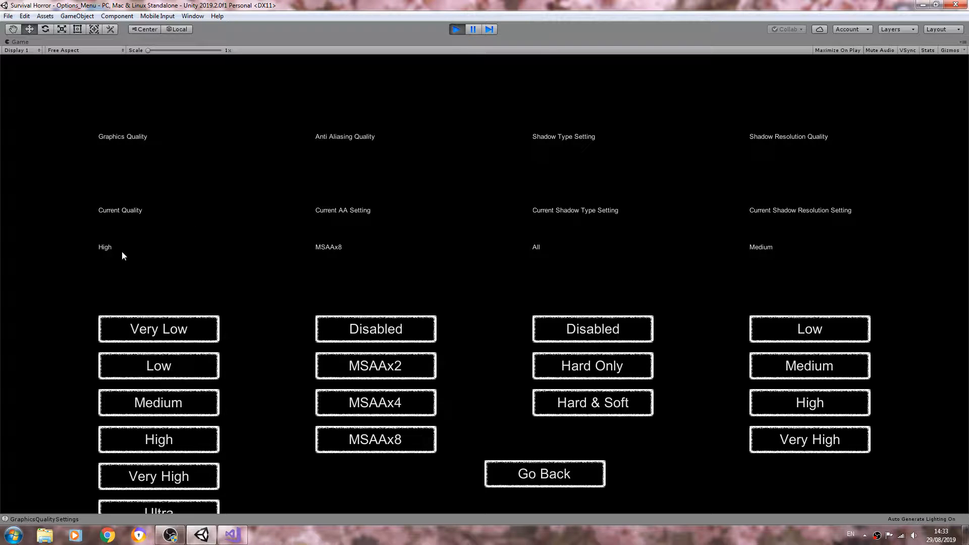
click(592, 402)
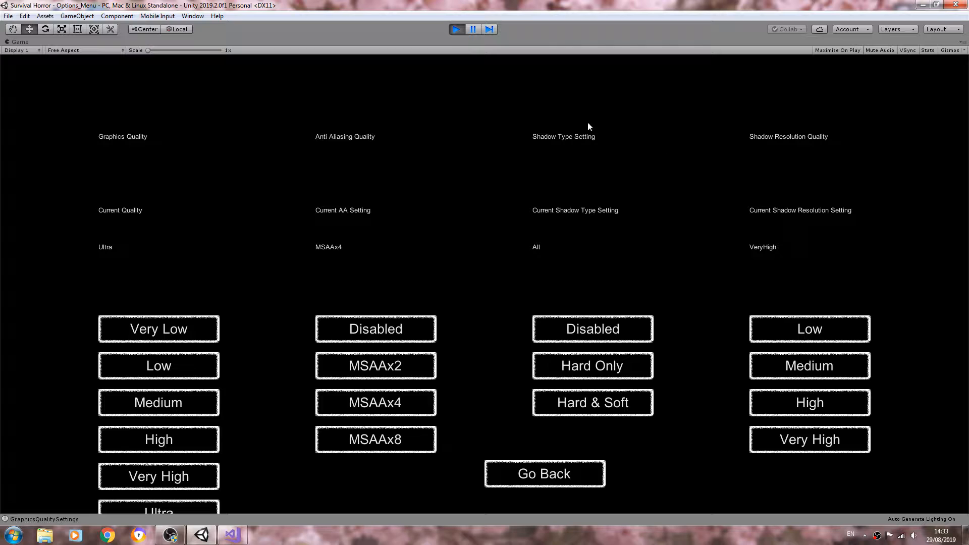
mouse_move(694, 285)
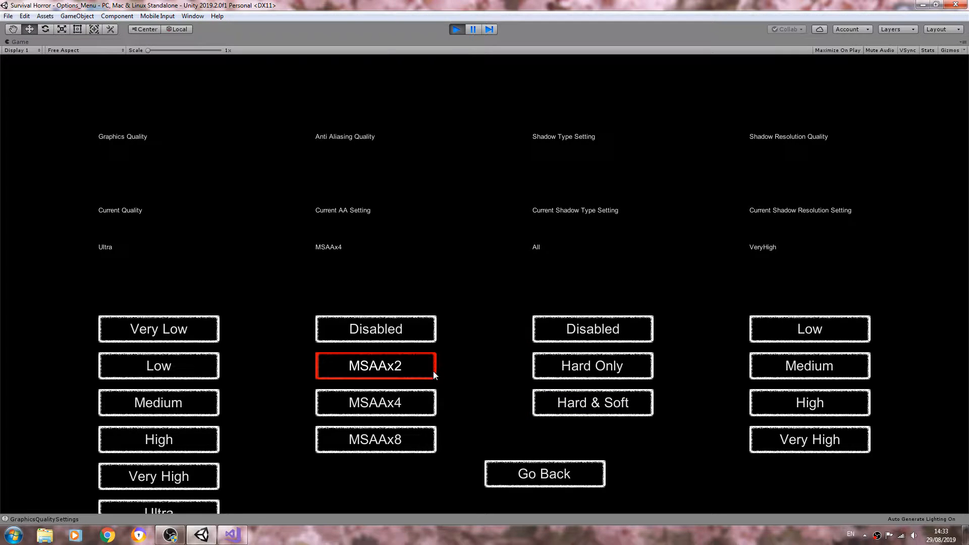
click(375, 440)
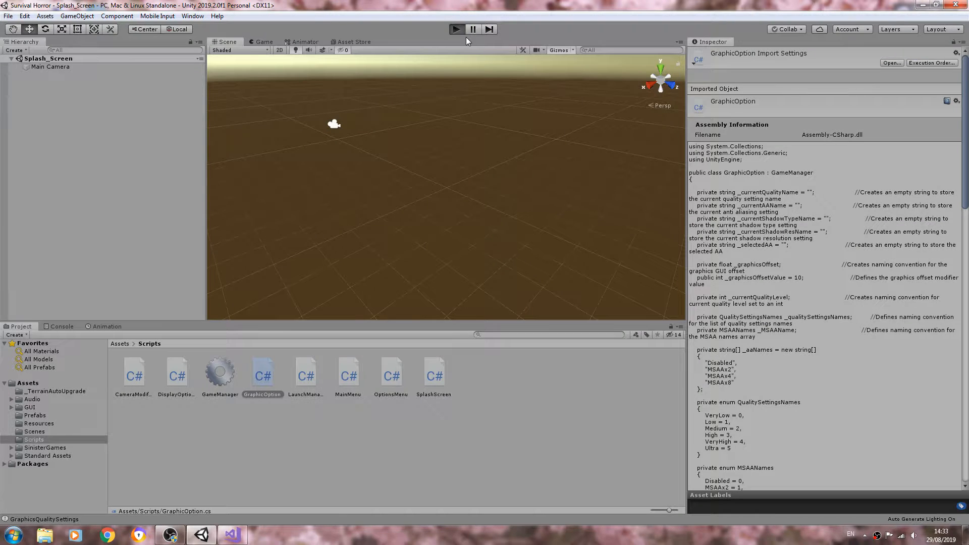
click(456, 30)
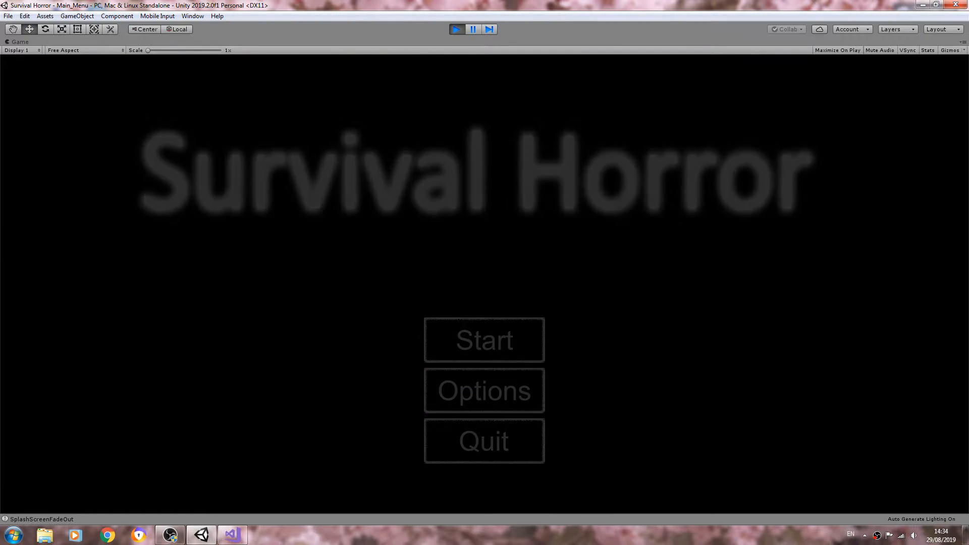
click(484, 390)
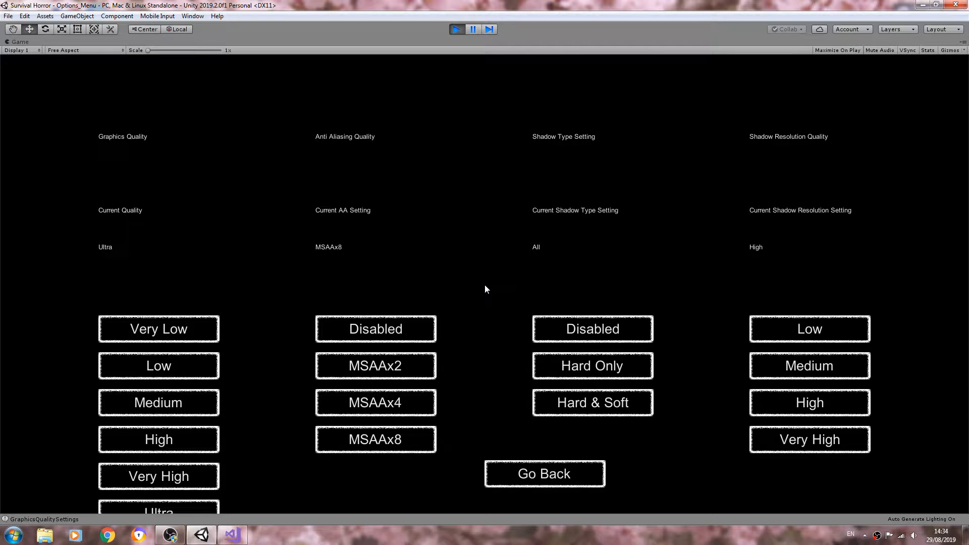
mouse_move(741, 435)
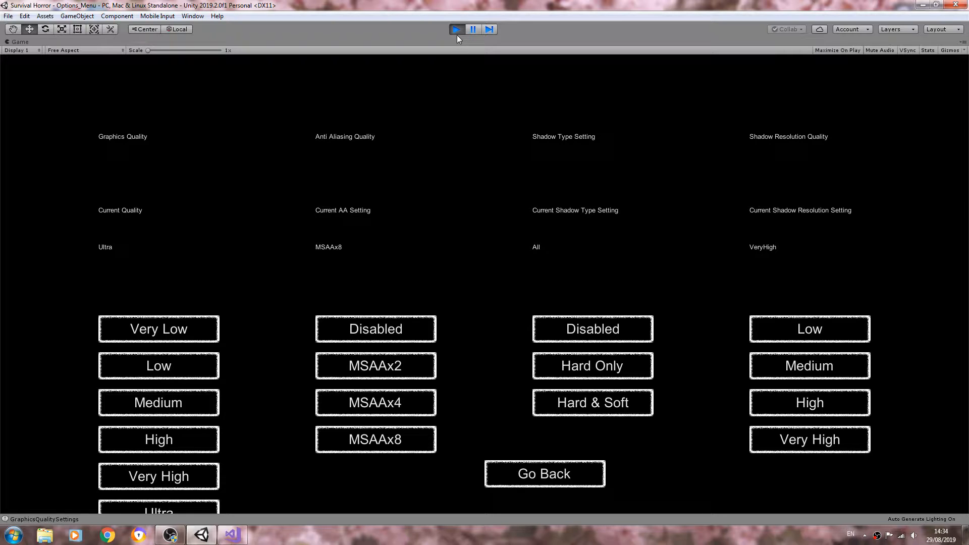
mouse_move(510, 200)
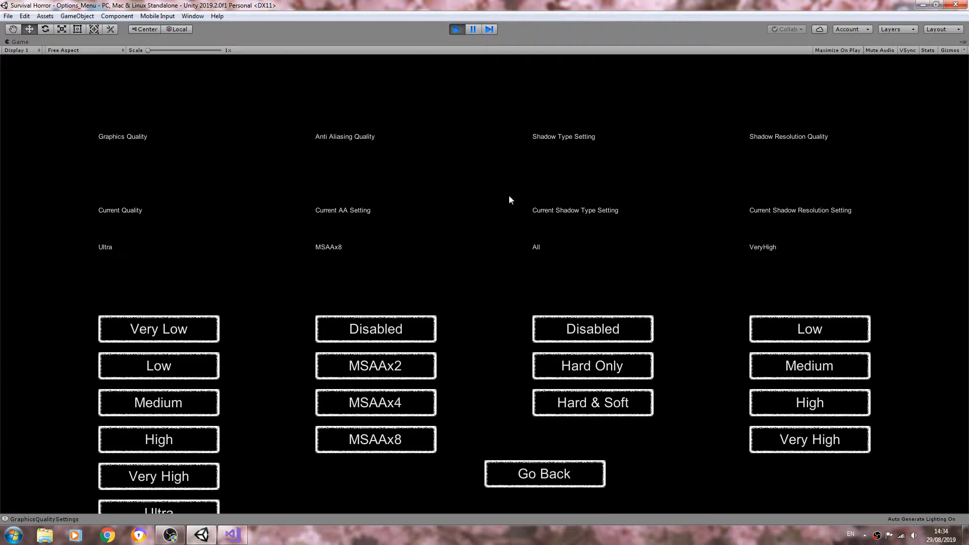
mouse_move(255, 247)
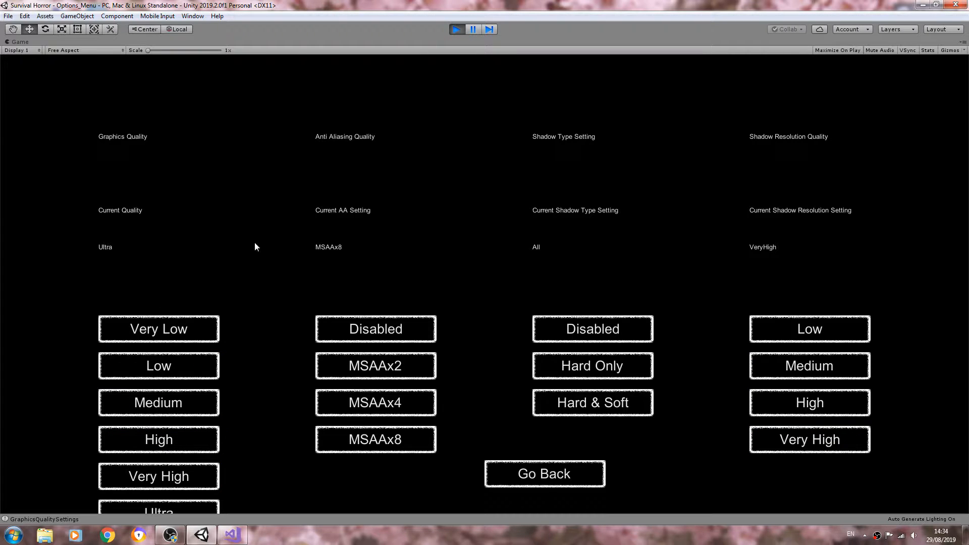
mouse_move(549, 304)
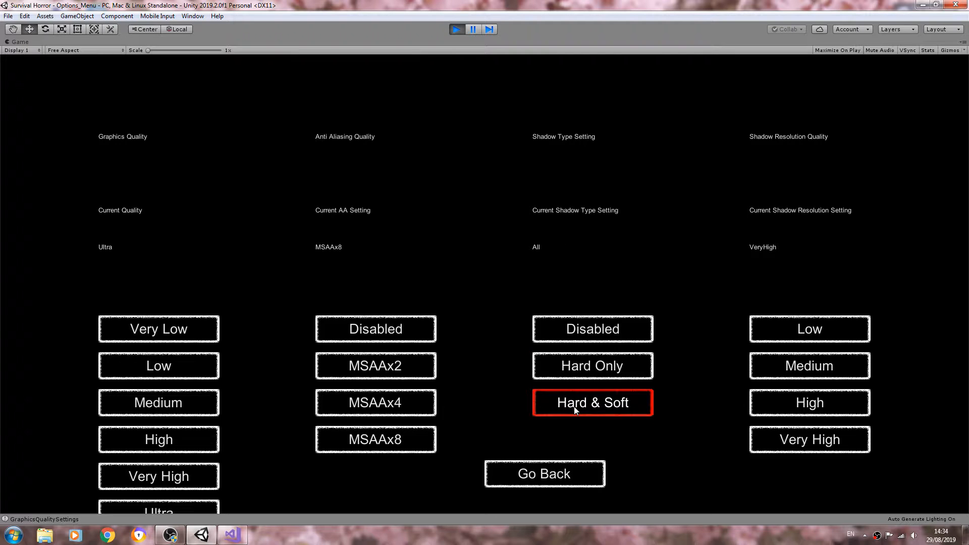
click(456, 30)
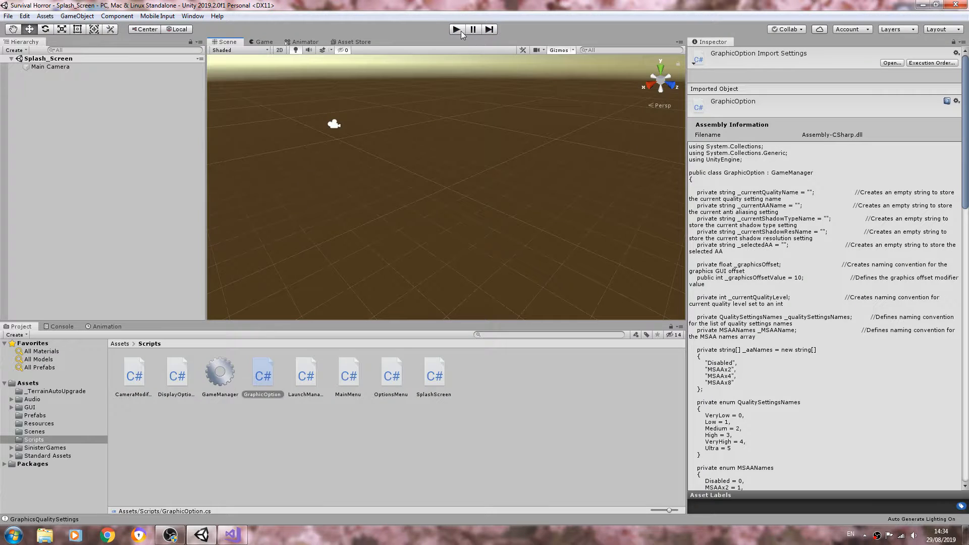
Start play mode again and wait for the Survival Horror main menu
click(455, 30)
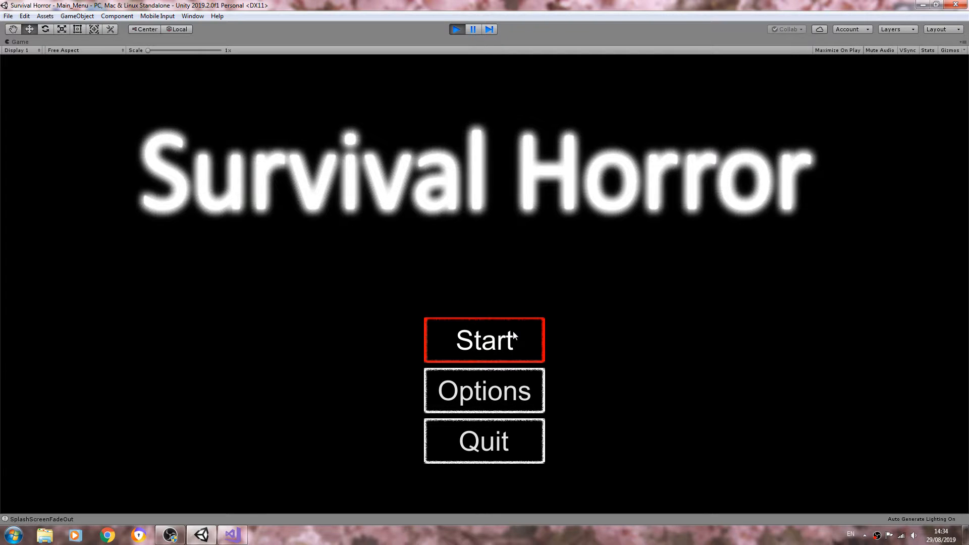
mouse_move(485, 391)
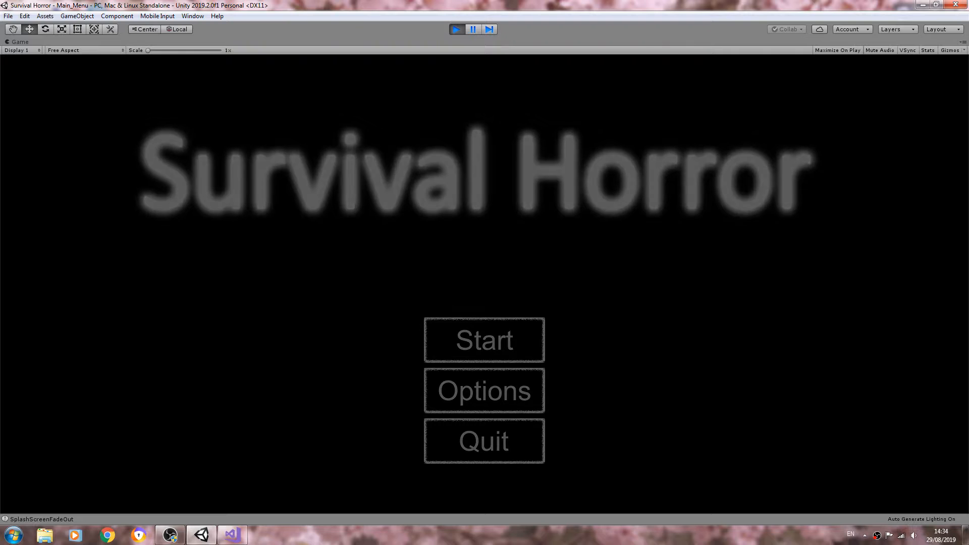
On the graphics options screen try Medium and VeryHigh shadow resolution, then return to the options menu
click(484, 391)
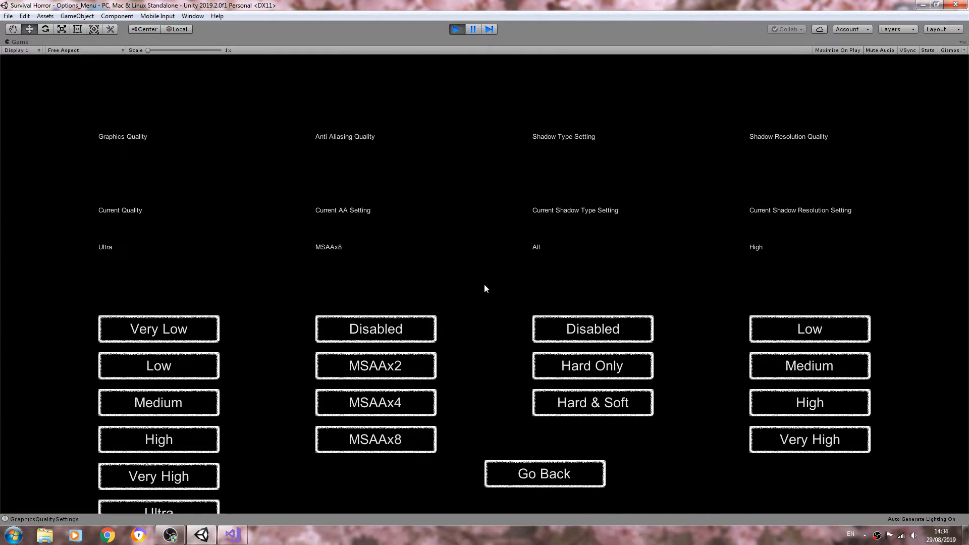
mouse_move(758, 259)
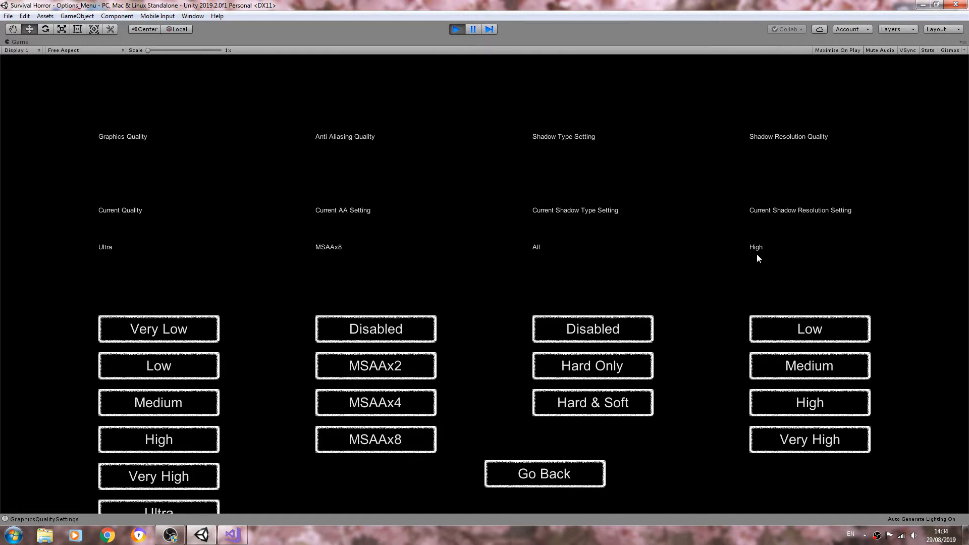
mouse_move(752, 251)
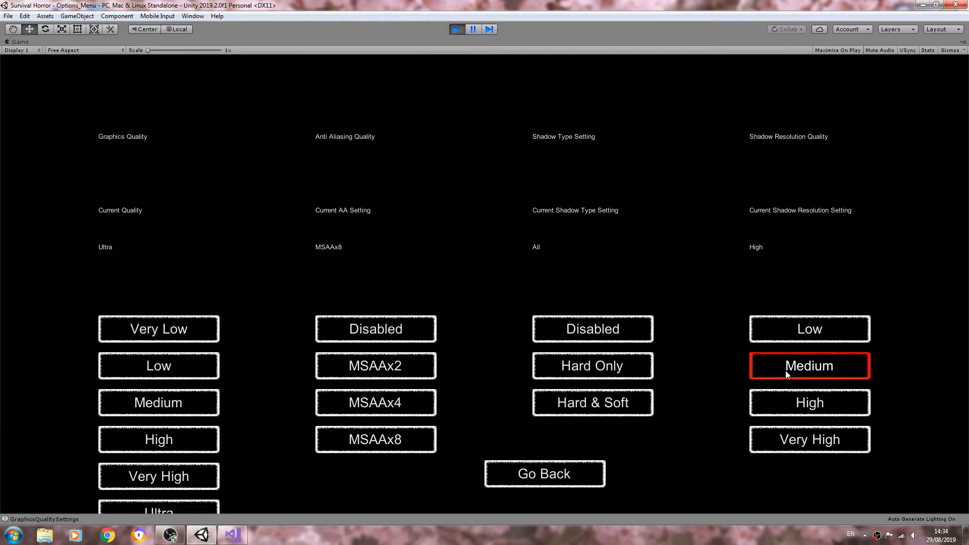
click(809, 328)
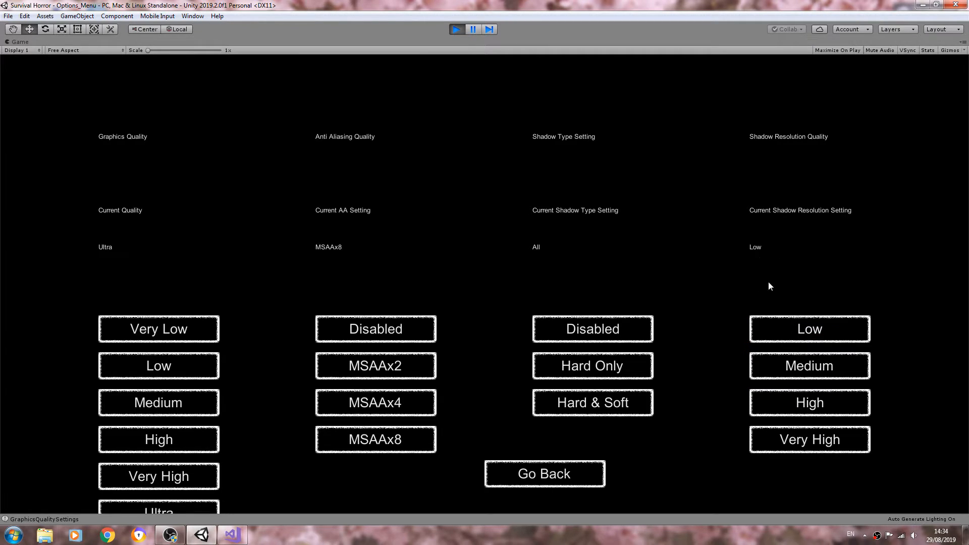
click(809, 440)
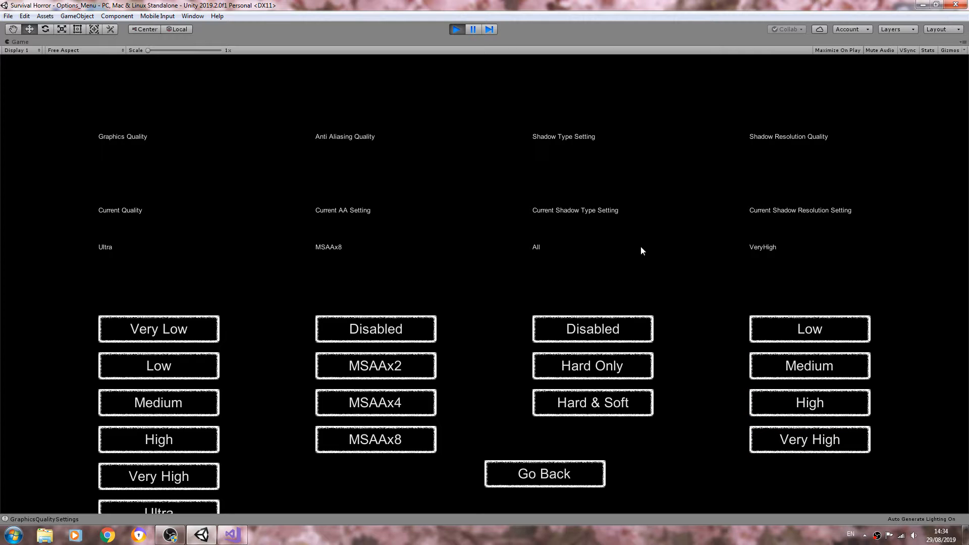
mouse_move(357, 291)
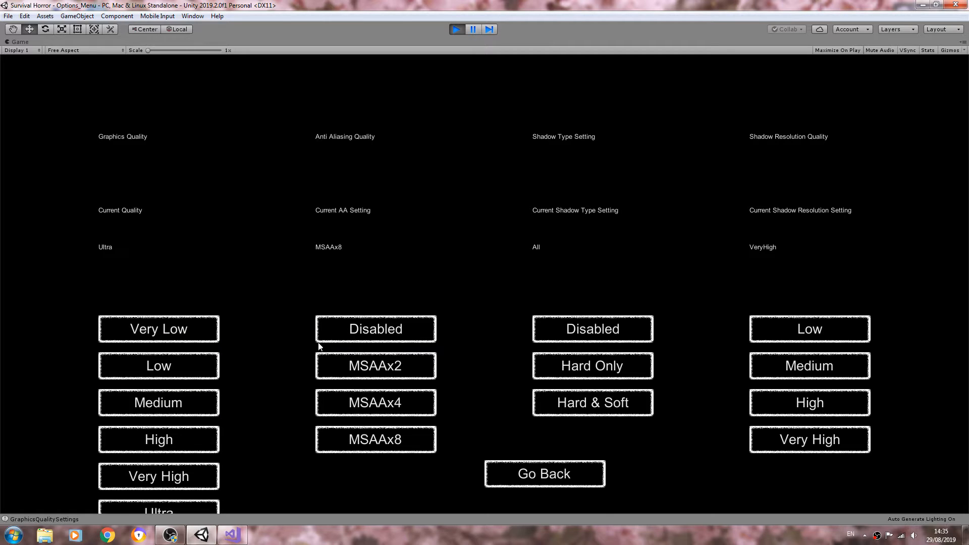
mouse_move(223, 457)
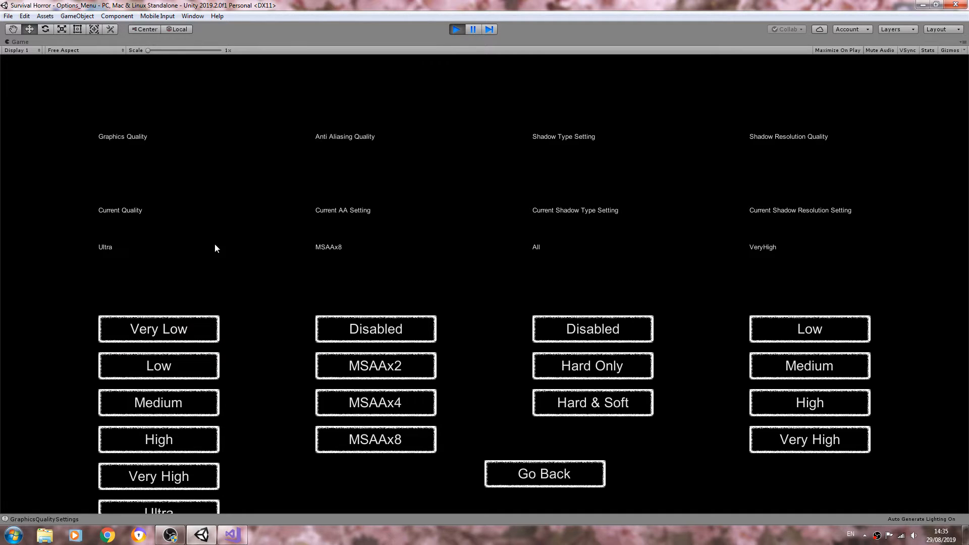
mouse_move(143, 297)
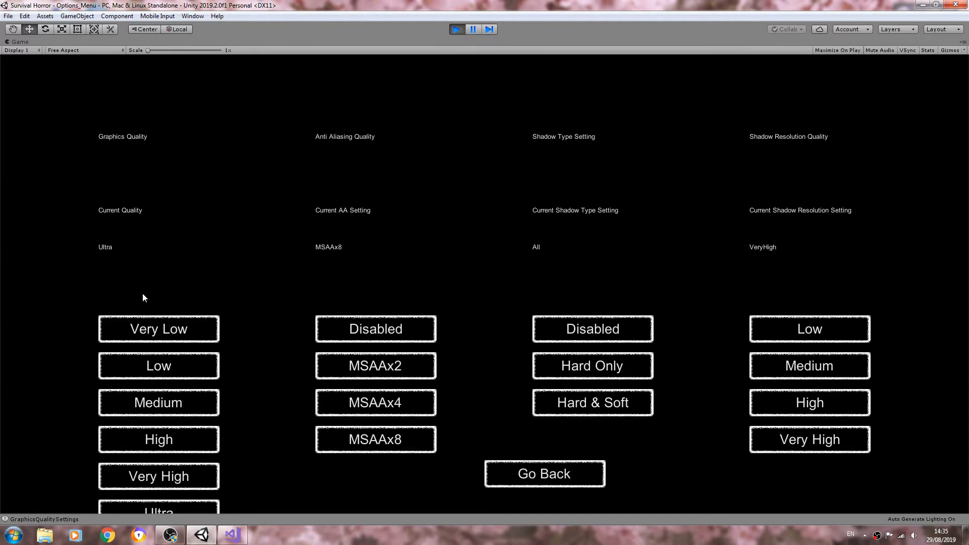
mouse_move(93, 140)
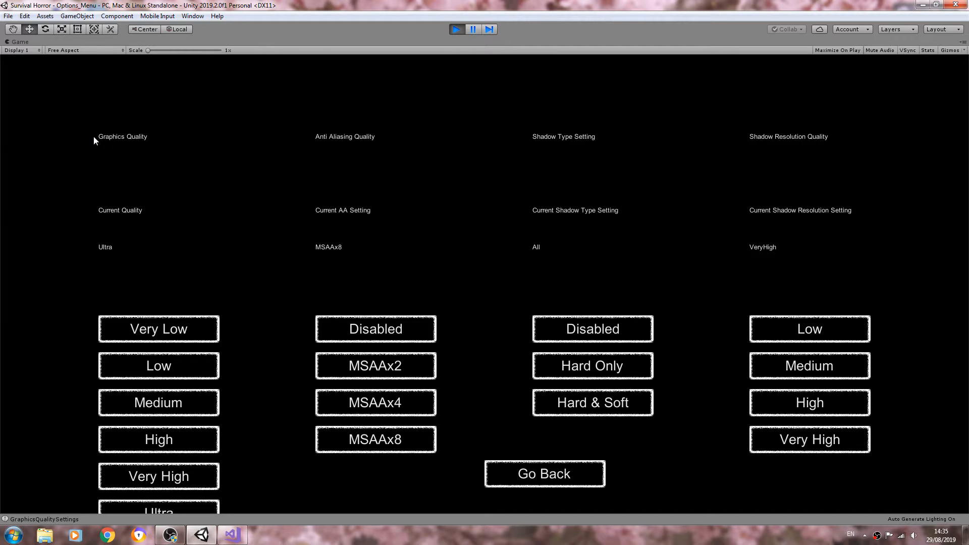
mouse_move(778, 261)
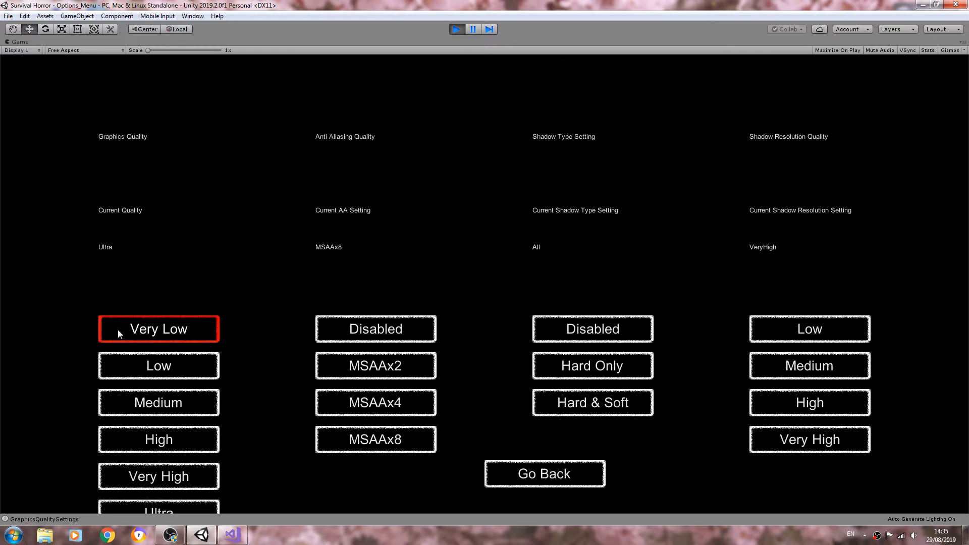
mouse_move(528, 422)
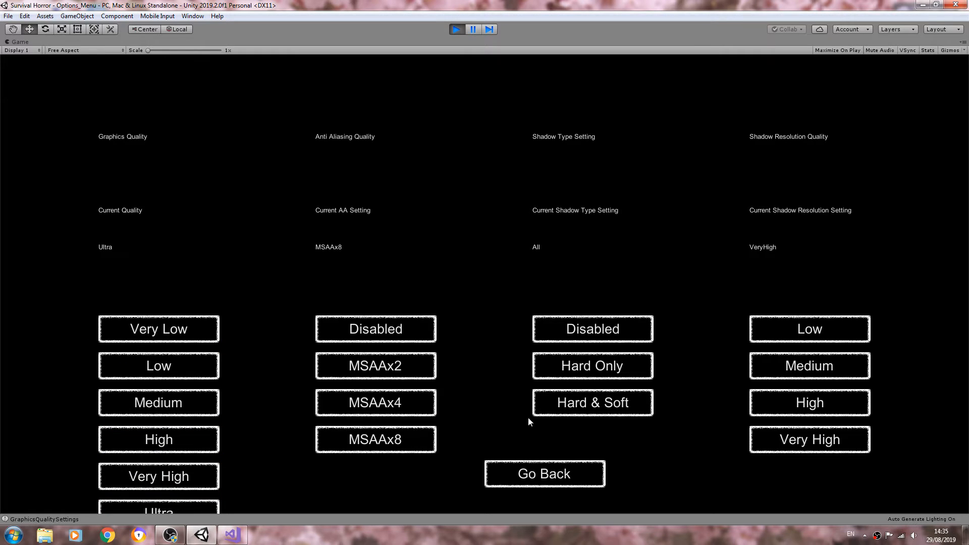
mouse_move(96, 196)
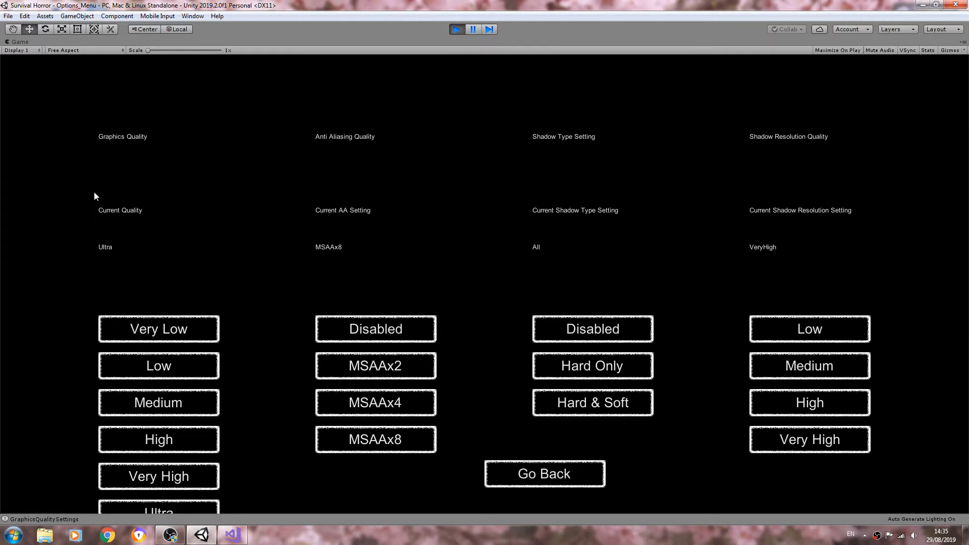
mouse_move(309, 250)
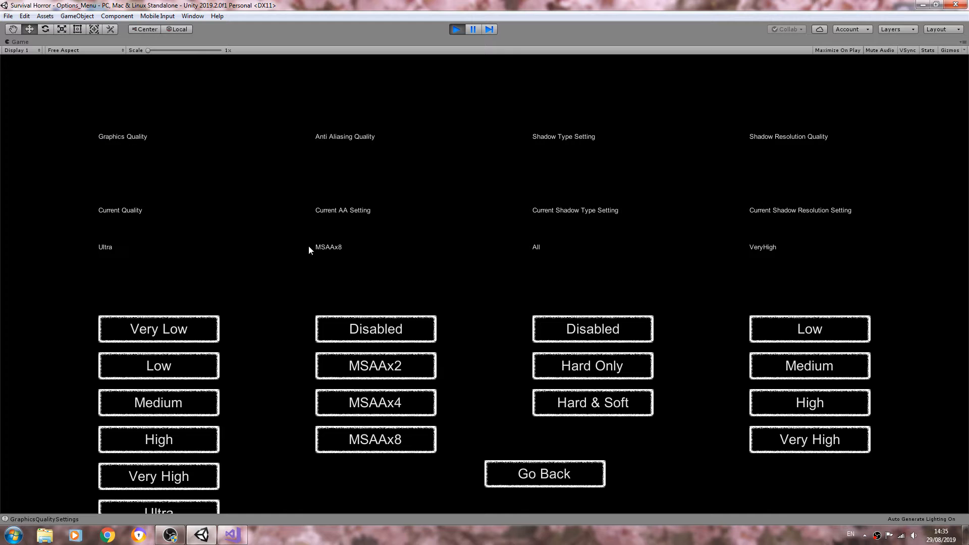
click(544, 473)
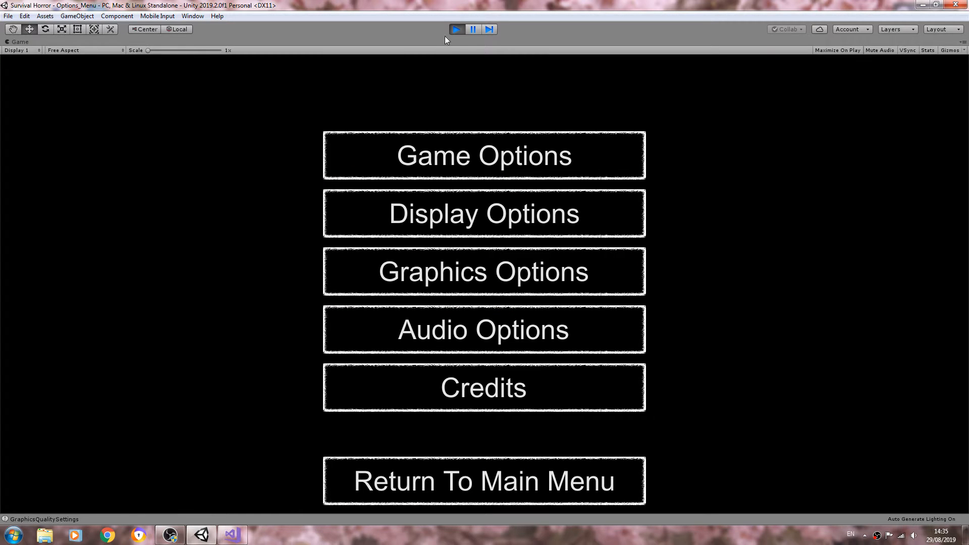